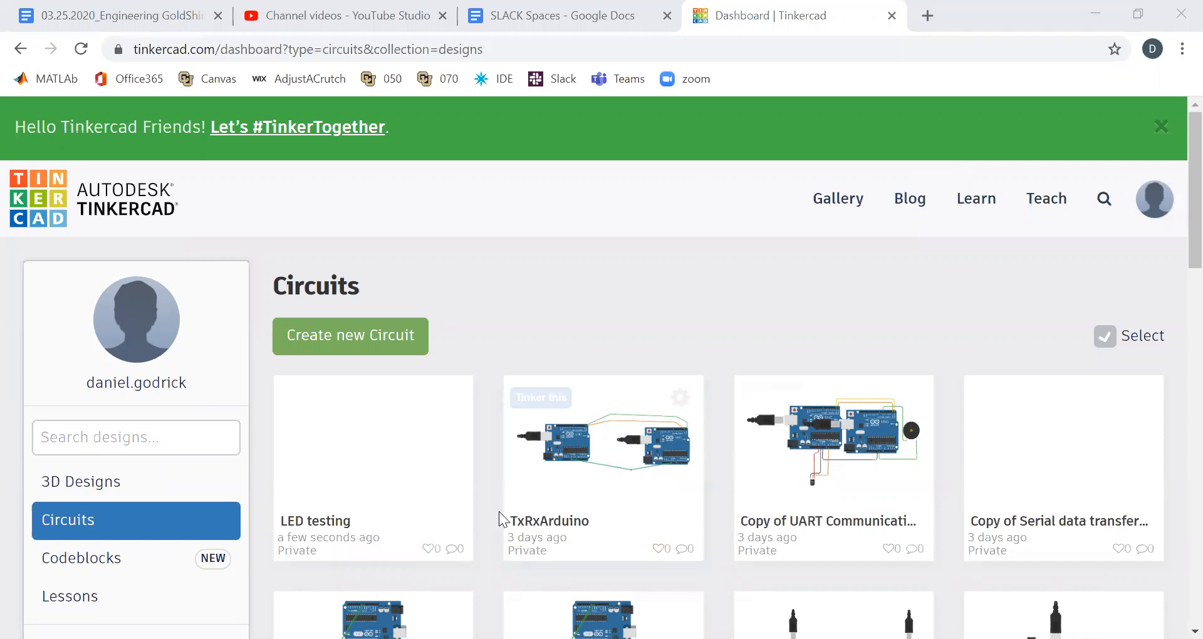
{"action": "mouse_move", "coordinate": [549, 267]}
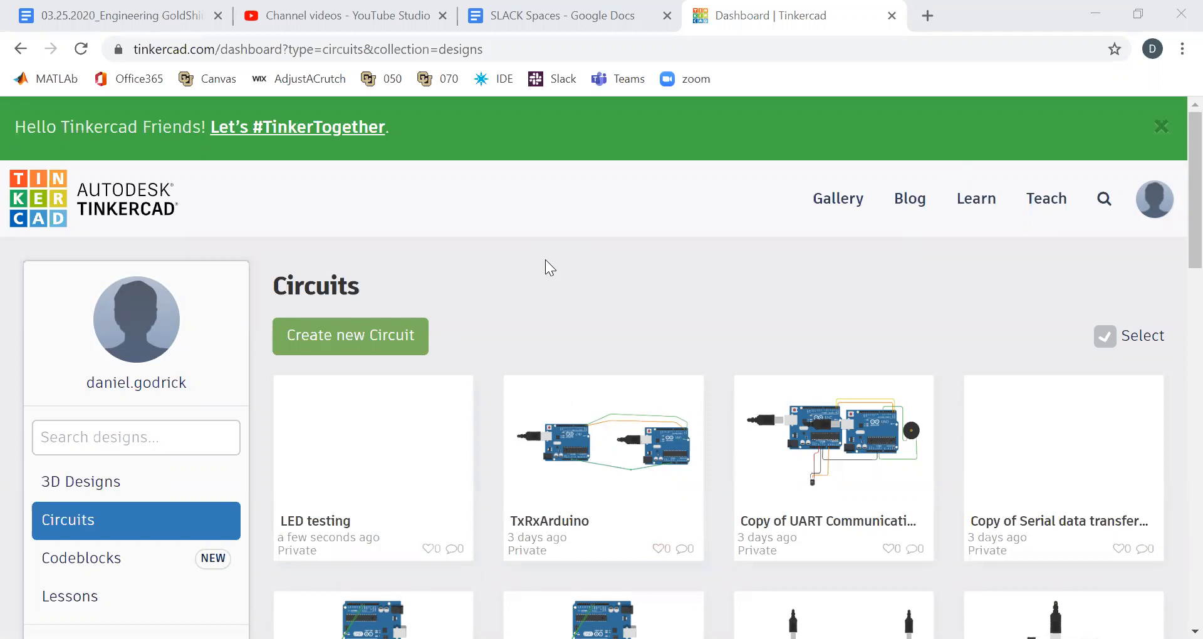
{"action": "mouse_move", "coordinate": [350, 336]}
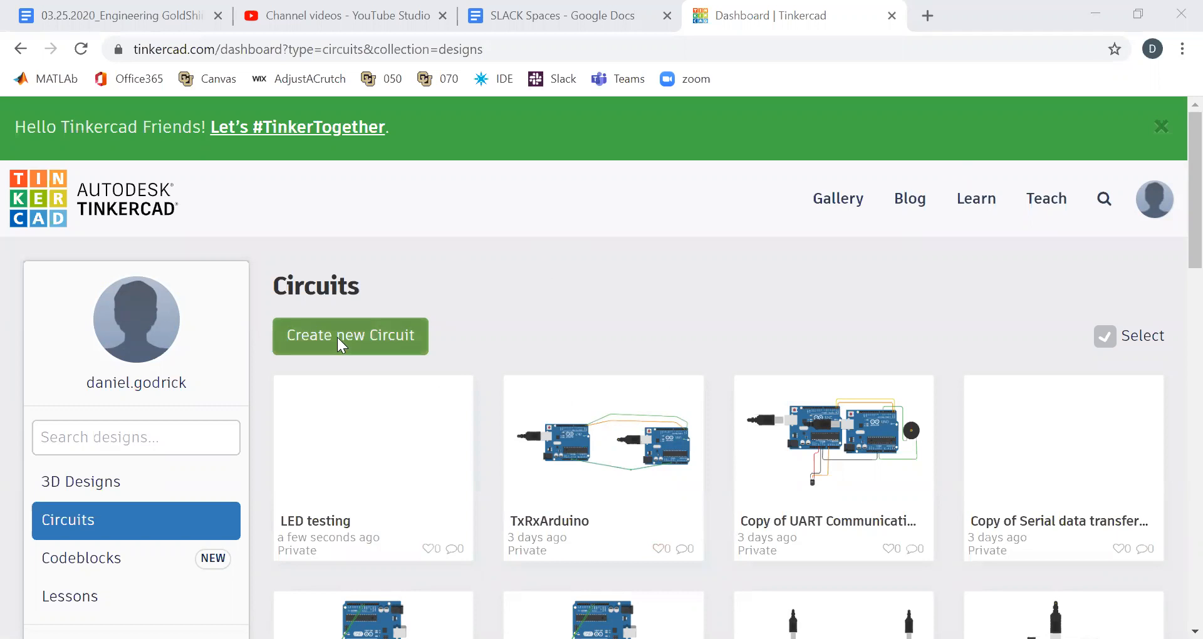
{"action": "mouse_move", "coordinate": [349, 336]}
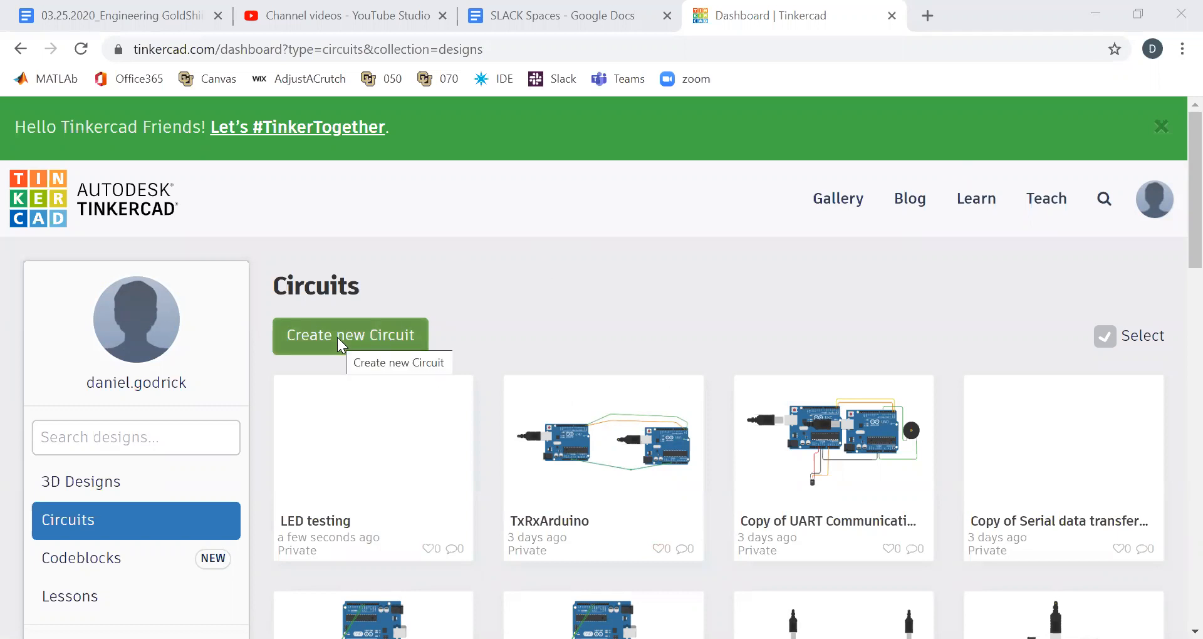
Step: Create a new circuit and set the Components list to All
{"action": "left_click", "coordinate": [350, 336]}
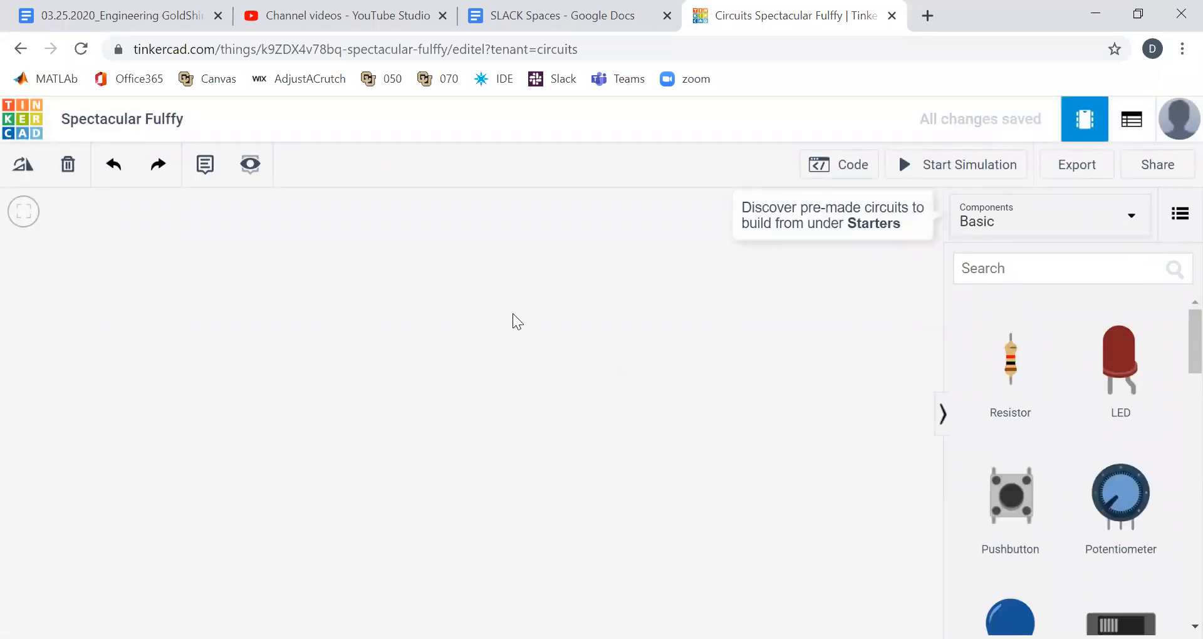
{"action": "mouse_move", "coordinate": [570, 329]}
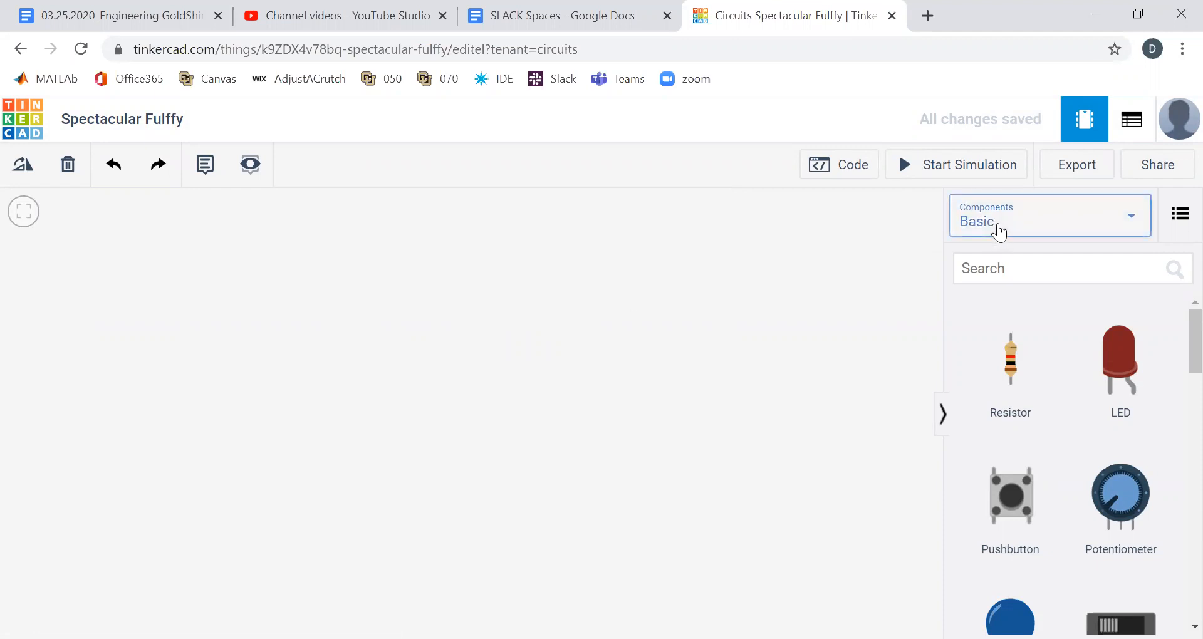
{"action": "left_click", "coordinate": [1049, 215]}
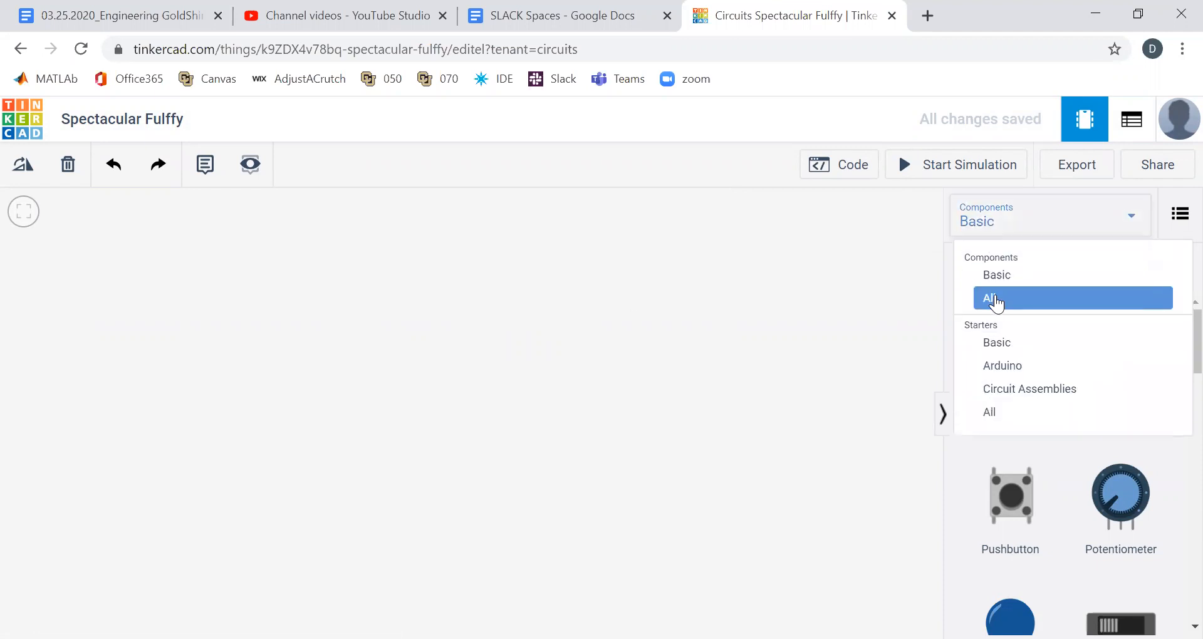
{"action": "left_click", "coordinate": [995, 298]}
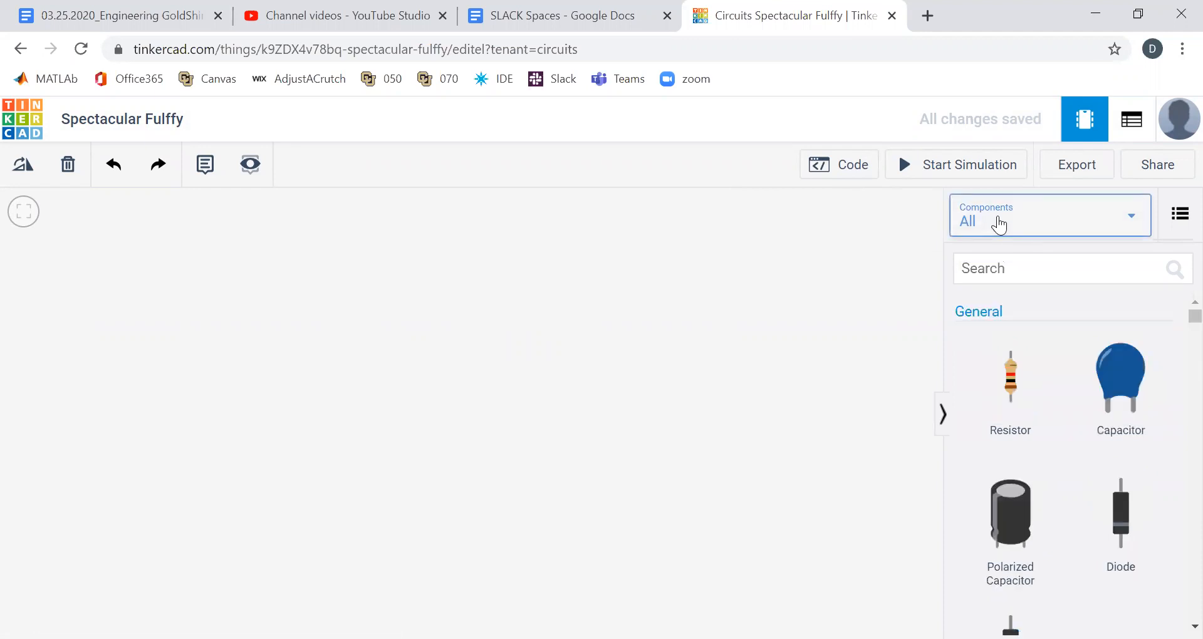
Step: Place the Arduino Breadboard starter circuit and scroll through the Arduino starters
{"action": "left_click", "coordinate": [1049, 215]}
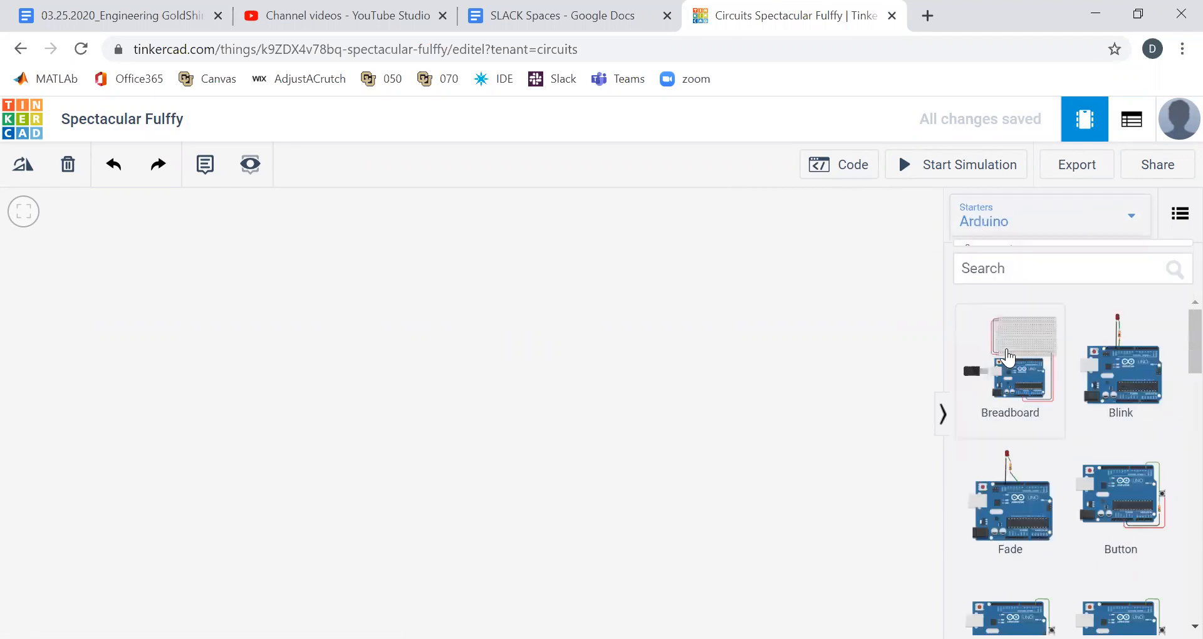
{"action": "mouse_move", "coordinate": [1028, 368]}
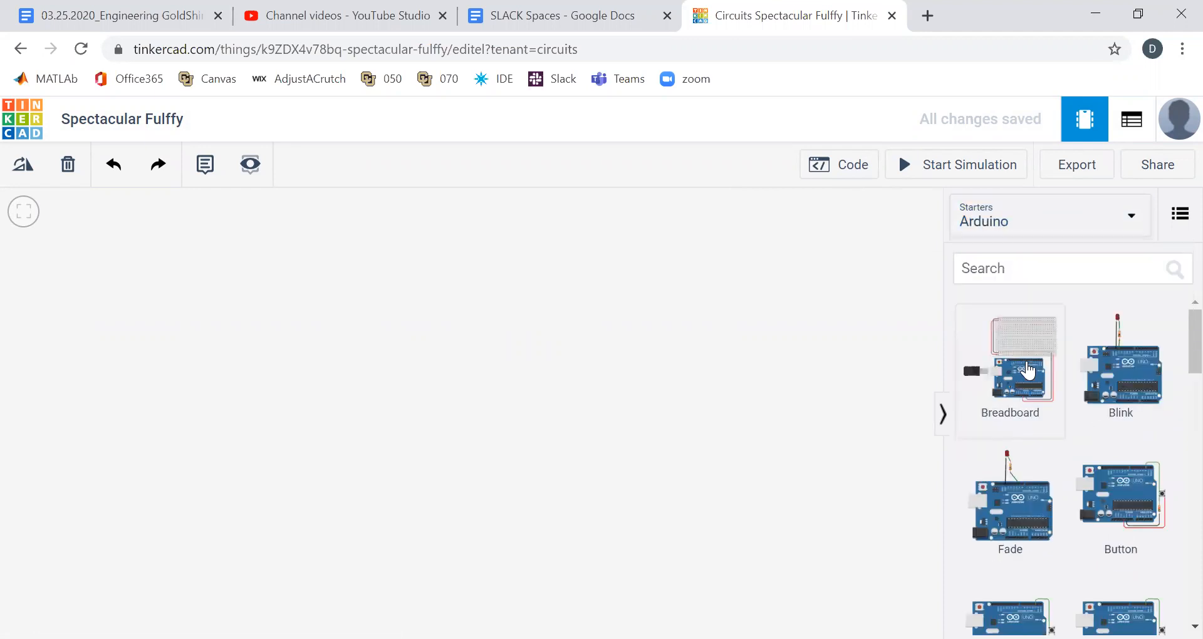
{"action": "left_click", "coordinate": [1009, 355]}
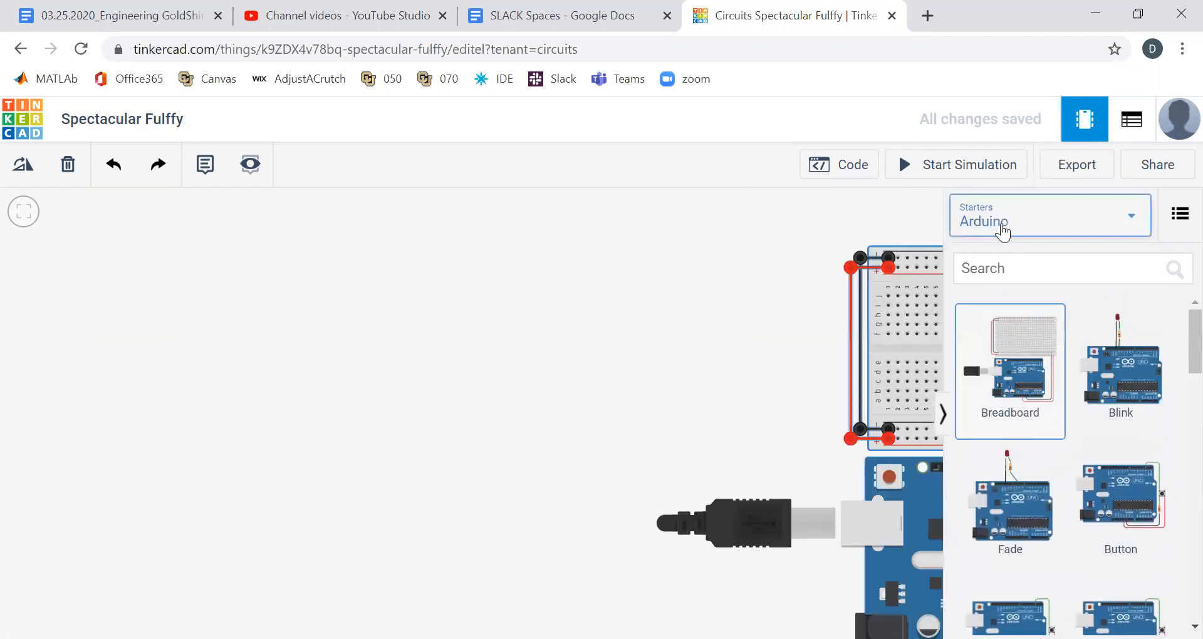
{"action": "scroll", "scroll_direction": "down", "scroll_amount": 3}
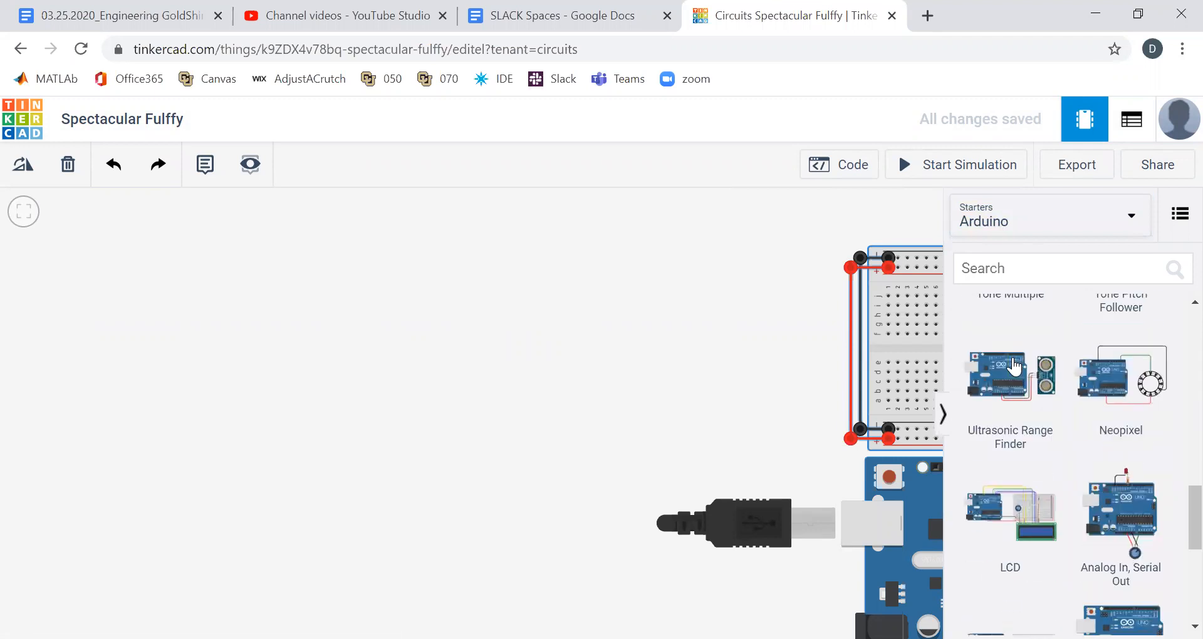
{"action": "scroll", "scroll_direction": "down", "scroll_amount": 3}
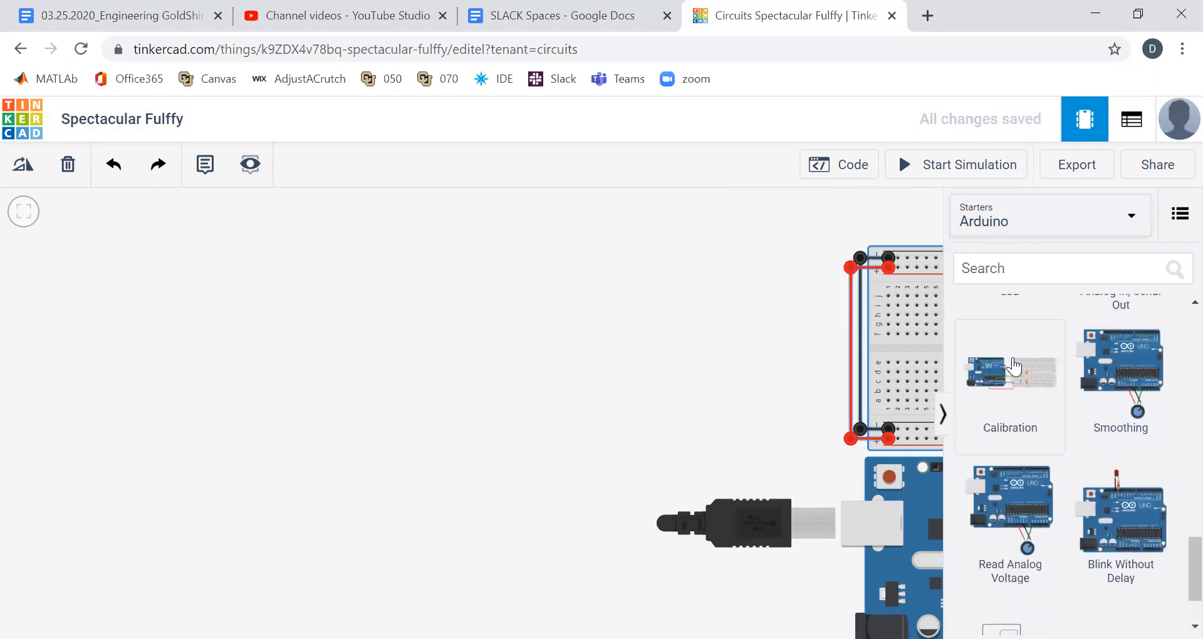
{"action": "scroll", "scroll_direction": "down", "scroll_amount": 3}
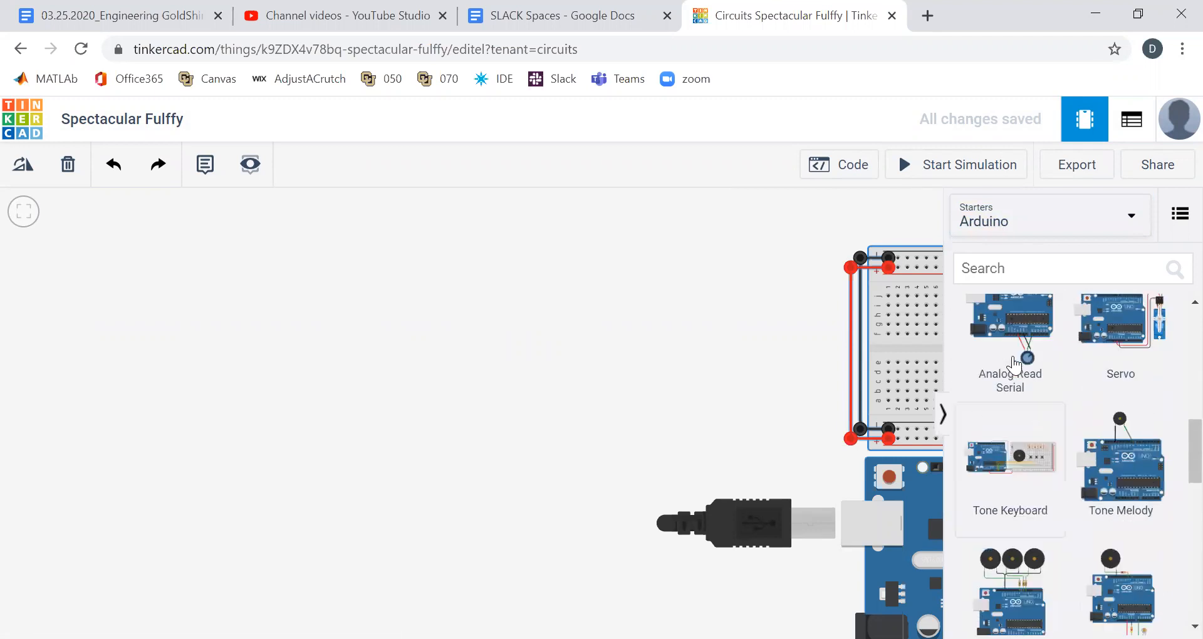
{"action": "left_click", "coordinate": [1049, 222]}
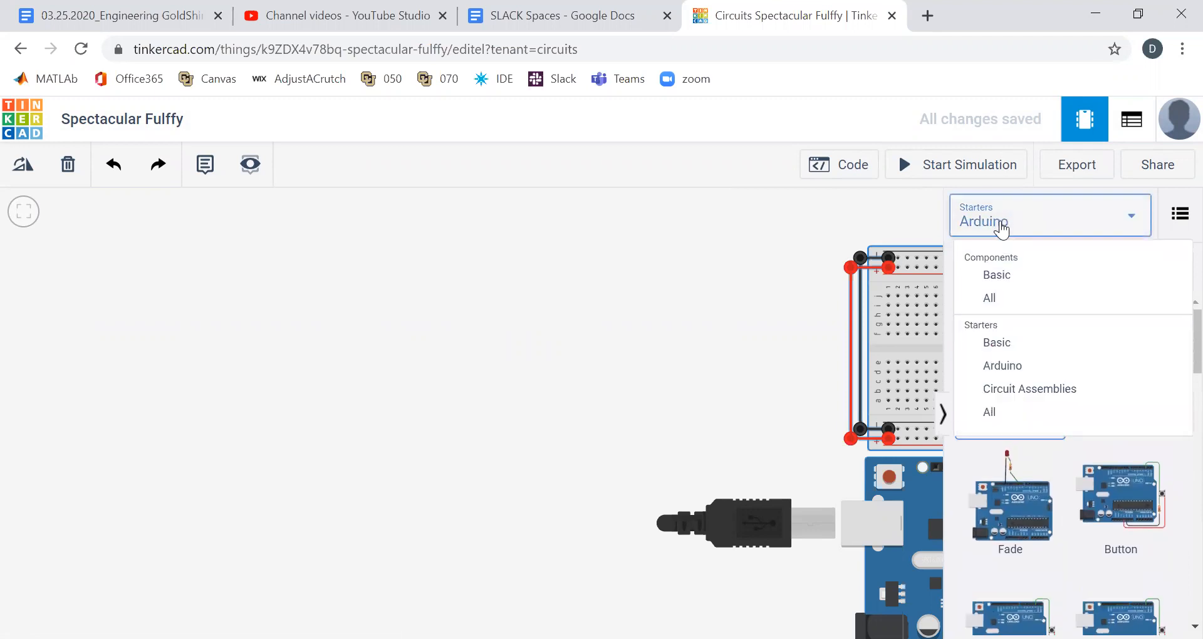
Step: Place an Arduino Uno R3 and a Breadboard Small, rotating the breadboard upright
{"action": "left_click", "coordinate": [997, 275]}
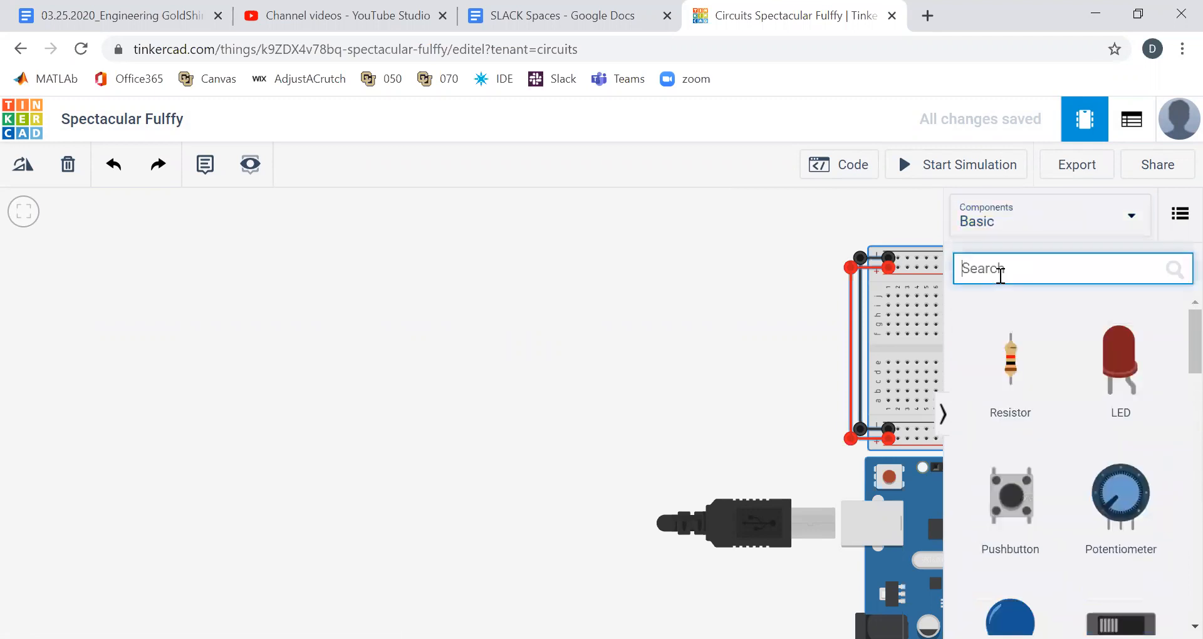
{"action": "type", "text": "a"}
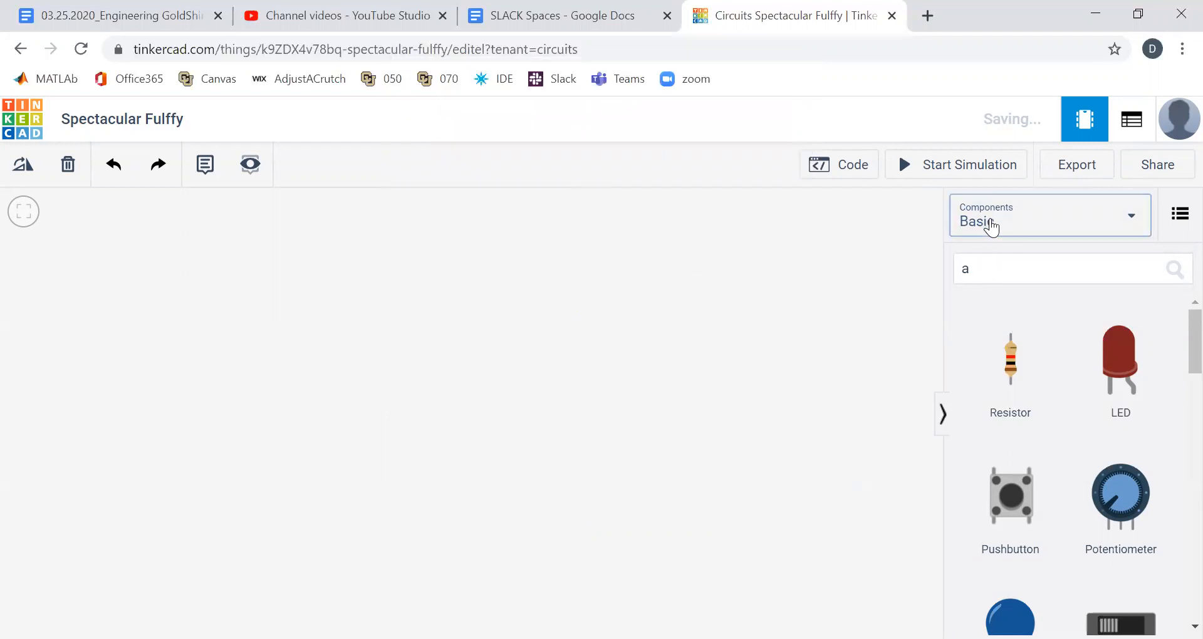
{"action": "left_click", "coordinate": [1049, 215]}
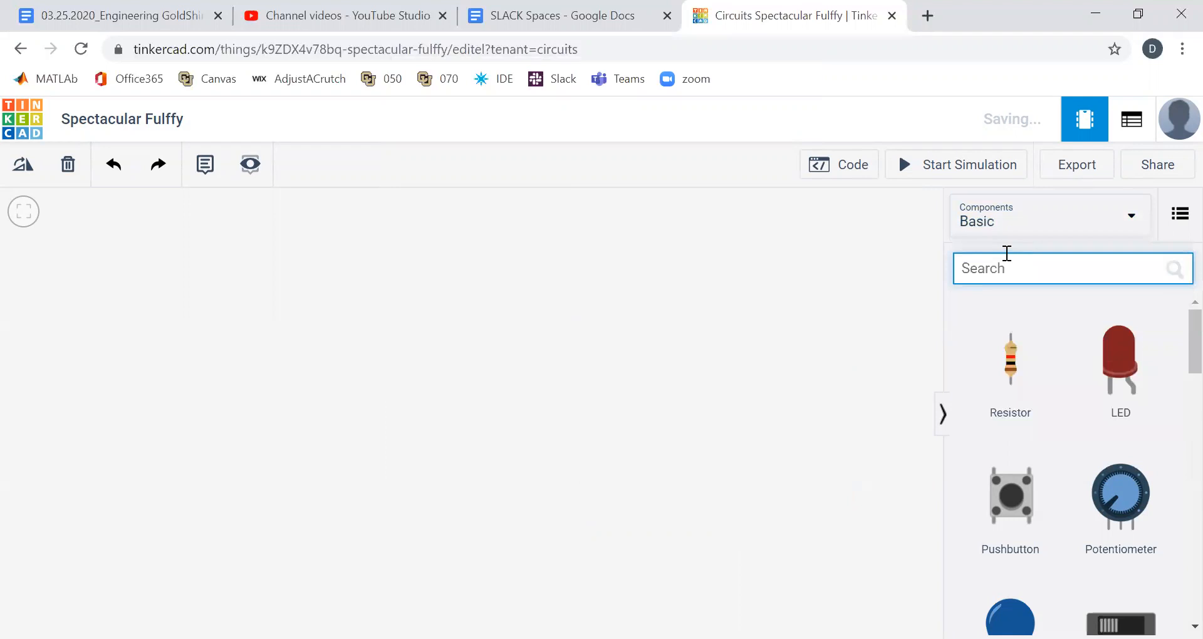
{"action": "type", "text": "ard"}
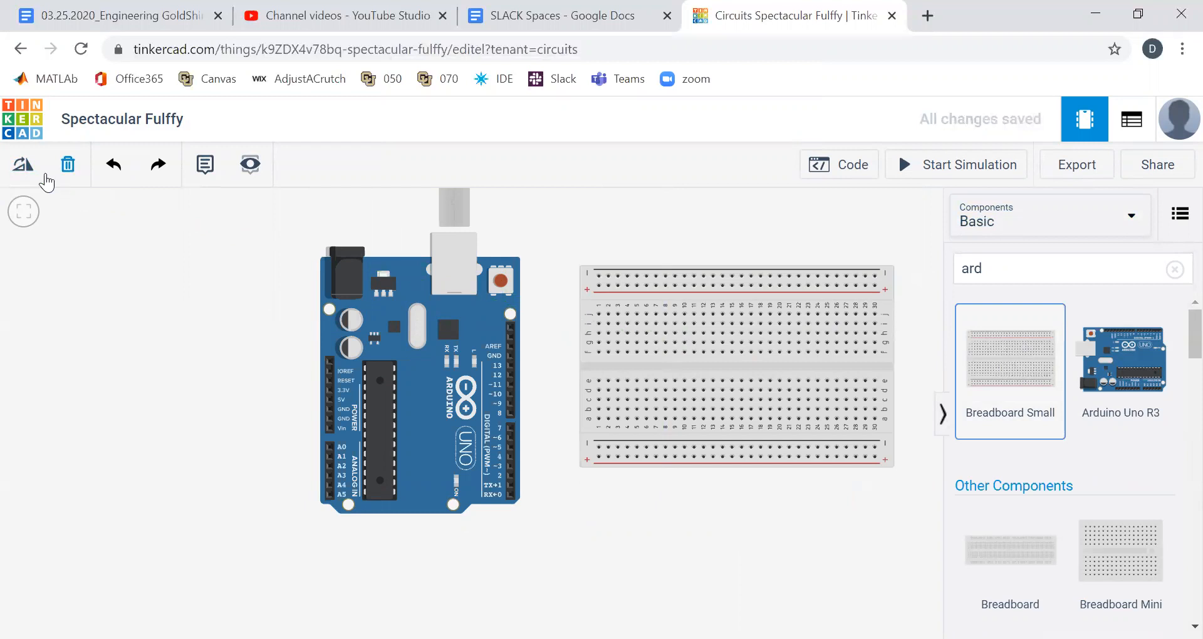
{"action": "left_click", "coordinate": [703, 311]}
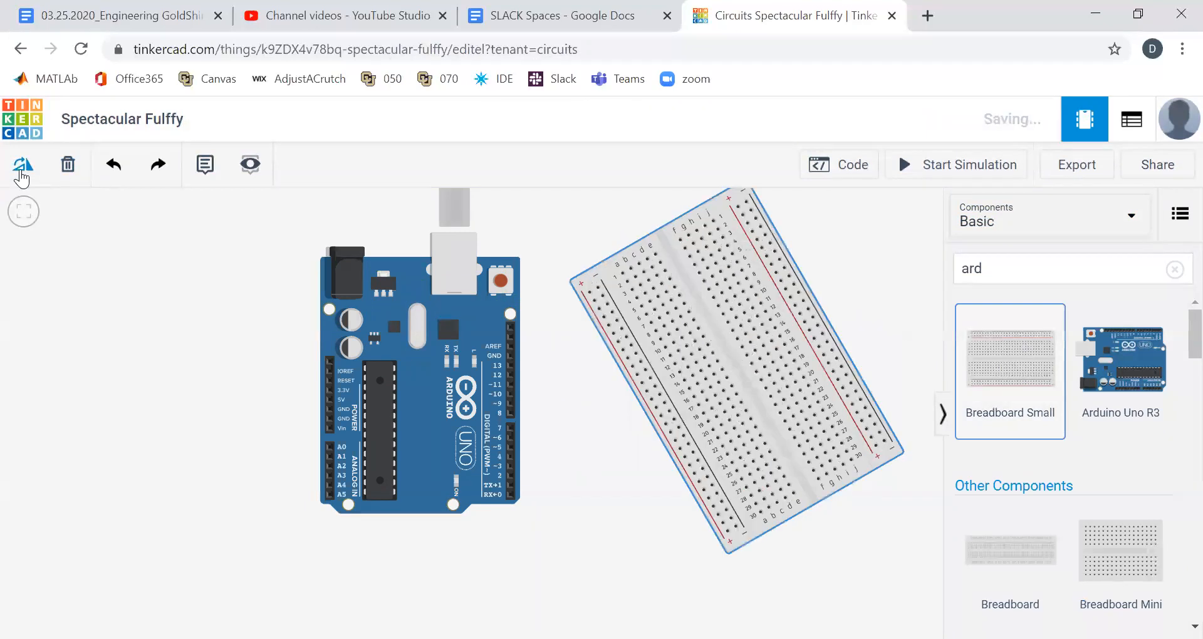
{"action": "left_click", "coordinate": [22, 164]}
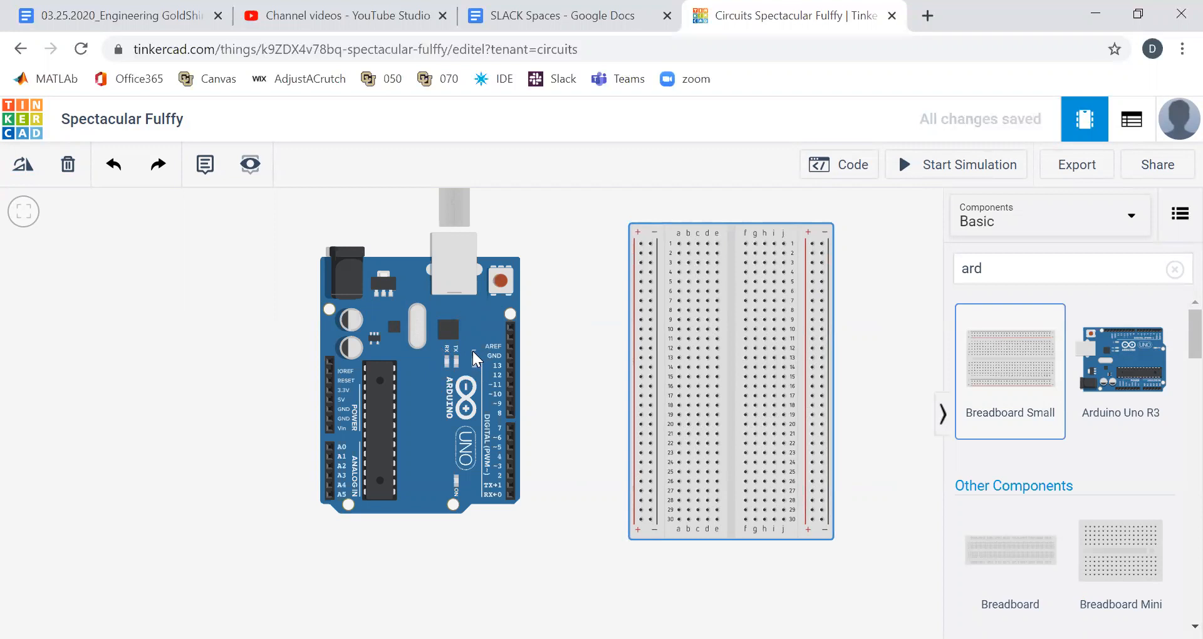
{"action": "mouse_move", "coordinate": [457, 370]}
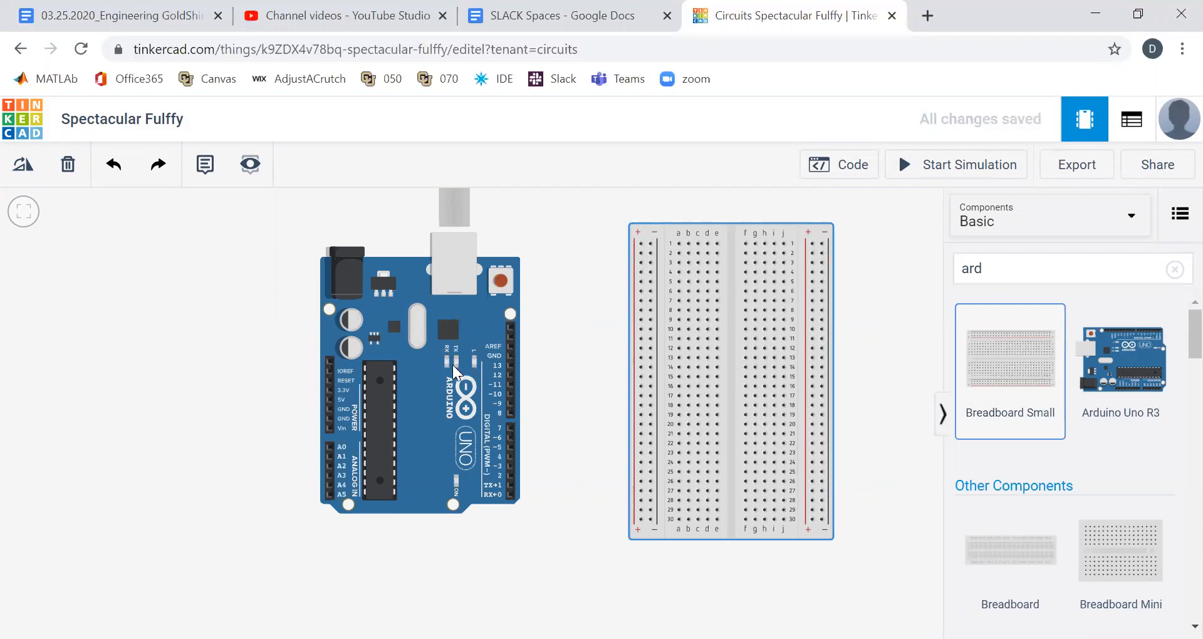
{"action": "mouse_move", "coordinate": [465, 365]}
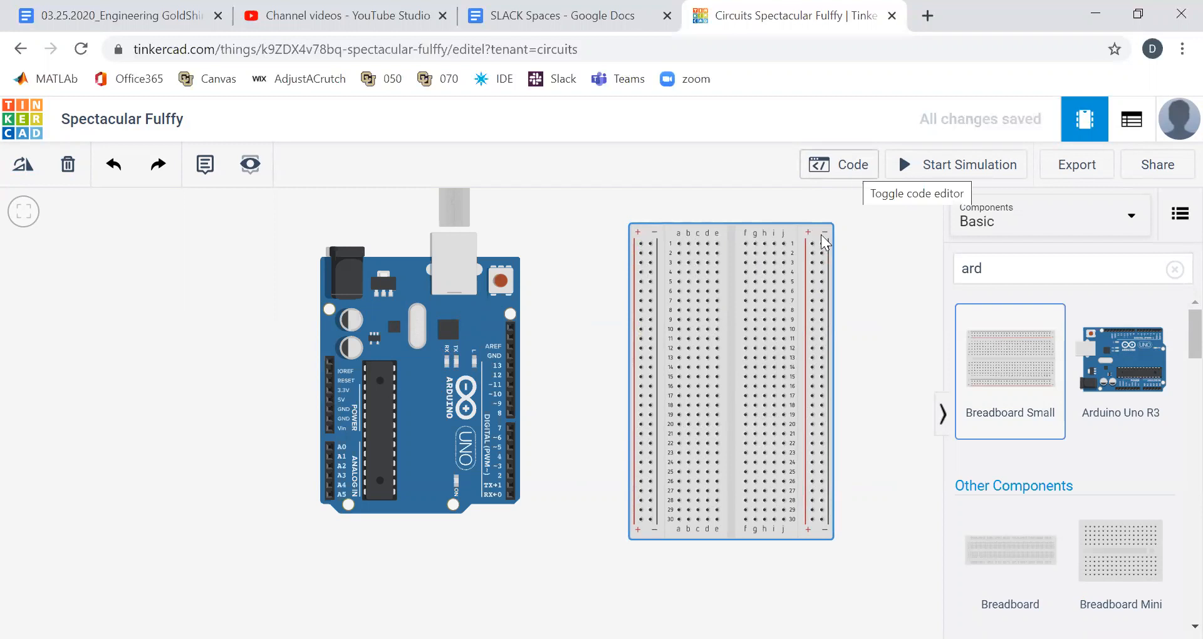
{"action": "mouse_move", "coordinate": [839, 164]}
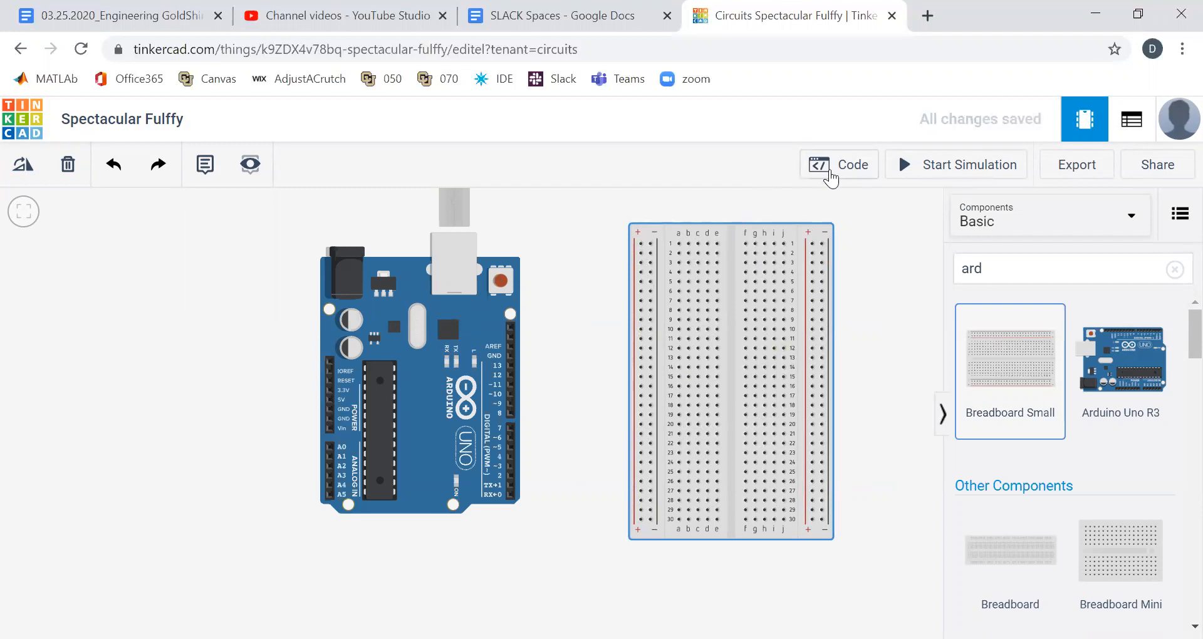
Step: Switch the Code editor from Blocks to Text and confirm discarding the blocks
{"action": "left_click", "coordinate": [838, 164]}
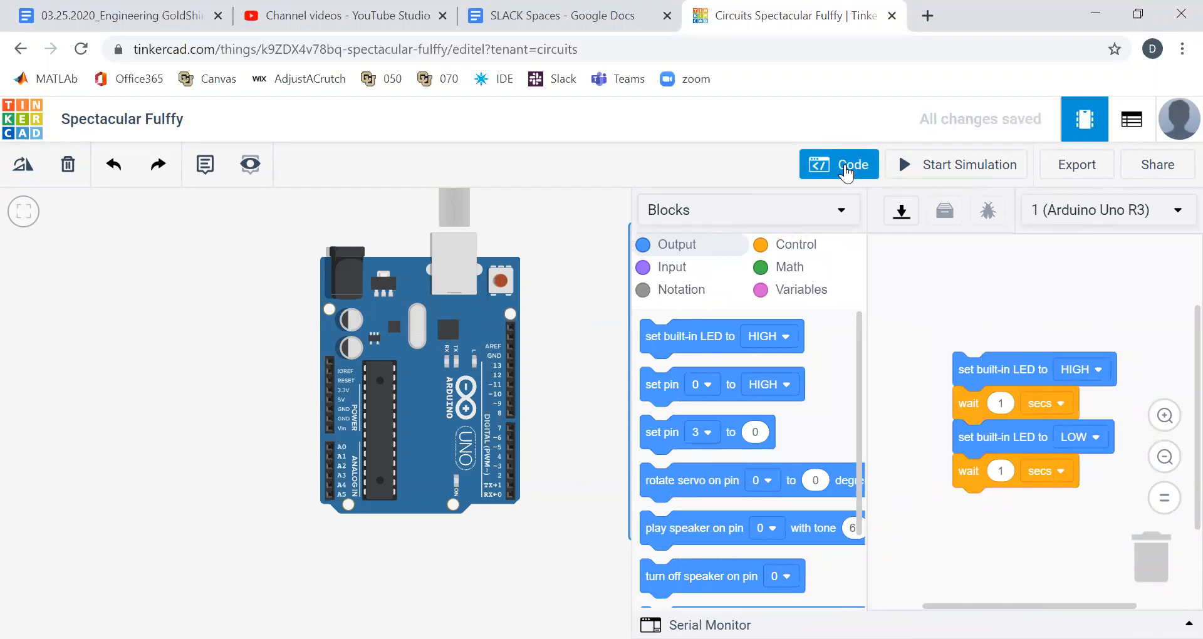
{"action": "left_click", "coordinate": [748, 209]}
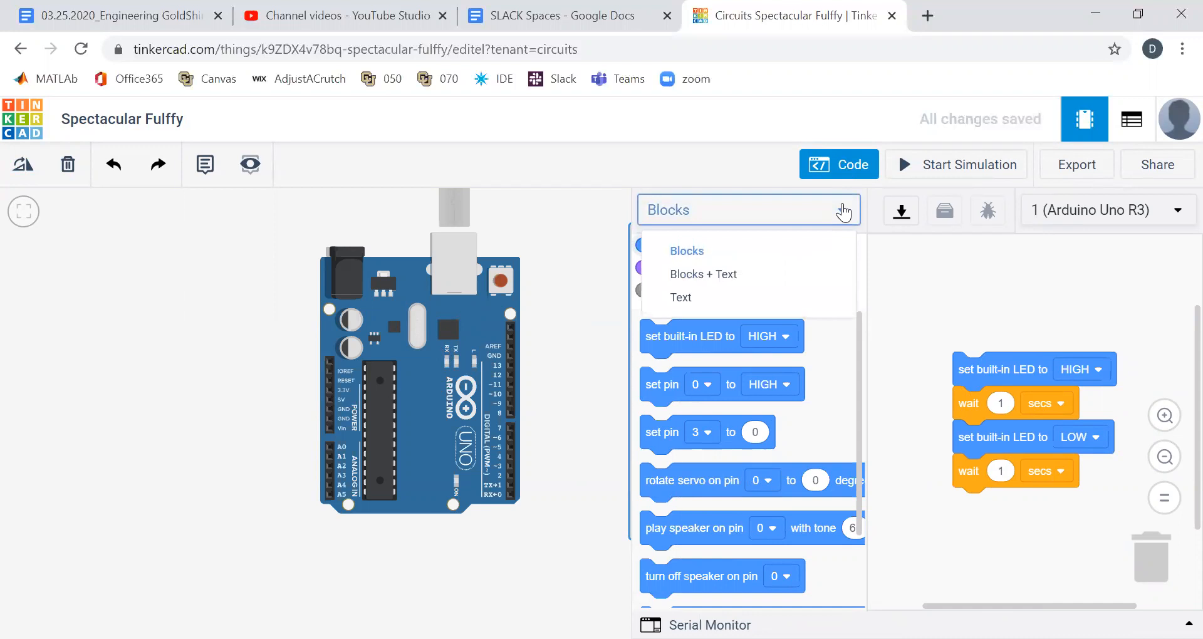
{"action": "left_click", "coordinate": [681, 297]}
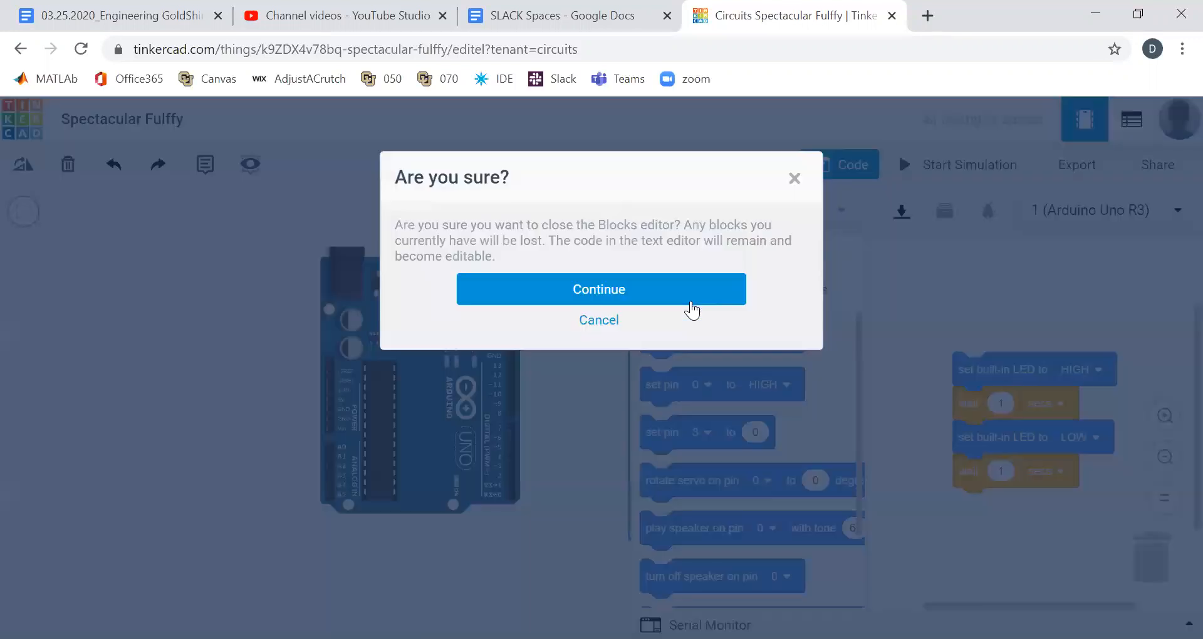
{"action": "mouse_move", "coordinate": [578, 298]}
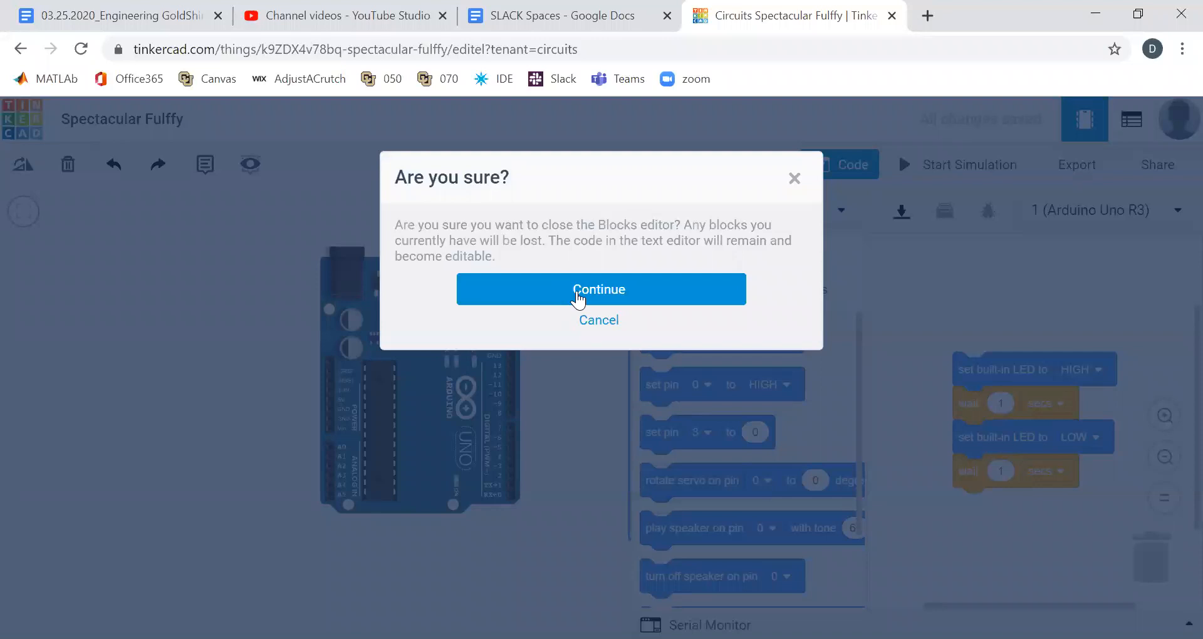
{"action": "left_click", "coordinate": [601, 290]}
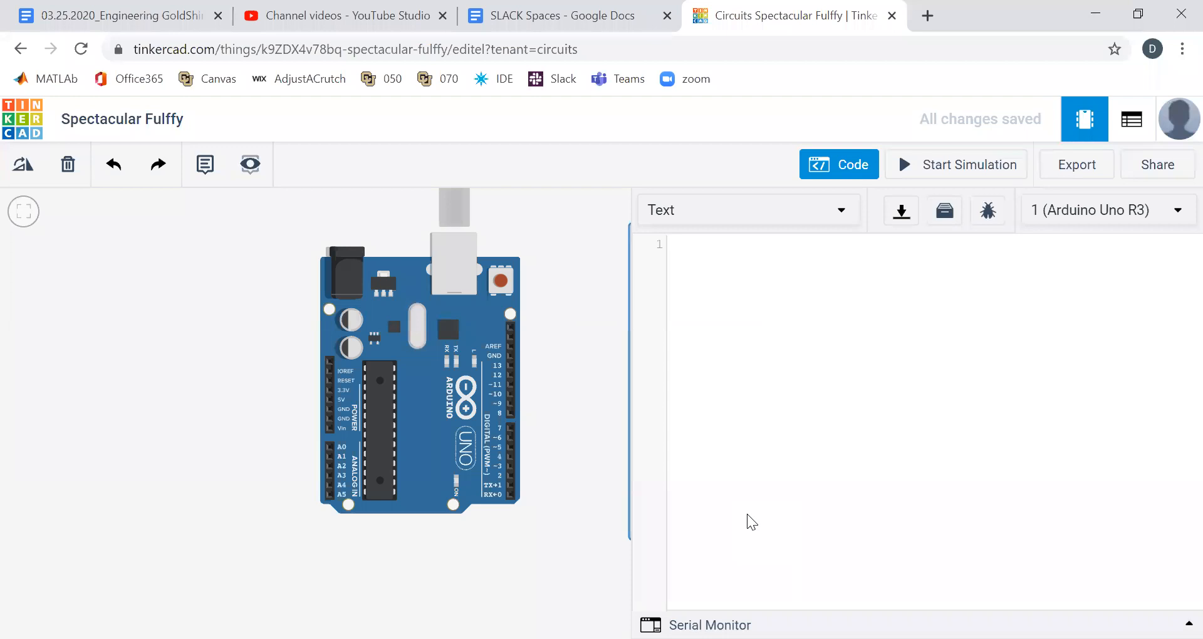
Step: Type empty void setup(){ } and void loop(){ } functions, fixing the 'lopp' typo
{"action": "left_click", "coordinate": [678, 243]}
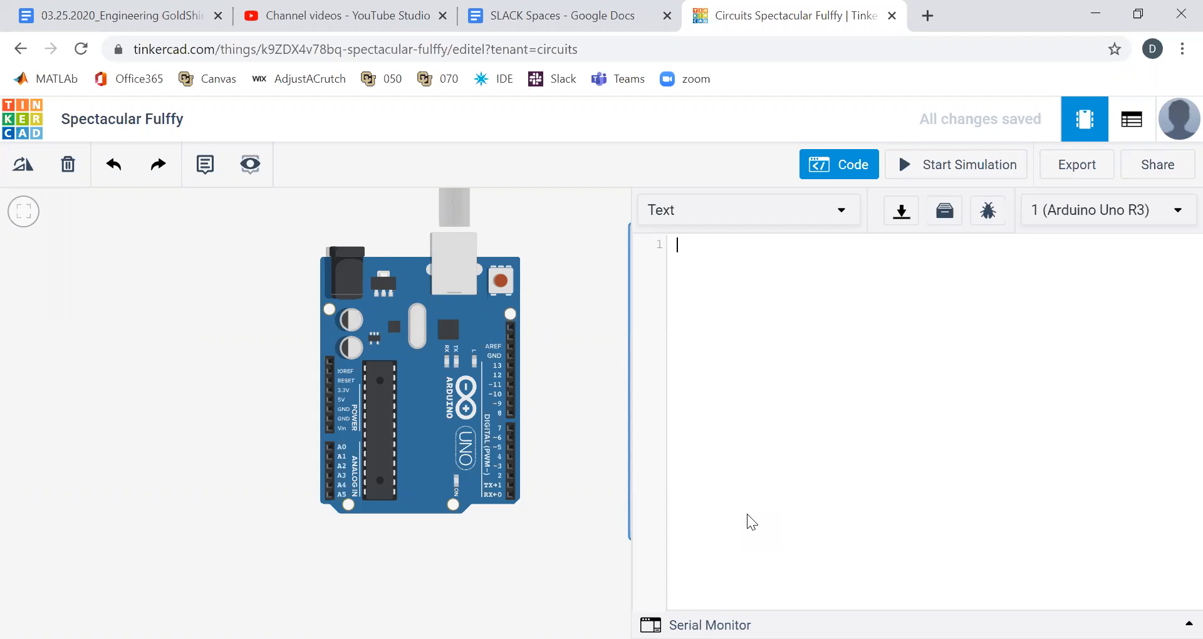
{"action": "type", "text": "void set"}
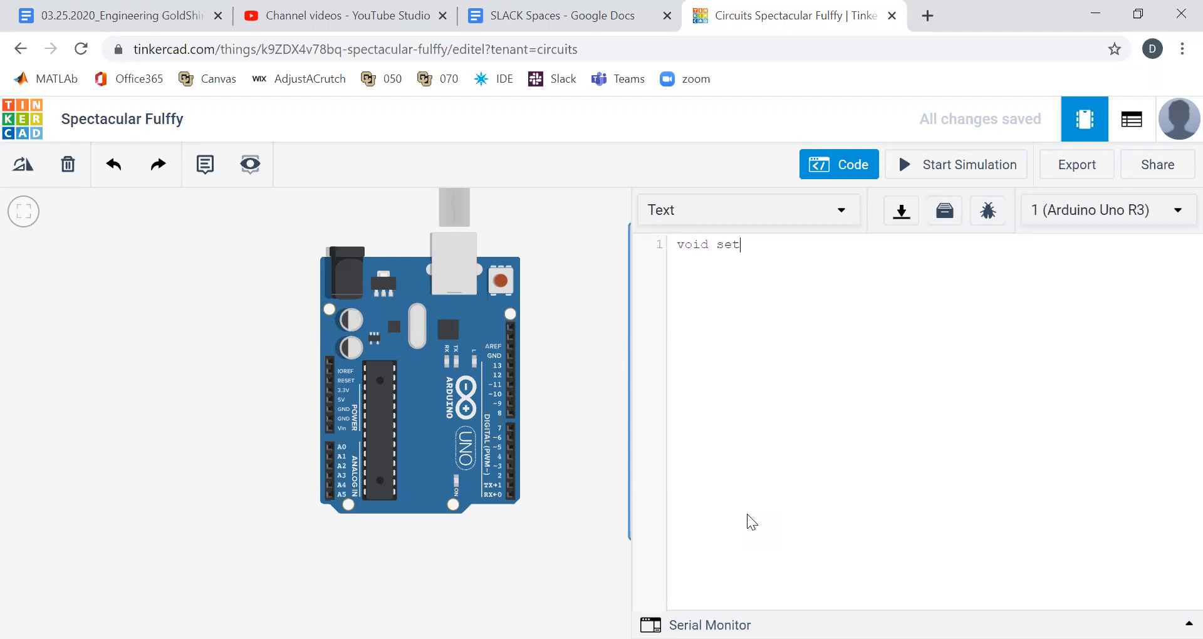
{"action": "type", "text": "up(){"}
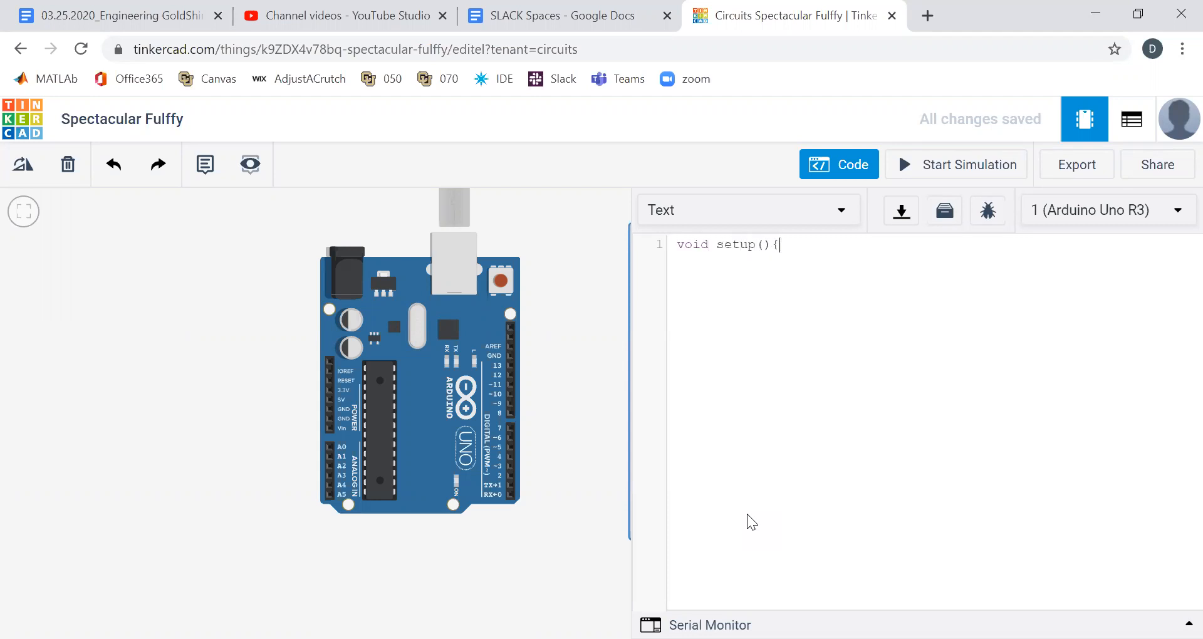
{"action": "key", "text": "Enter"}
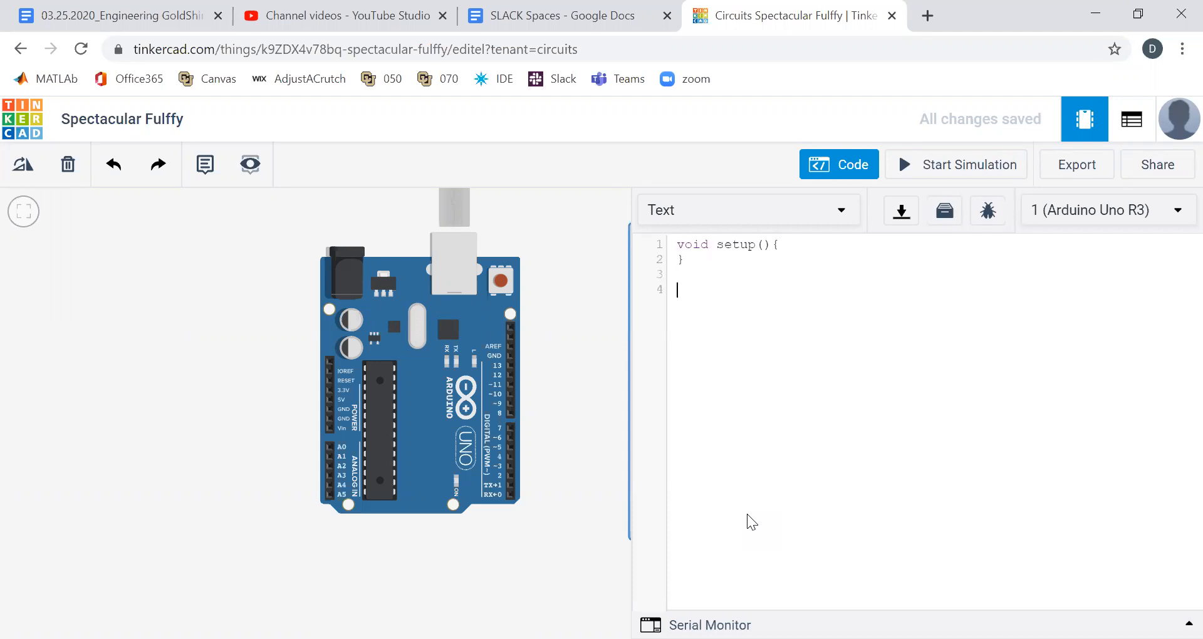
{"action": "type", "text": "void lopp"}
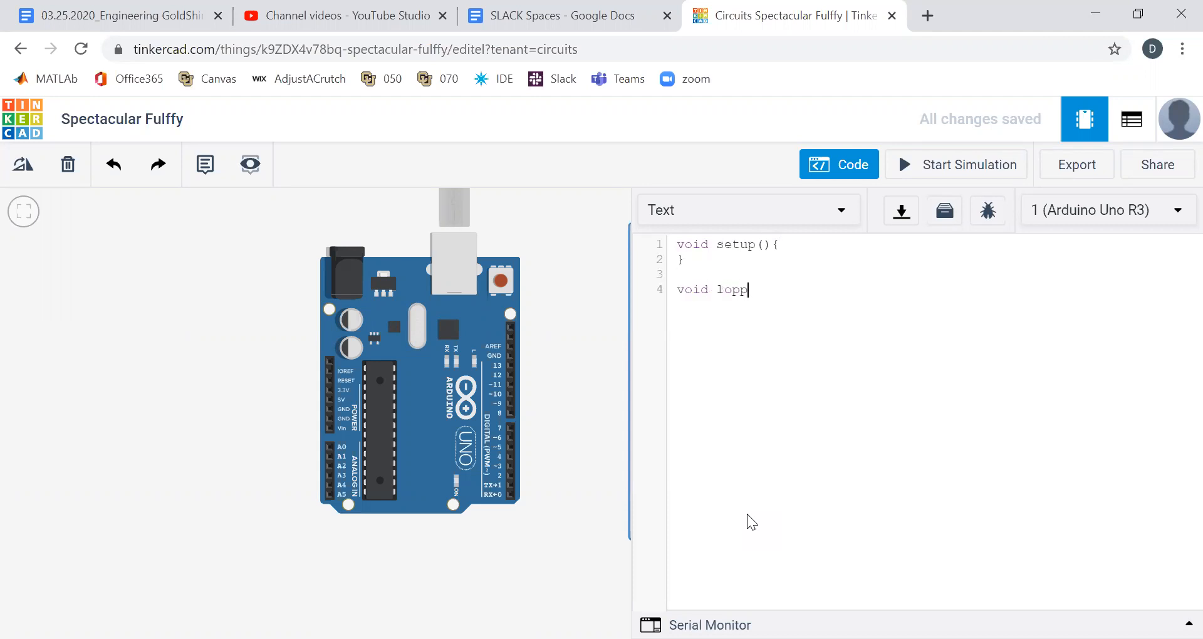
{"action": "key", "text": "Backspace"}
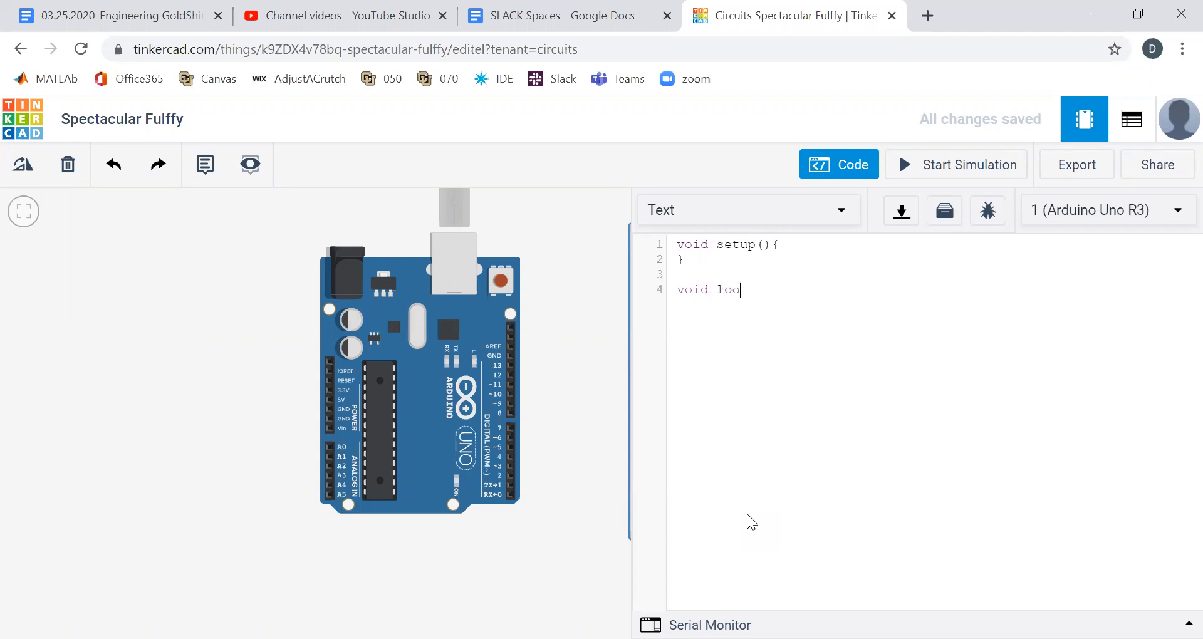
{"action": "type", "text": "p(){"}
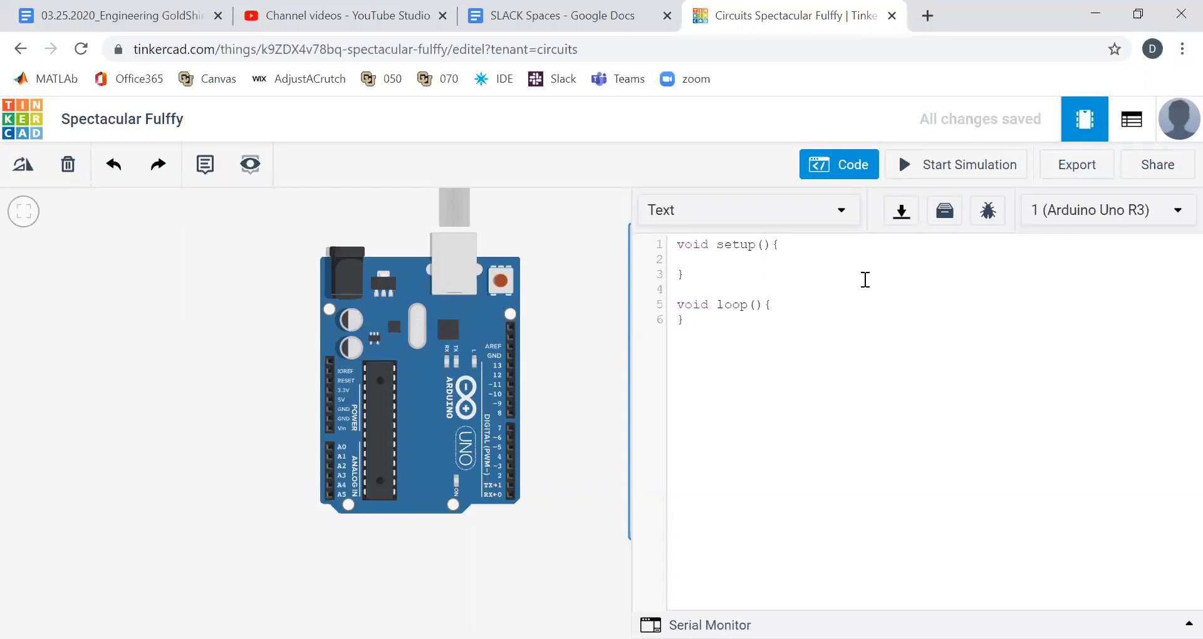
{"action": "left_click", "coordinate": [693, 260]}
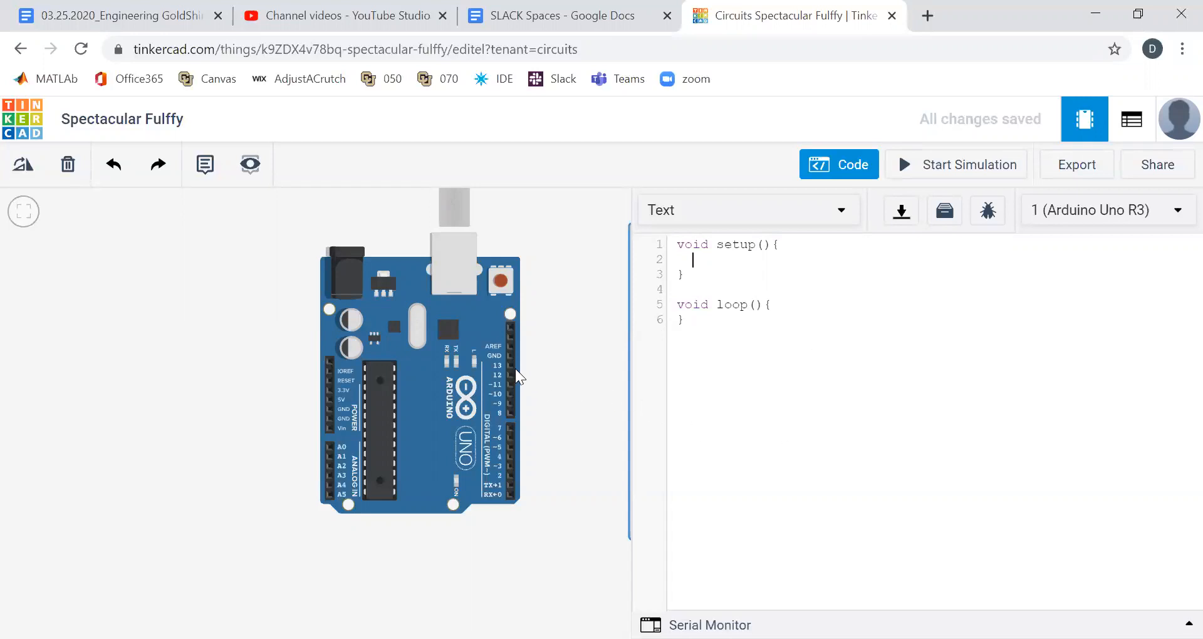
{"action": "mouse_move", "coordinate": [505, 382]}
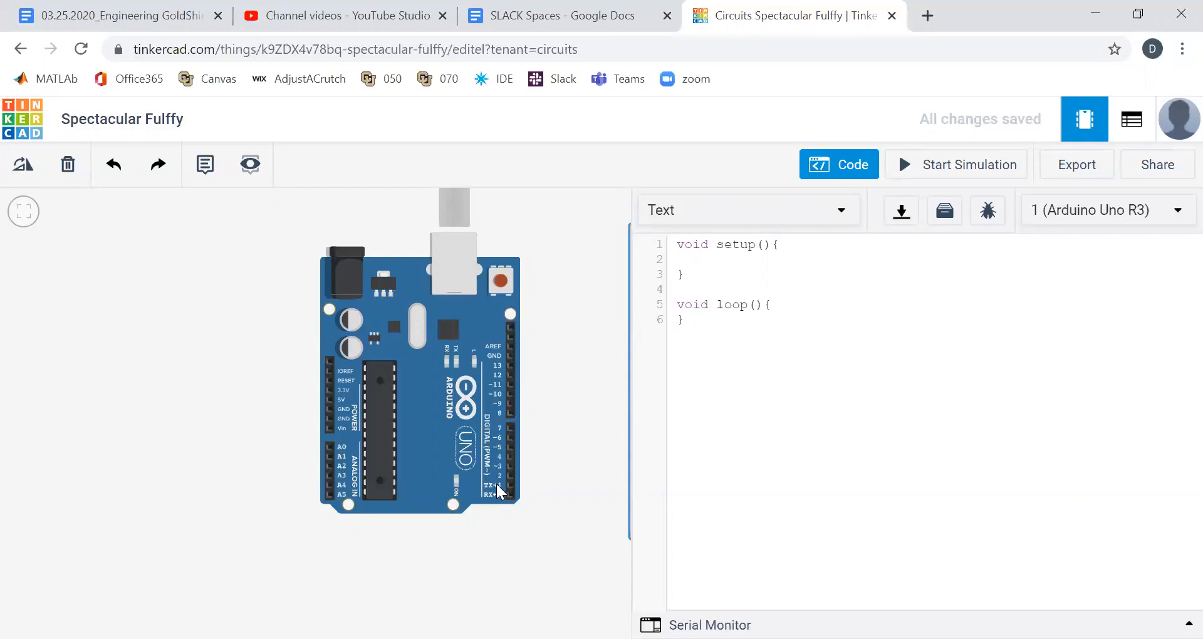
{"action": "mouse_move", "coordinate": [311, 479]}
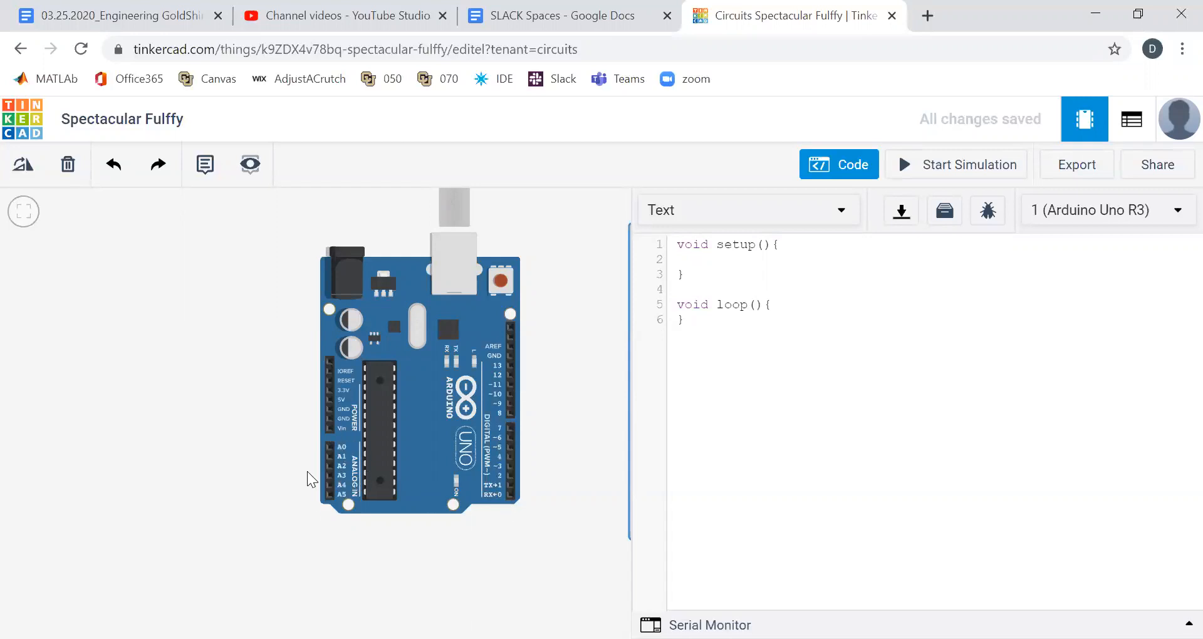
{"action": "mouse_move", "coordinate": [232, 579]}
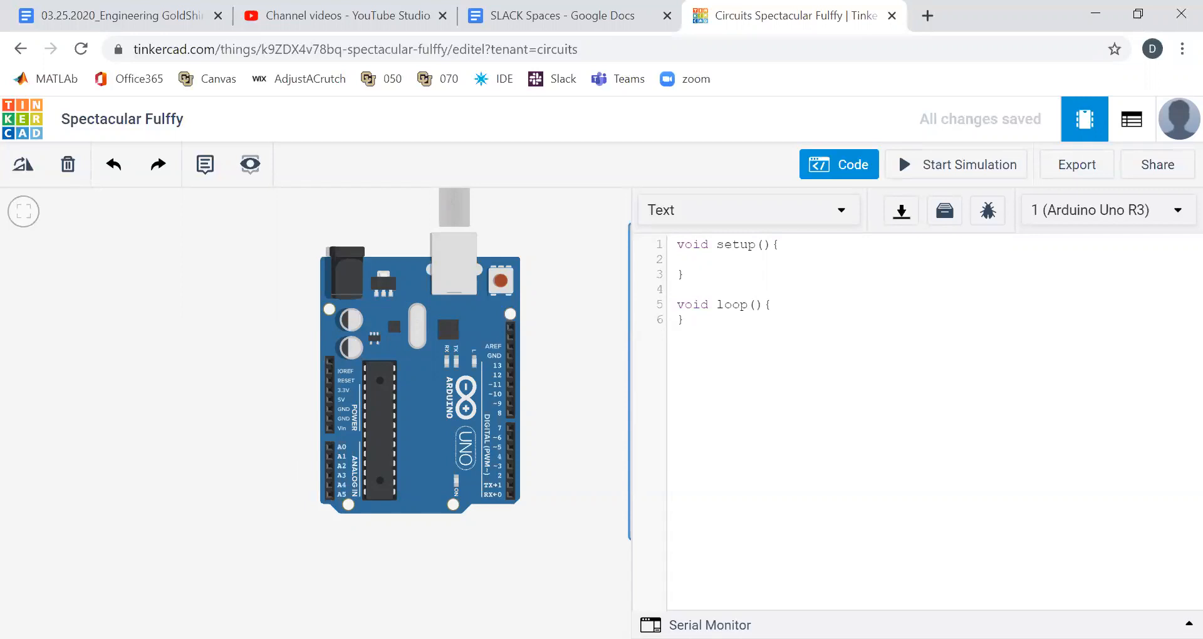
{"action": "left_click", "coordinate": [694, 260]}
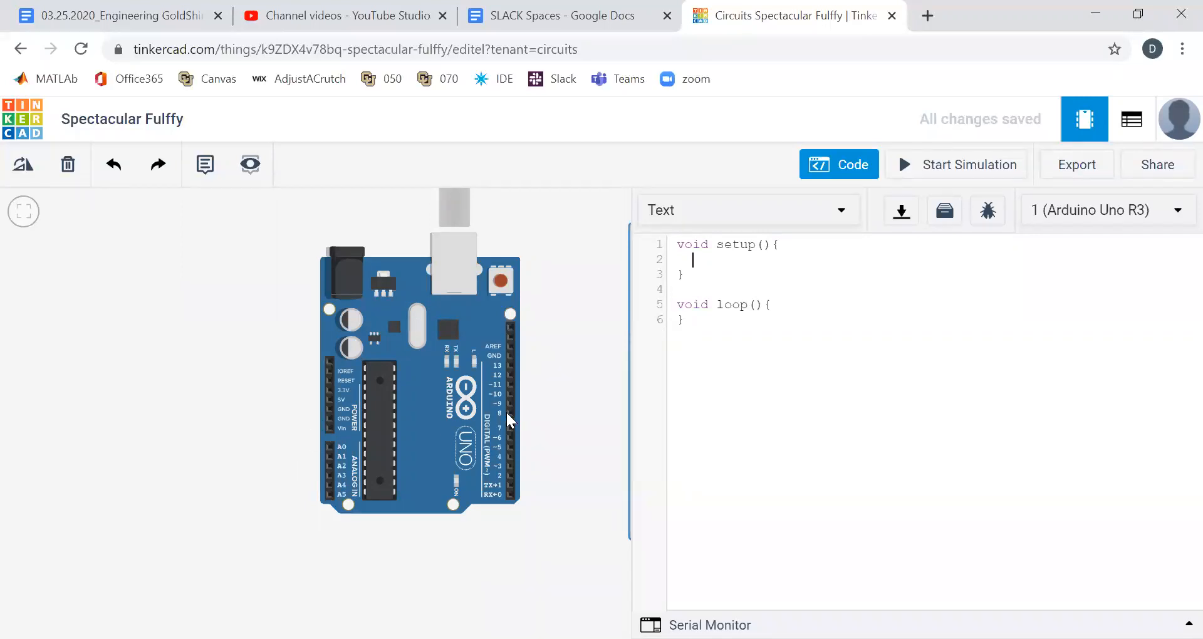
{"action": "mouse_move", "coordinate": [491, 488]}
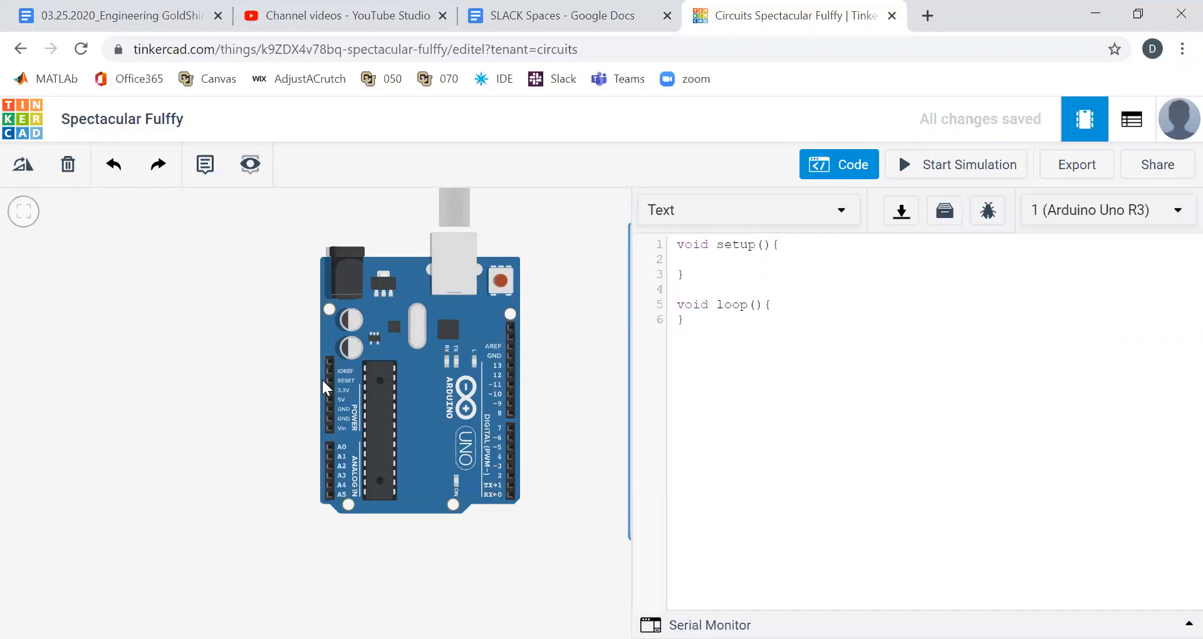
{"action": "mouse_move", "coordinate": [348, 414]}
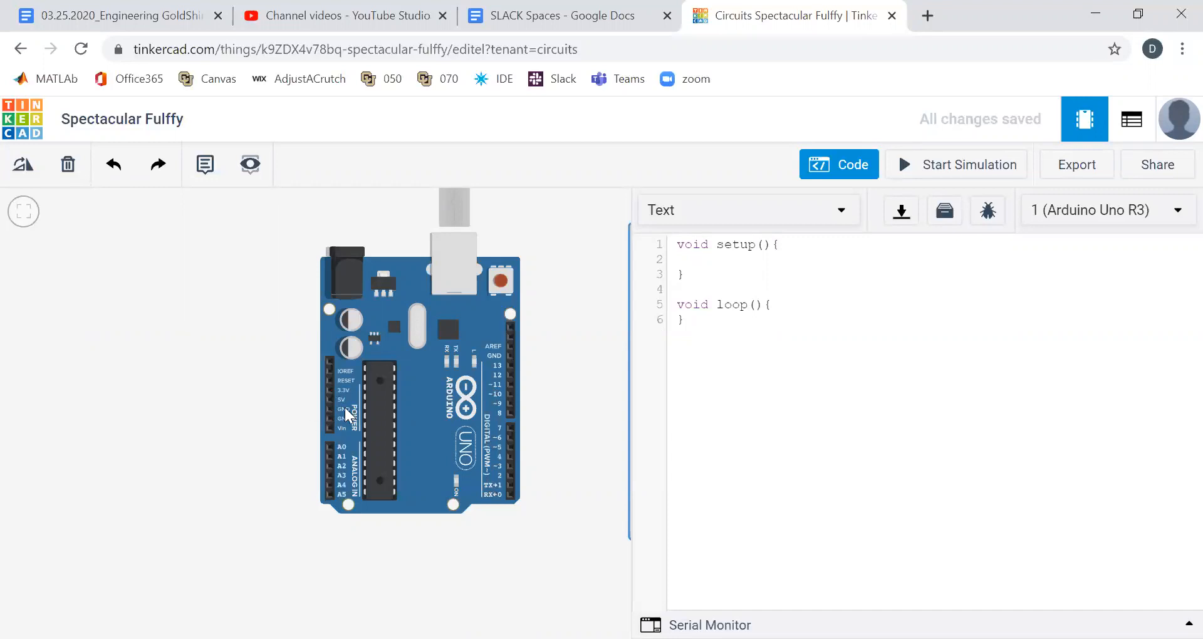
{"action": "mouse_move", "coordinate": [330, 409]}
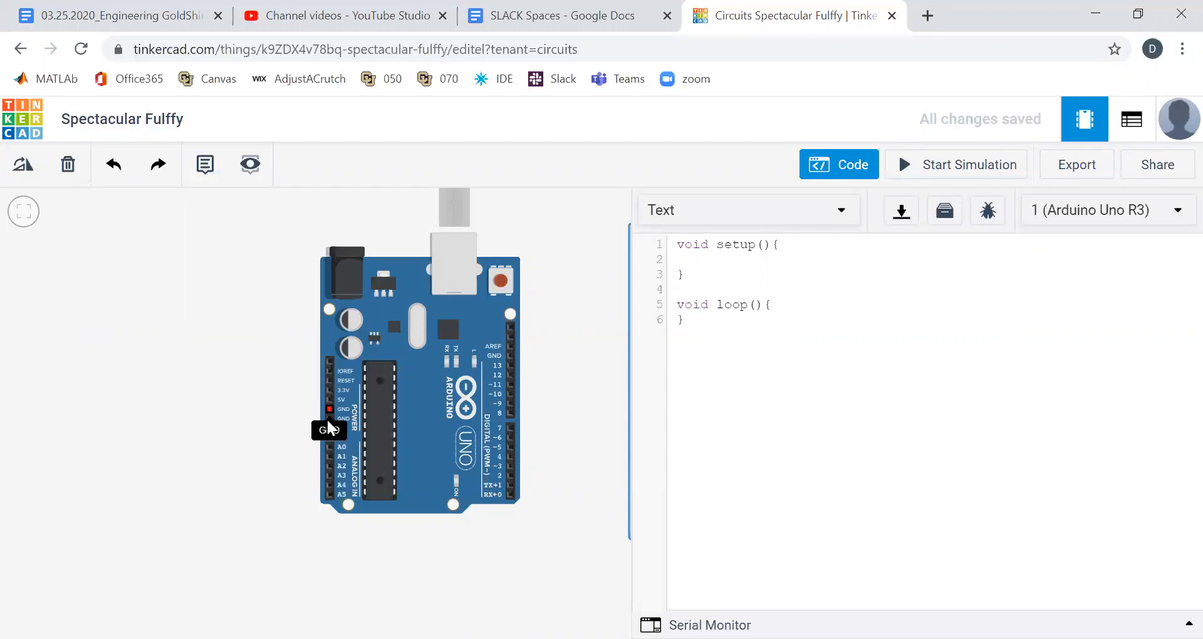
{"action": "mouse_move", "coordinate": [330, 418]}
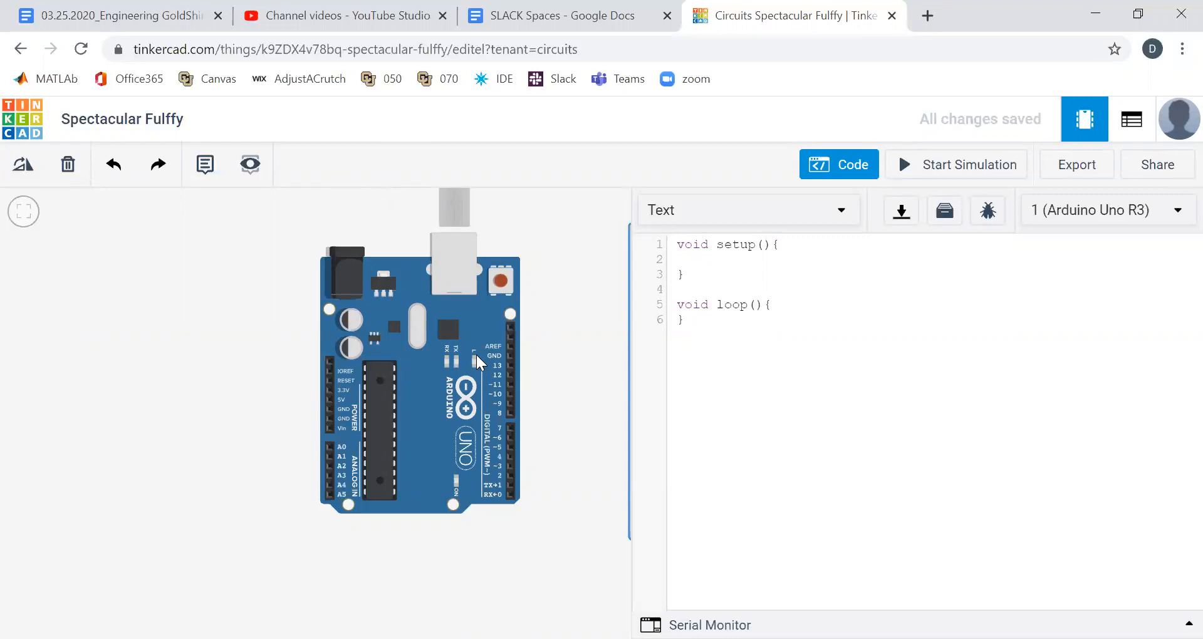
{"action": "mouse_move", "coordinate": [636, 330]}
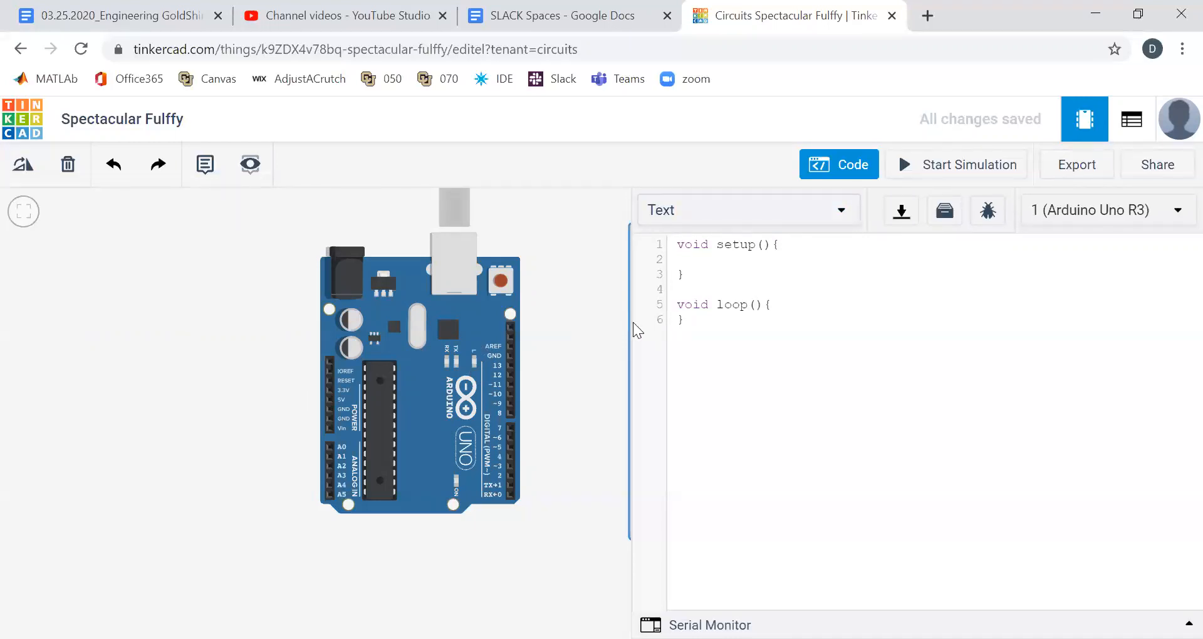
{"action": "mouse_move", "coordinate": [476, 371]}
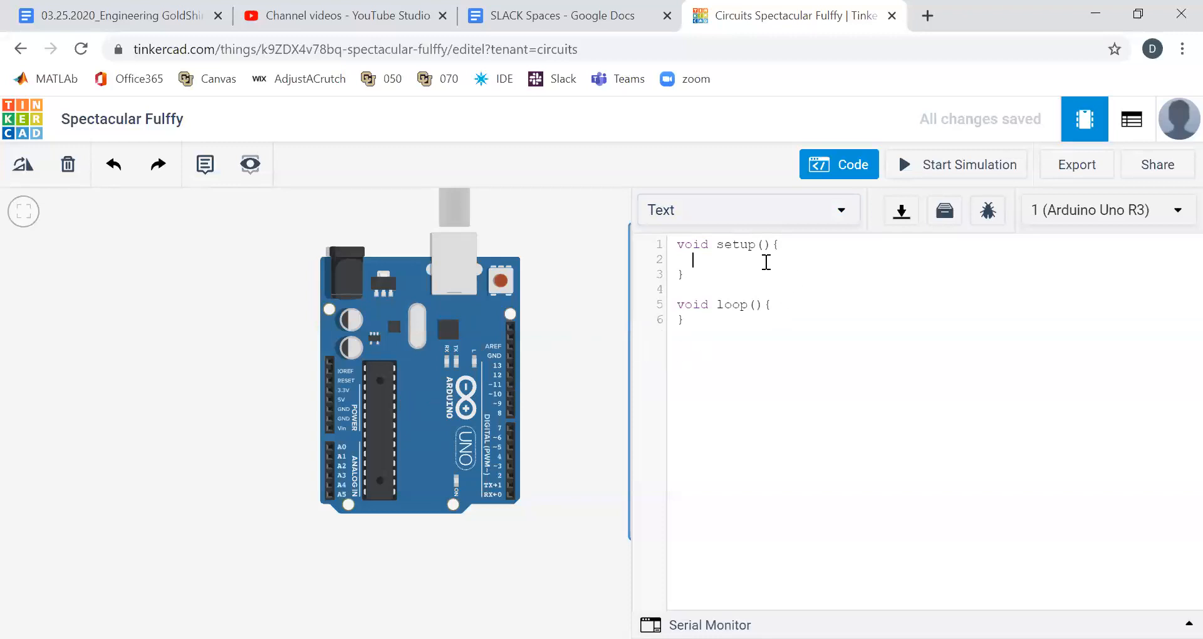
Step: Write pinMode(13,OUTPUT); inside the setup function
{"action": "type", "text": "pinMode"}
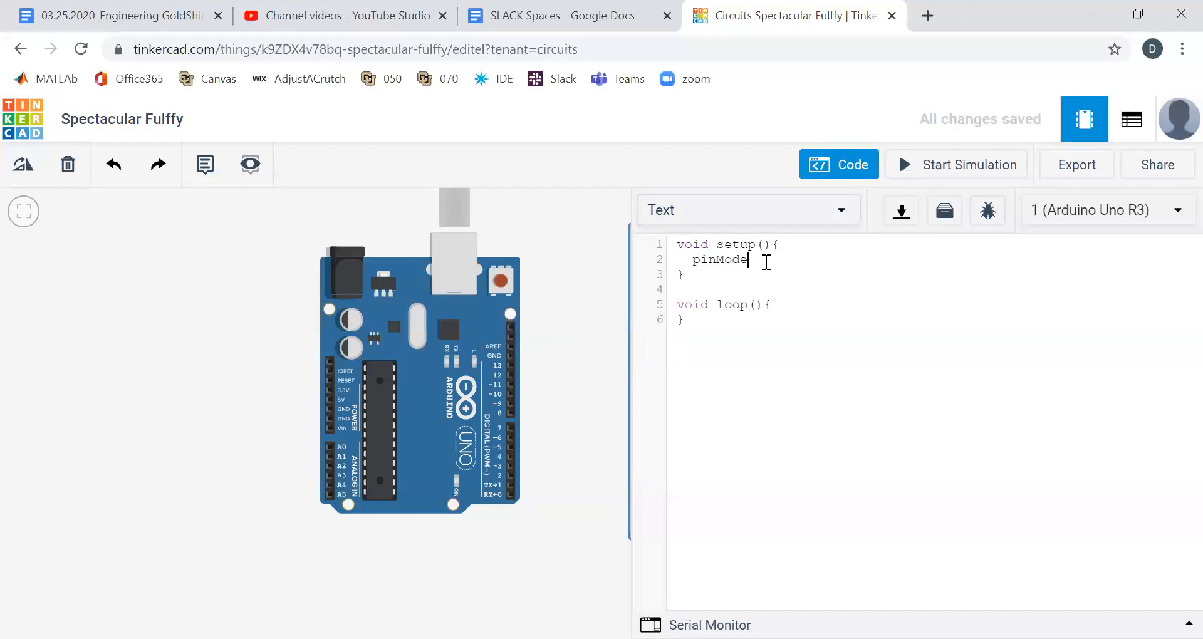
{"action": "type", "text": "(13"}
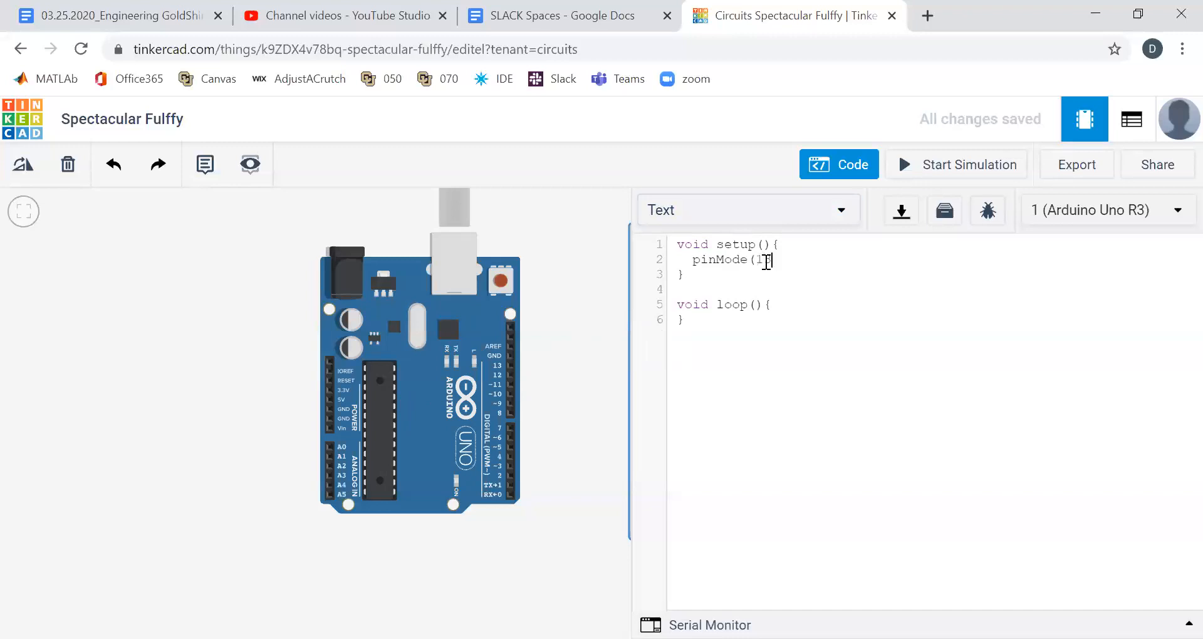
{"action": "type", "text": ",OUTPUIT)"}
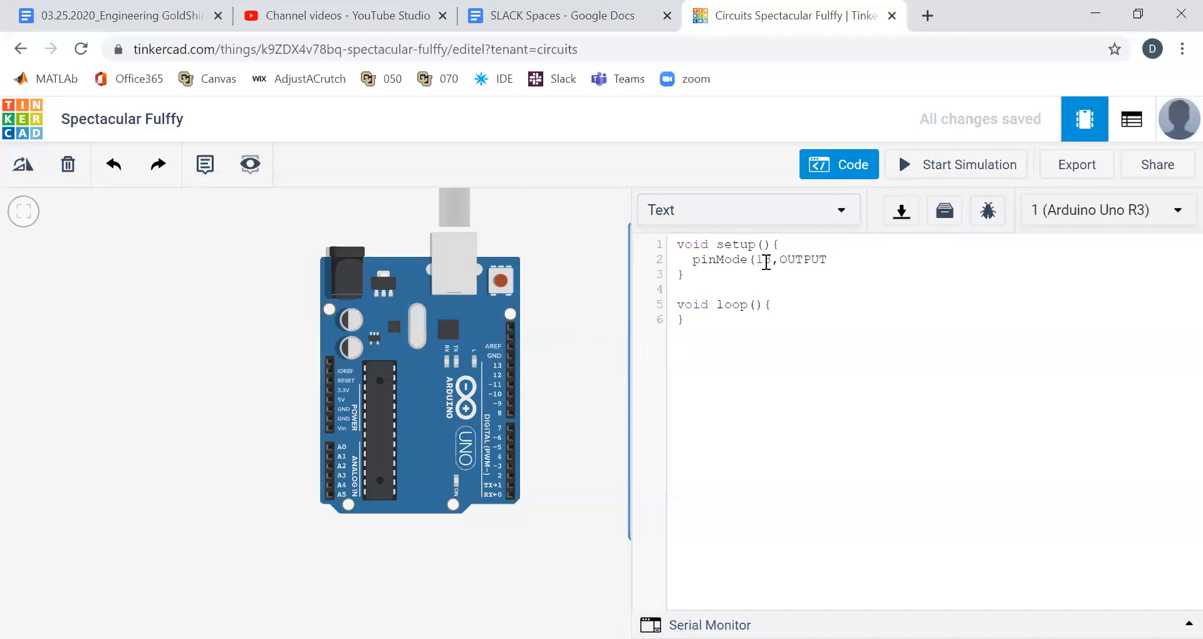
{"action": "type", "text": ";"}
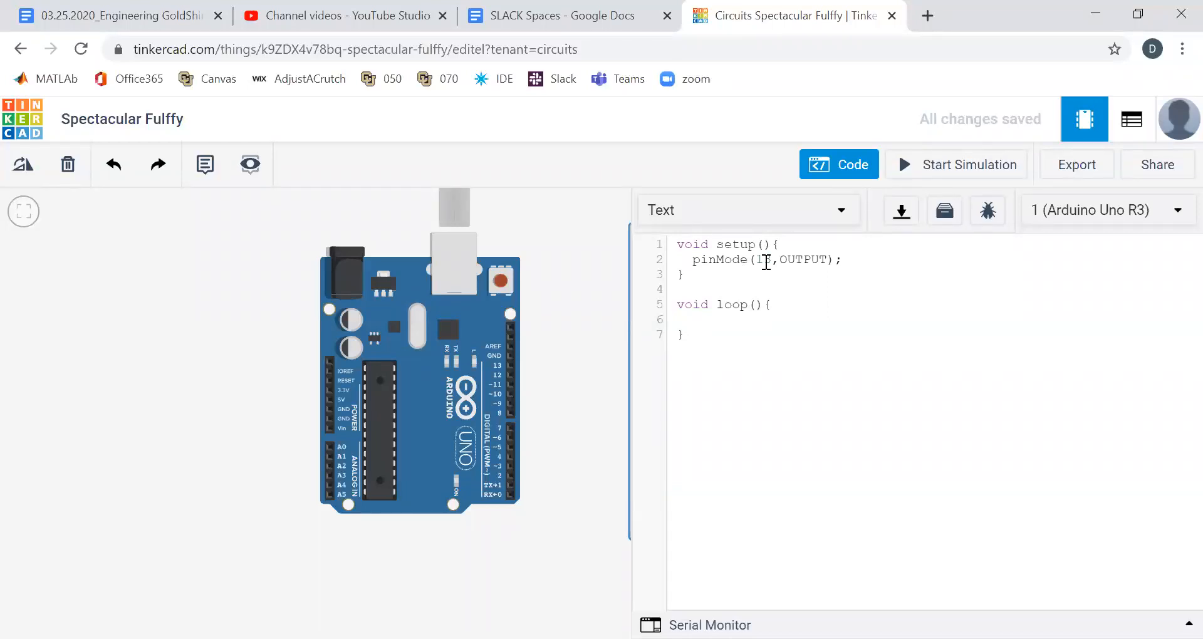
Step: In loop, write digitalWrite(13,HIGH); delay(1500); digitalWrite(13,LOW);
{"action": "left_click", "coordinate": [693, 320]}
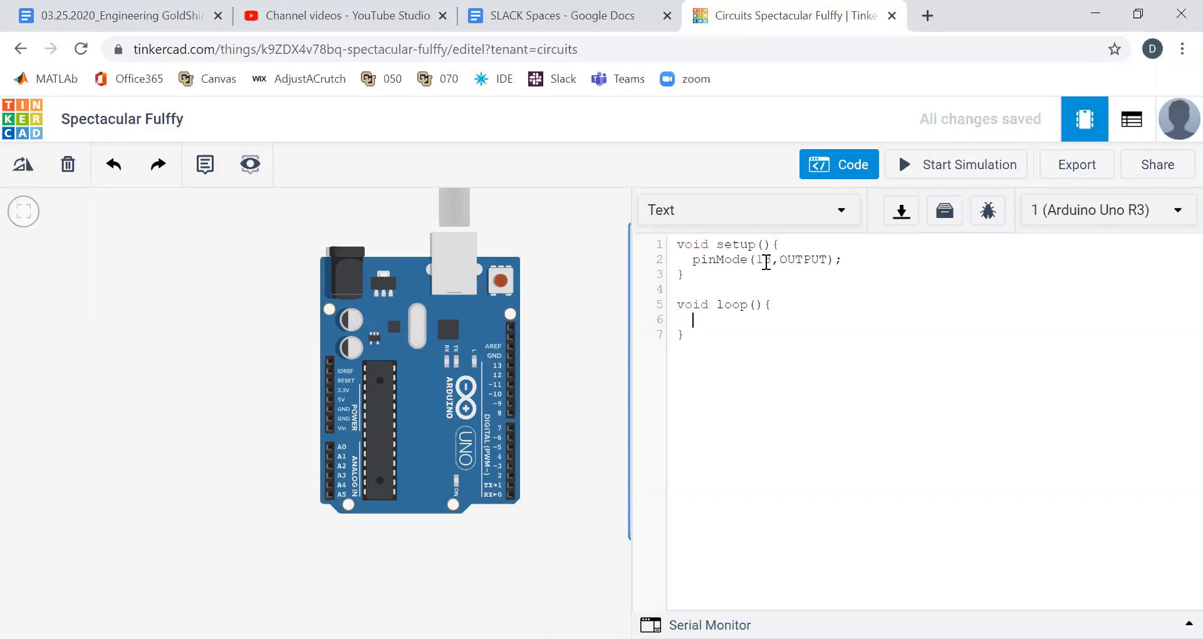
{"action": "type", "text": "digitalWrit"}
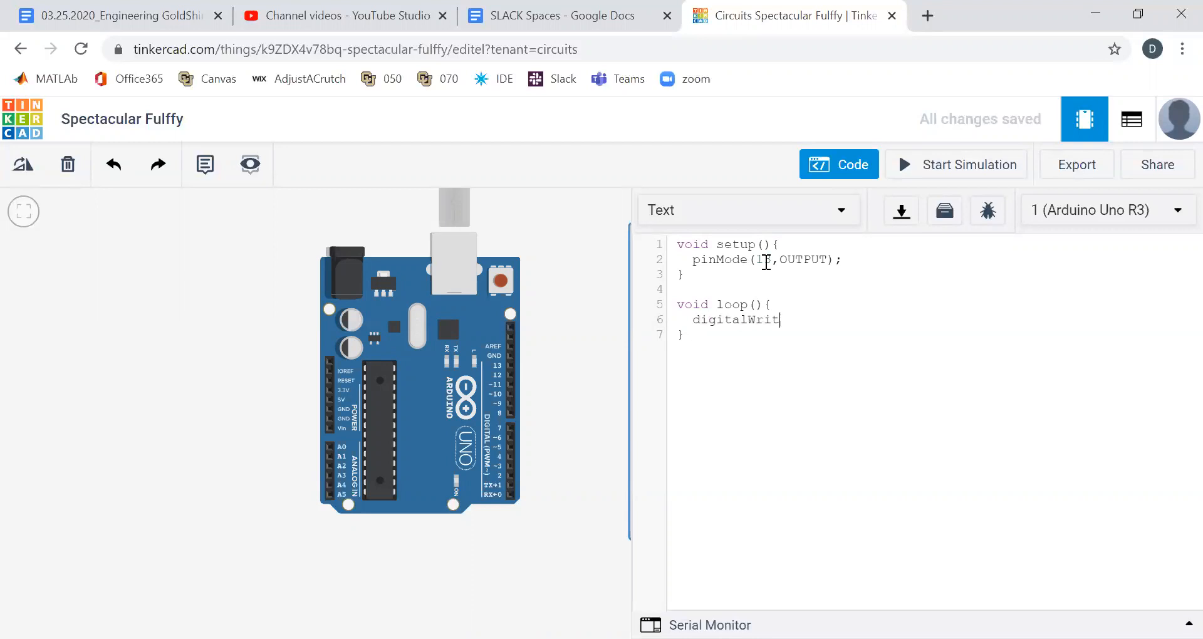
{"action": "type", "text": "e(13,"}
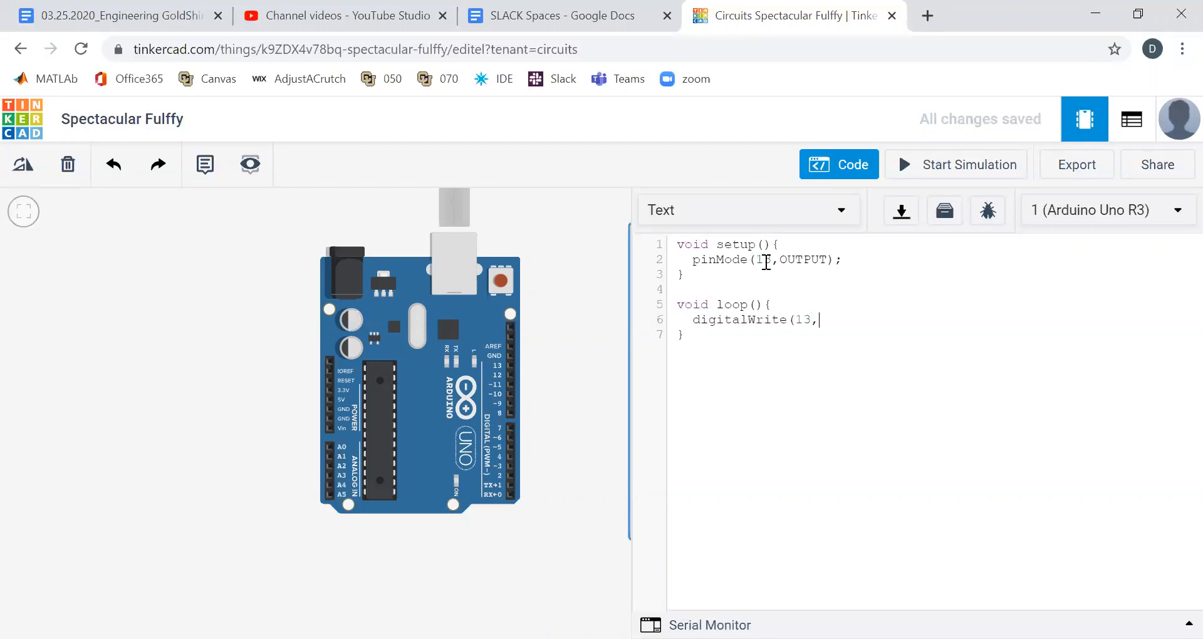
{"action": "type", "text": "HIGH);"}
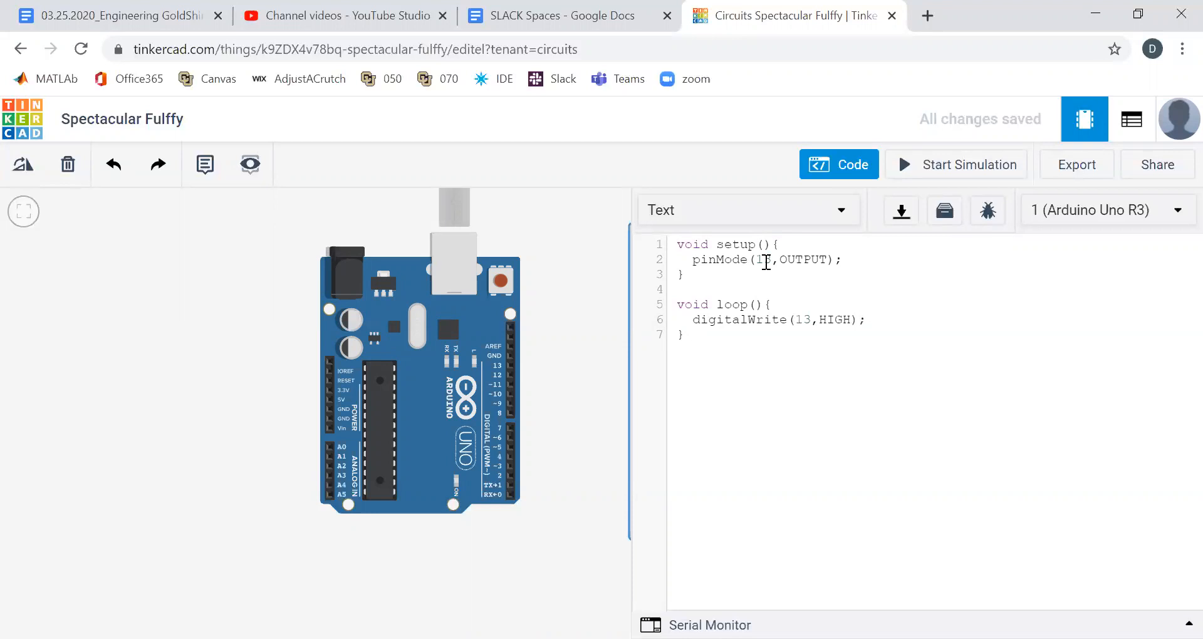
{"action": "type", "text": "delay("}
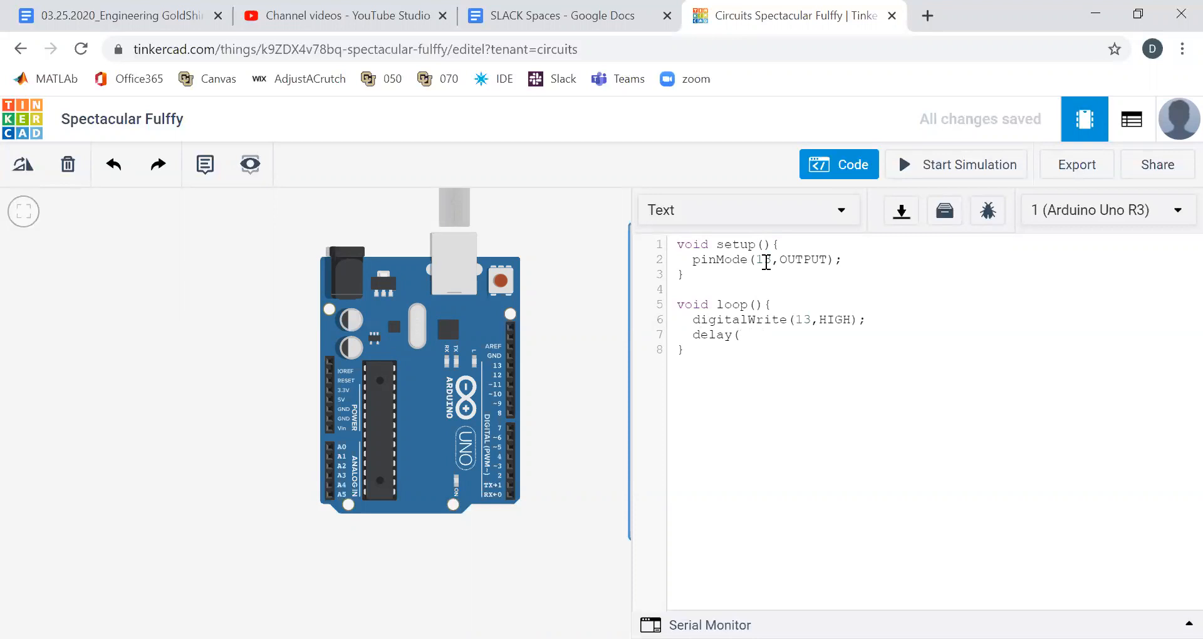
{"action": "type", "text": "1000"}
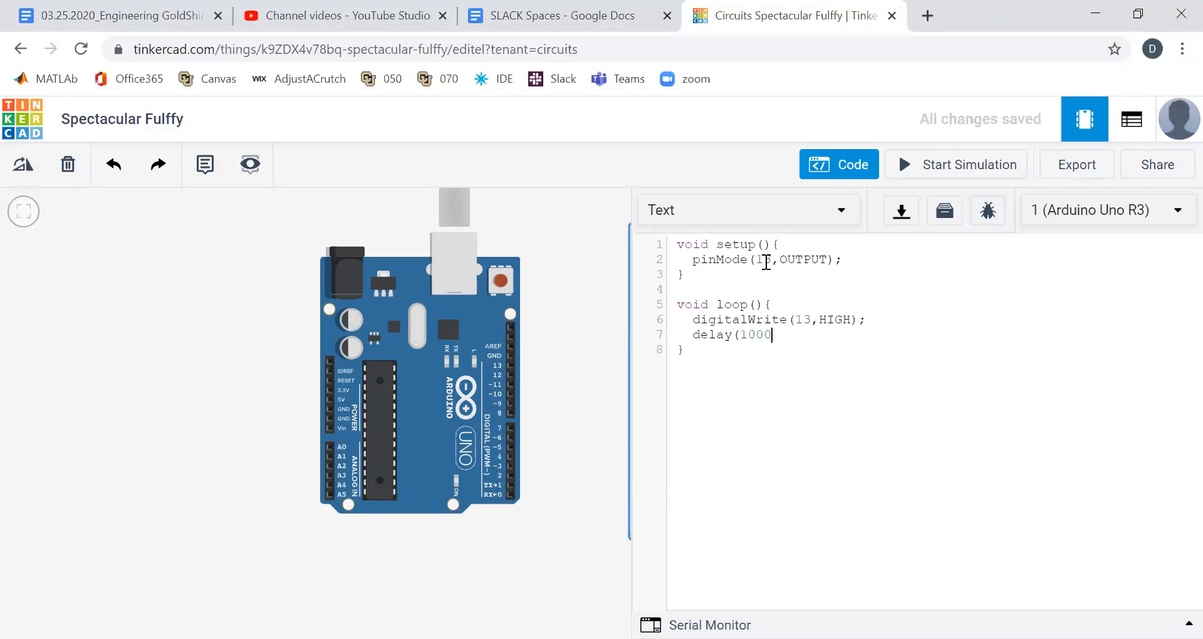
{"action": "type", "text": "500"}
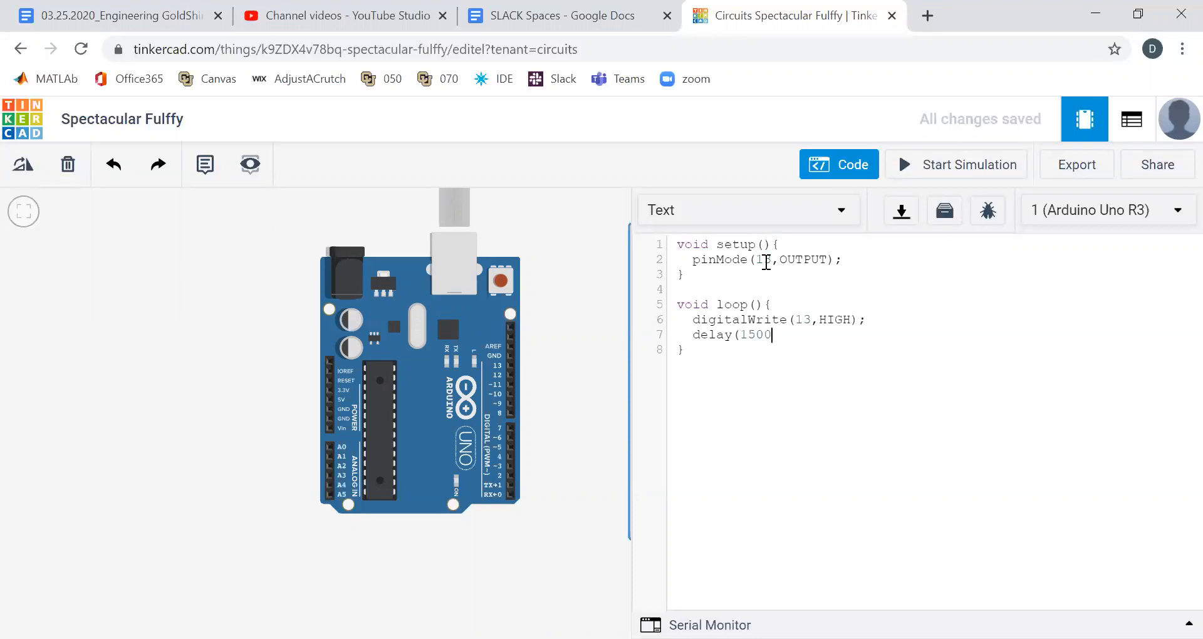
{"action": "type", "text": ");"}
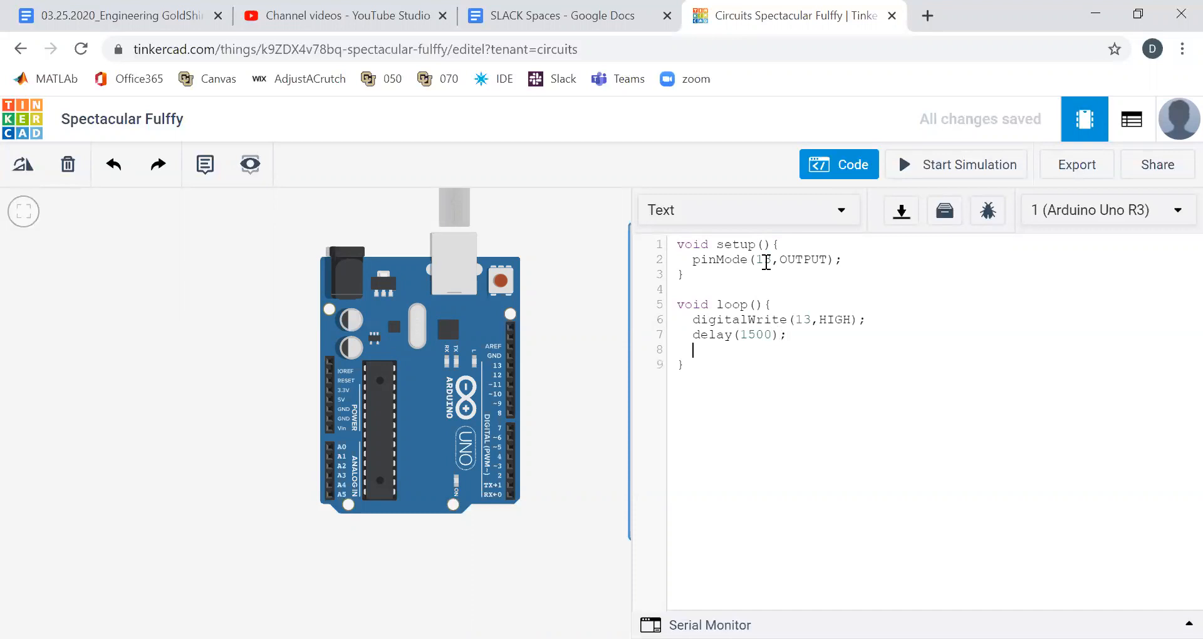
{"action": "type", "text": "digitalWrit"}
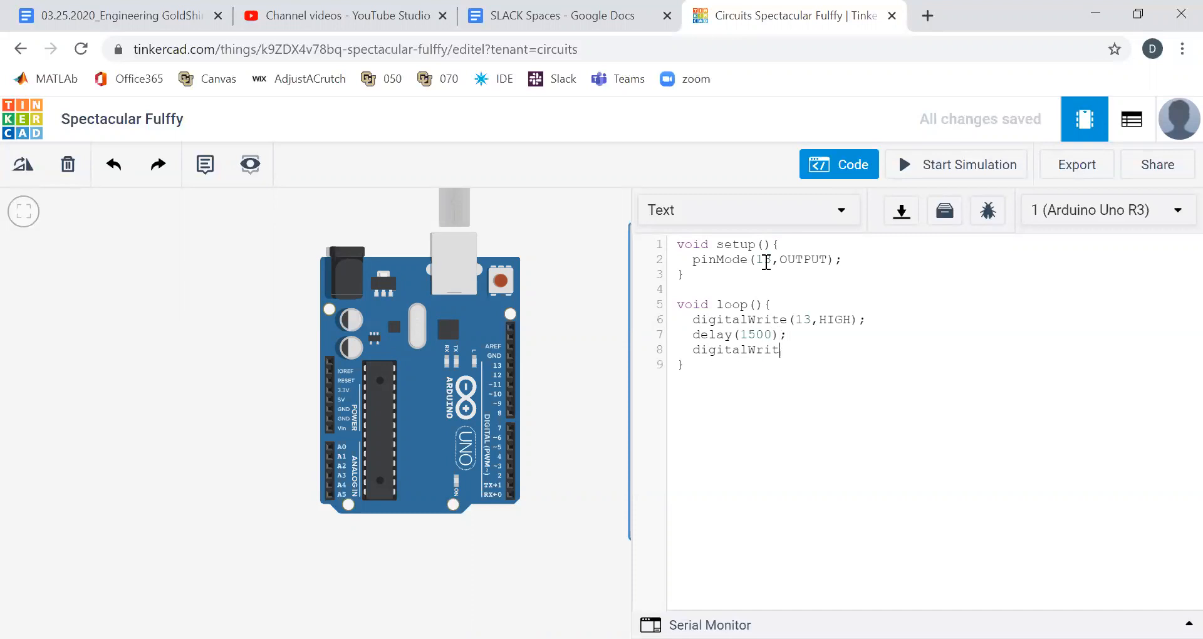
{"action": "type", "text": "e(1"}
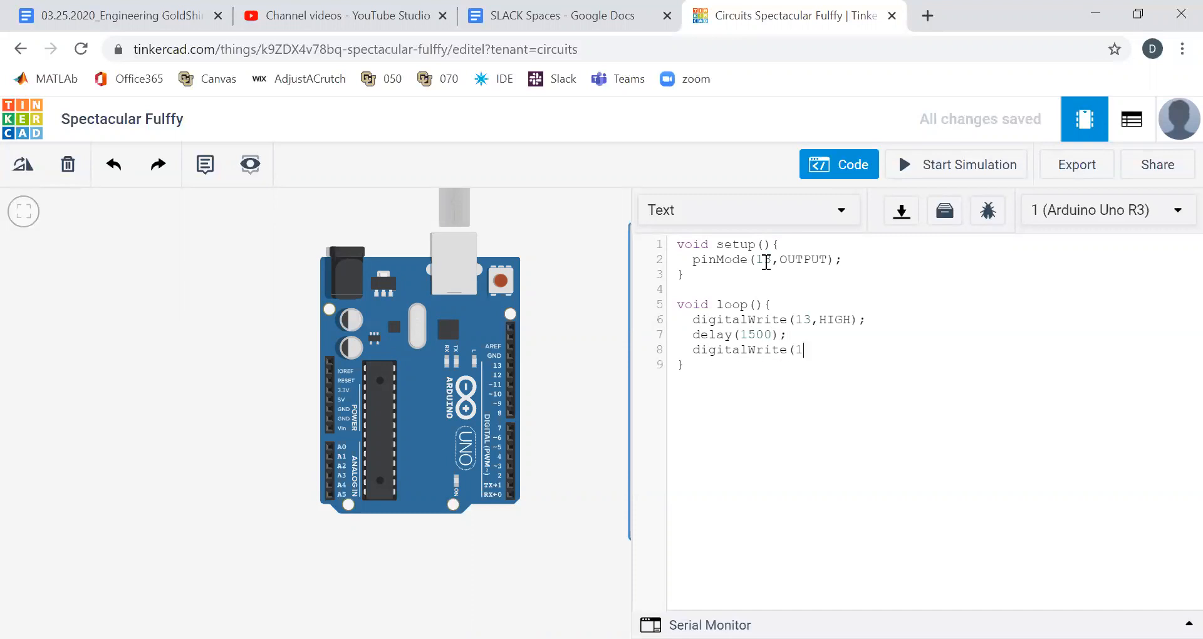
{"action": "type", "text": "3,LOW);"}
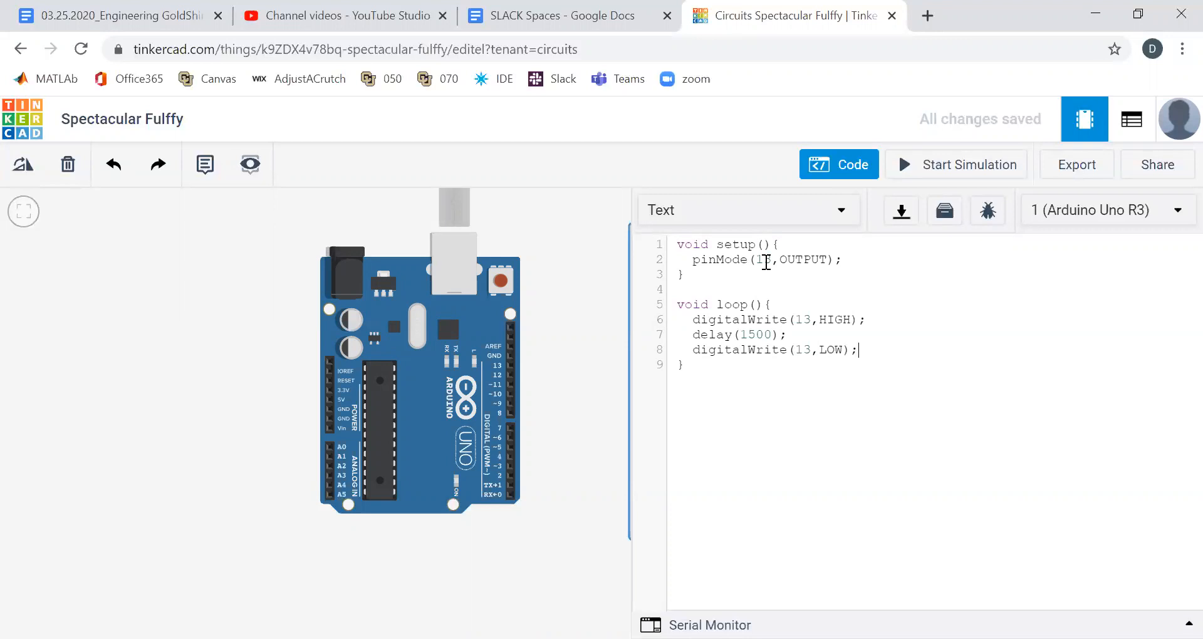
{"action": "mouse_move", "coordinate": [955, 164]}
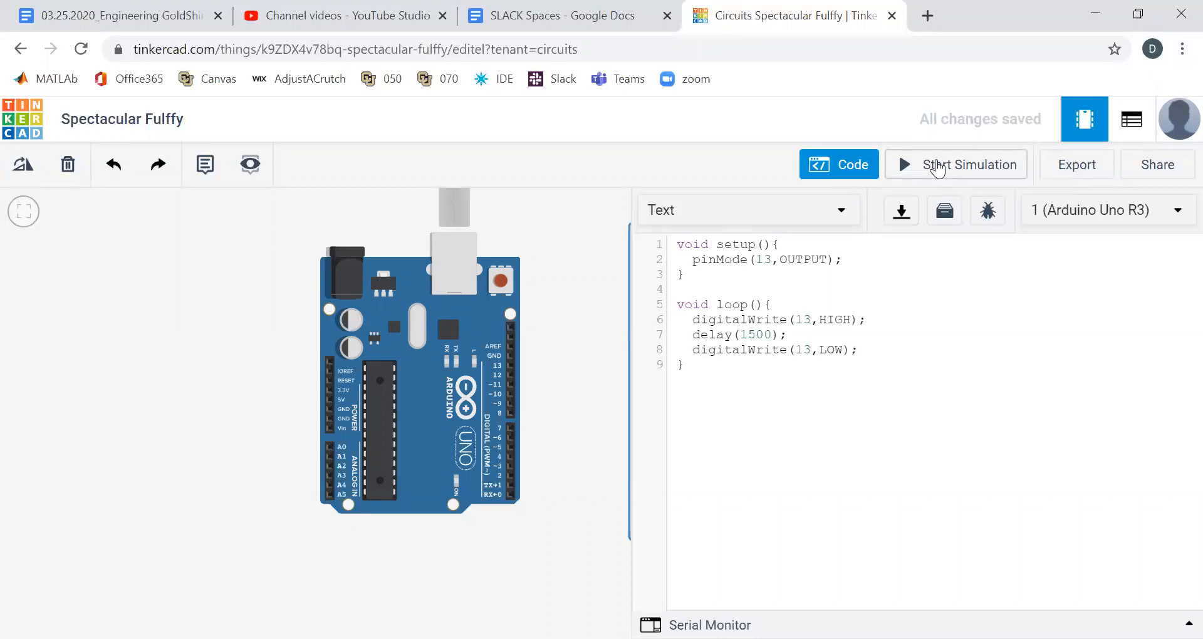
{"action": "left_click", "coordinate": [955, 165]}
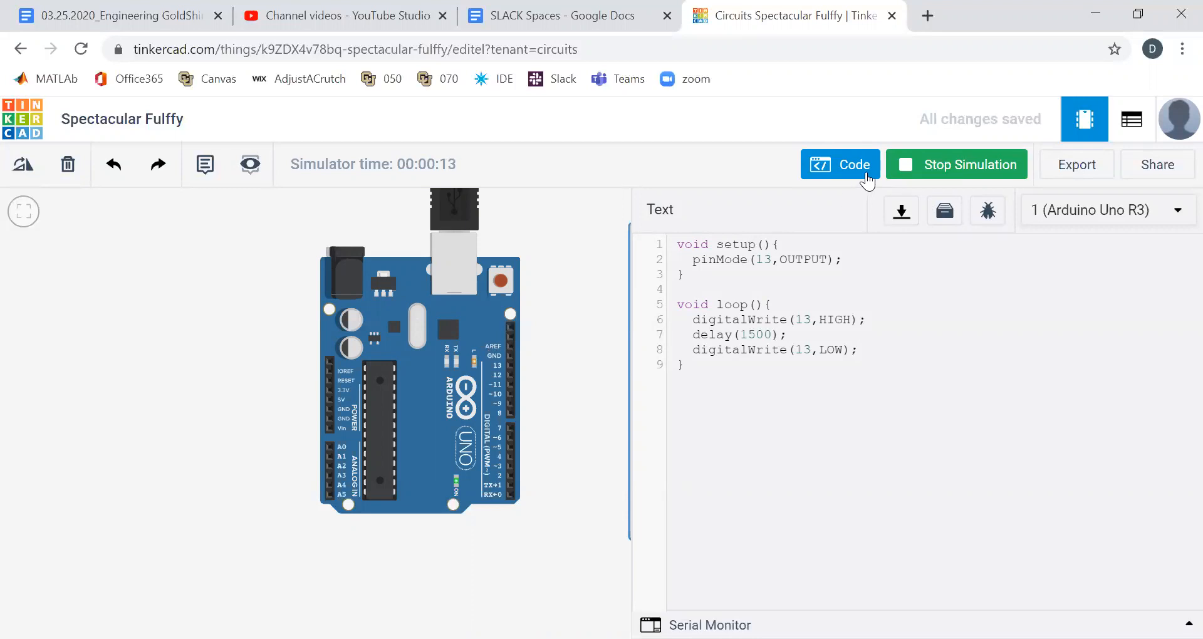
{"action": "left_click", "coordinate": [955, 164]}
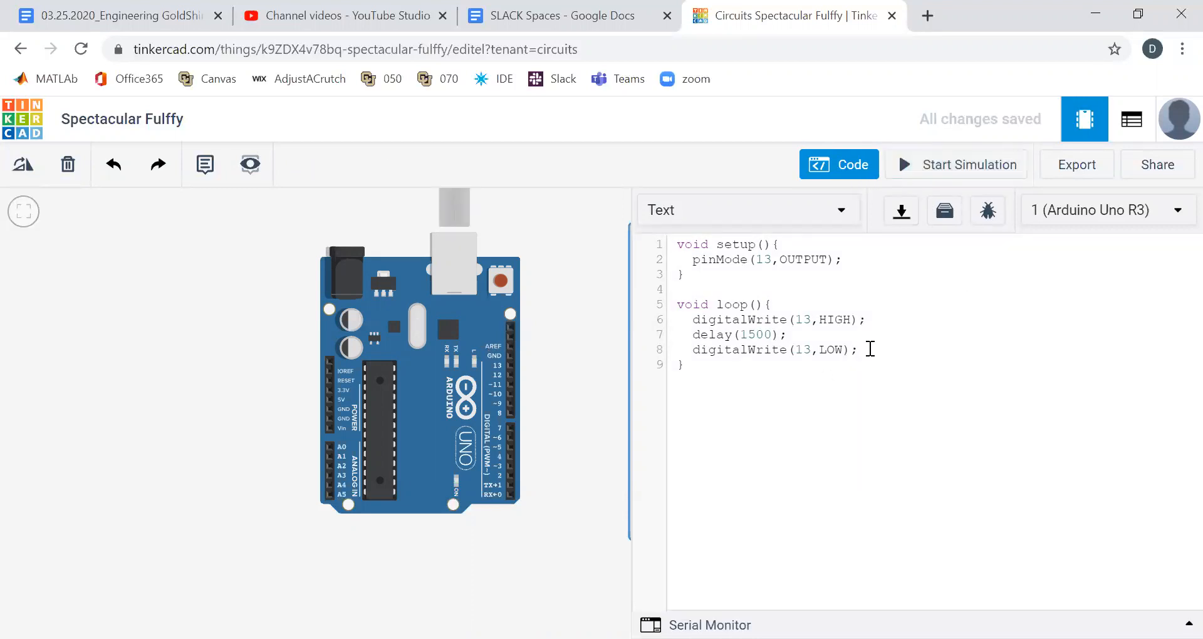
Step: Add delay(500); after the LOW write, then briefly run and stop the simulation
{"action": "type", "text": "digita"}
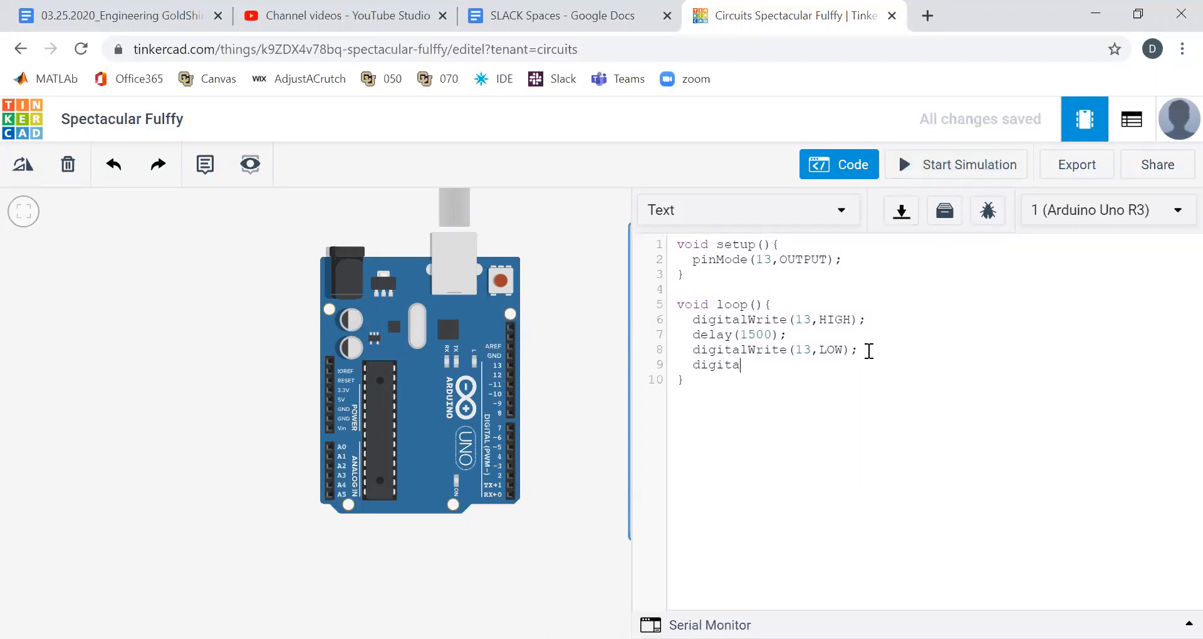
{"action": "type", "text": "lWrite(1"}
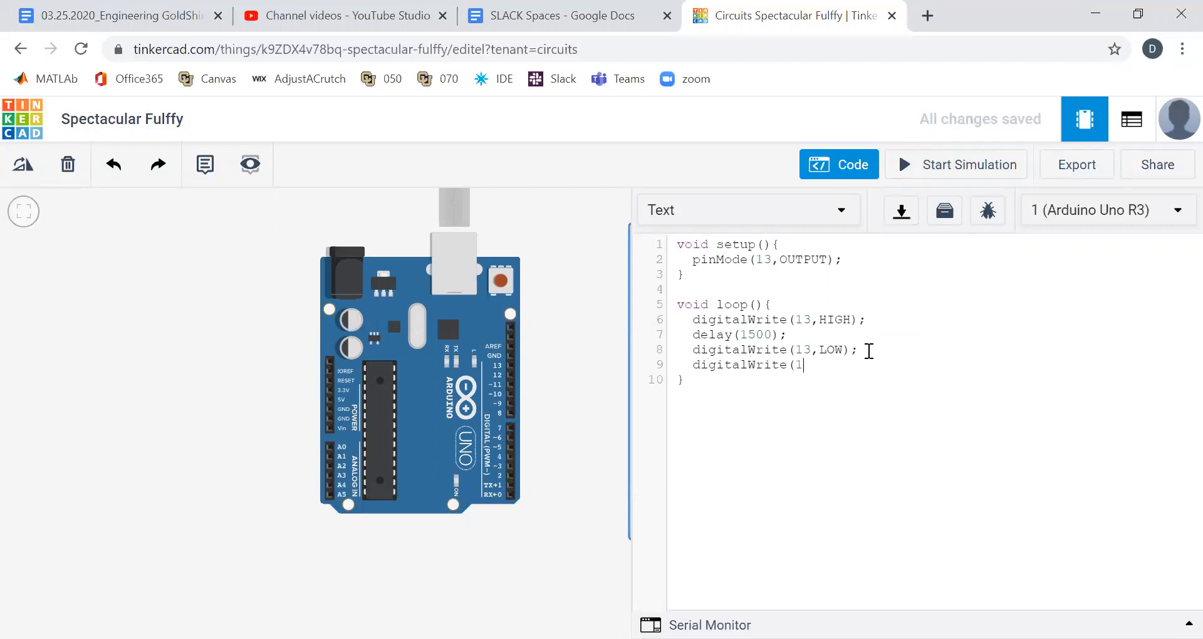
{"action": "type", "text": "3"}
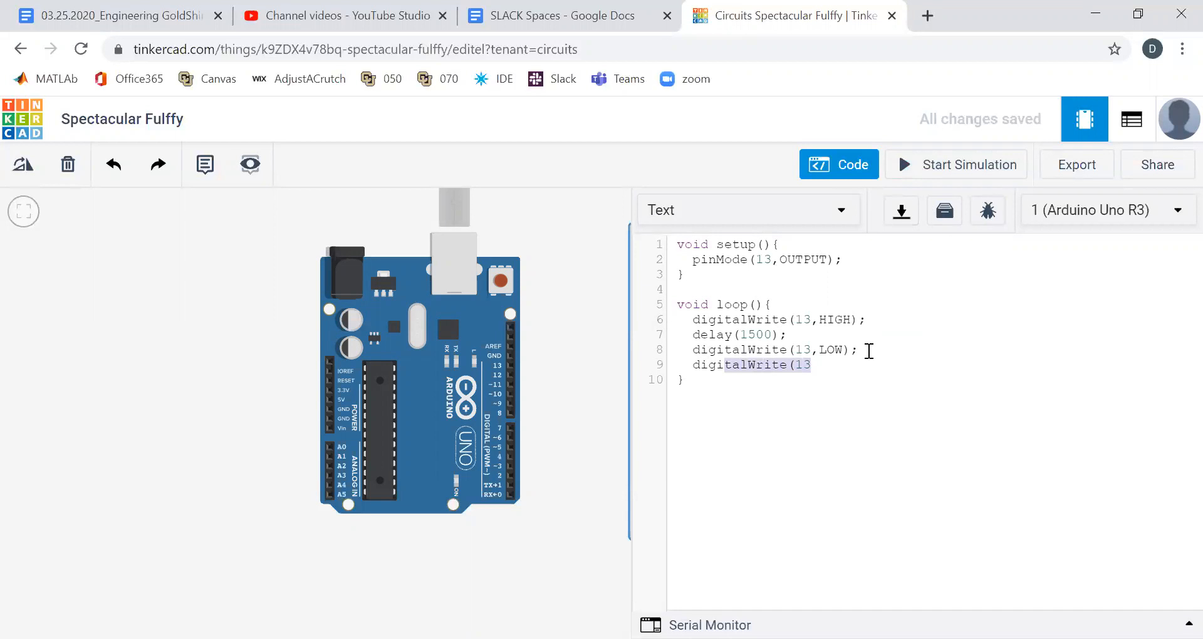
{"action": "type", "text": "delay"}
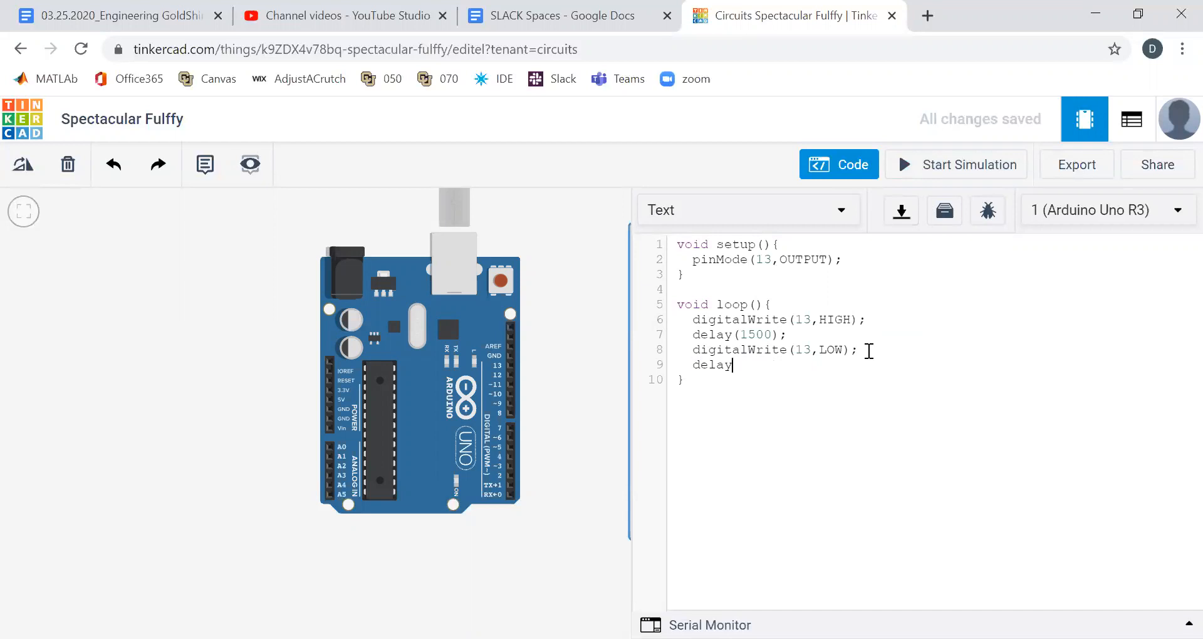
{"action": "type", "text": "(500)"}
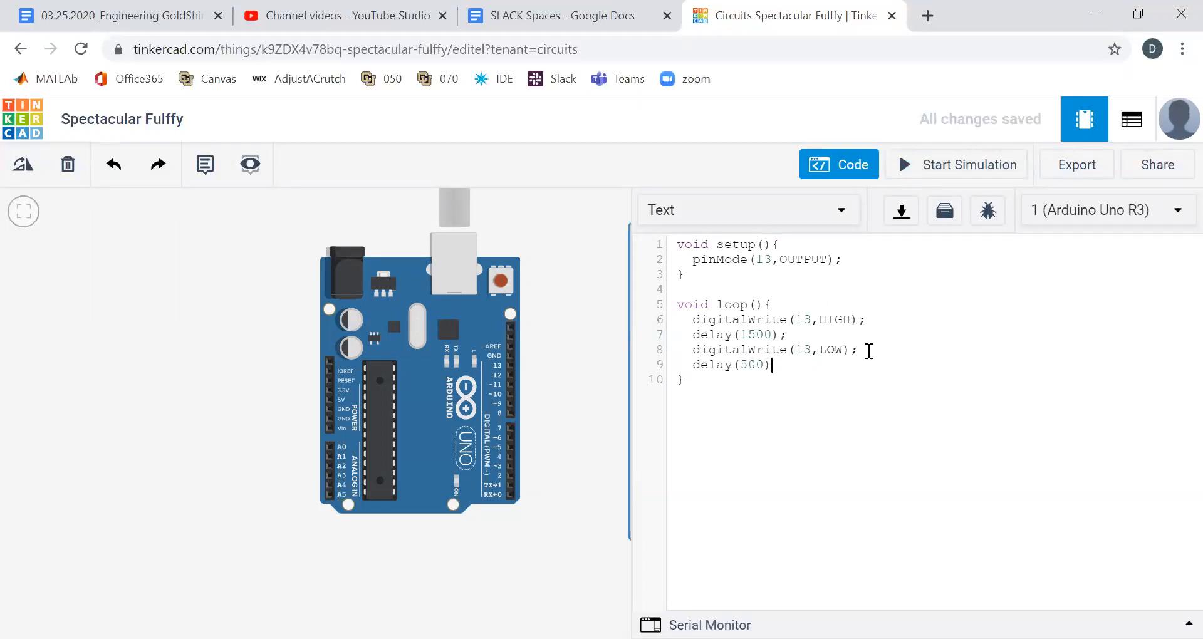
{"action": "type", "text": ";"}
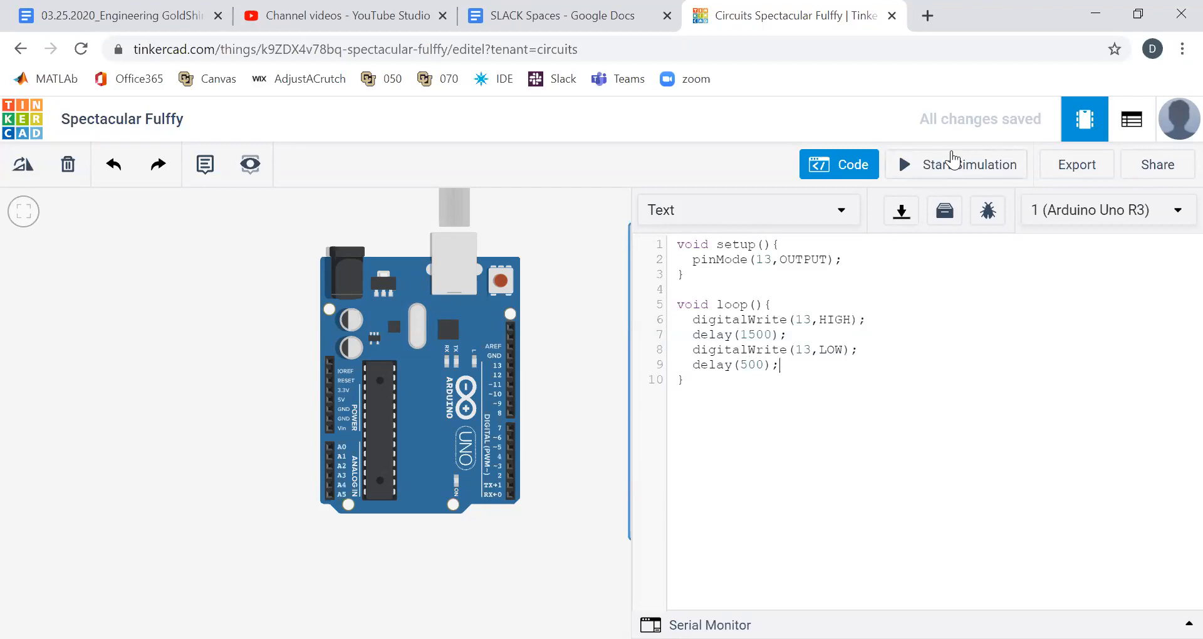
{"action": "left_click", "coordinate": [955, 164]}
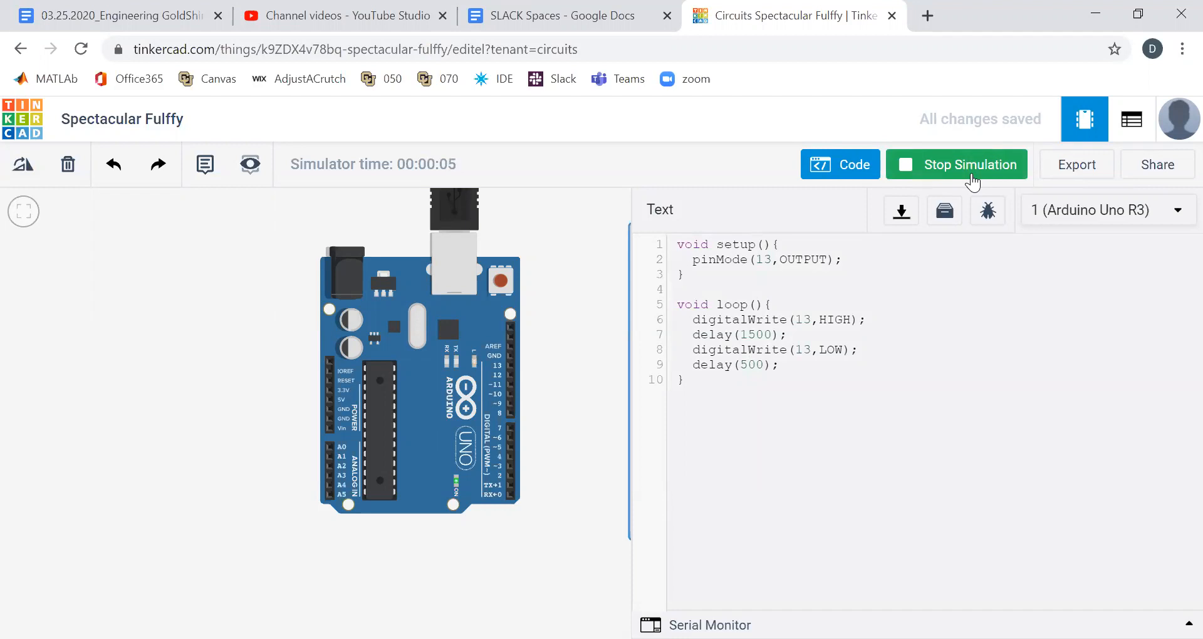
{"action": "left_click", "coordinate": [956, 164]}
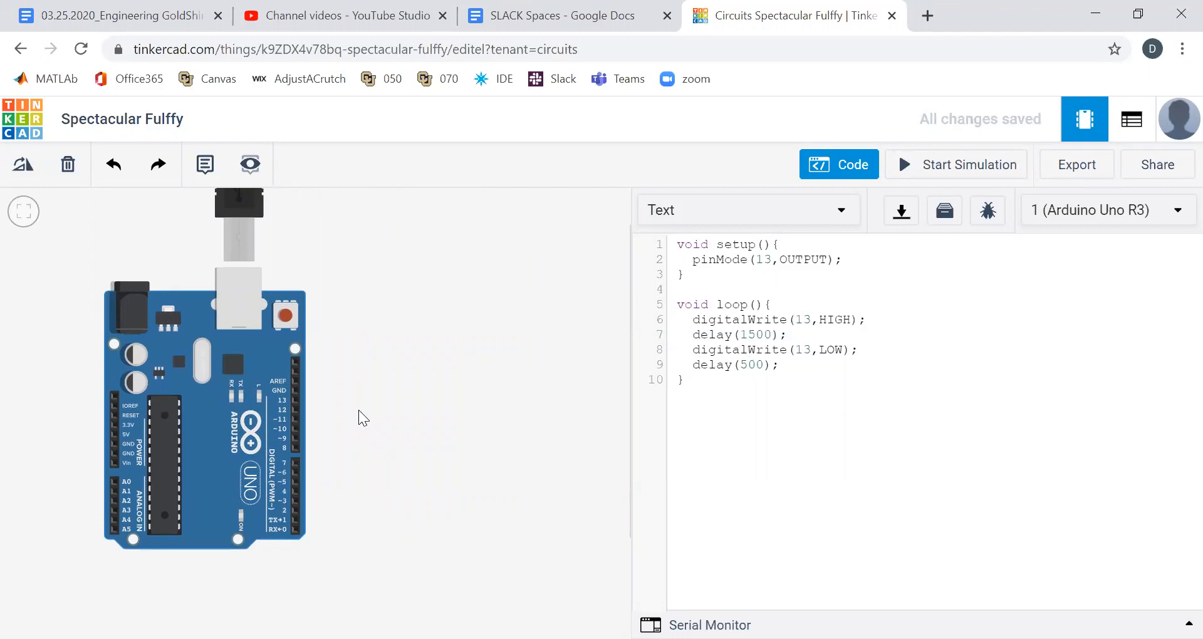
{"action": "mouse_move", "coordinate": [913, 173]}
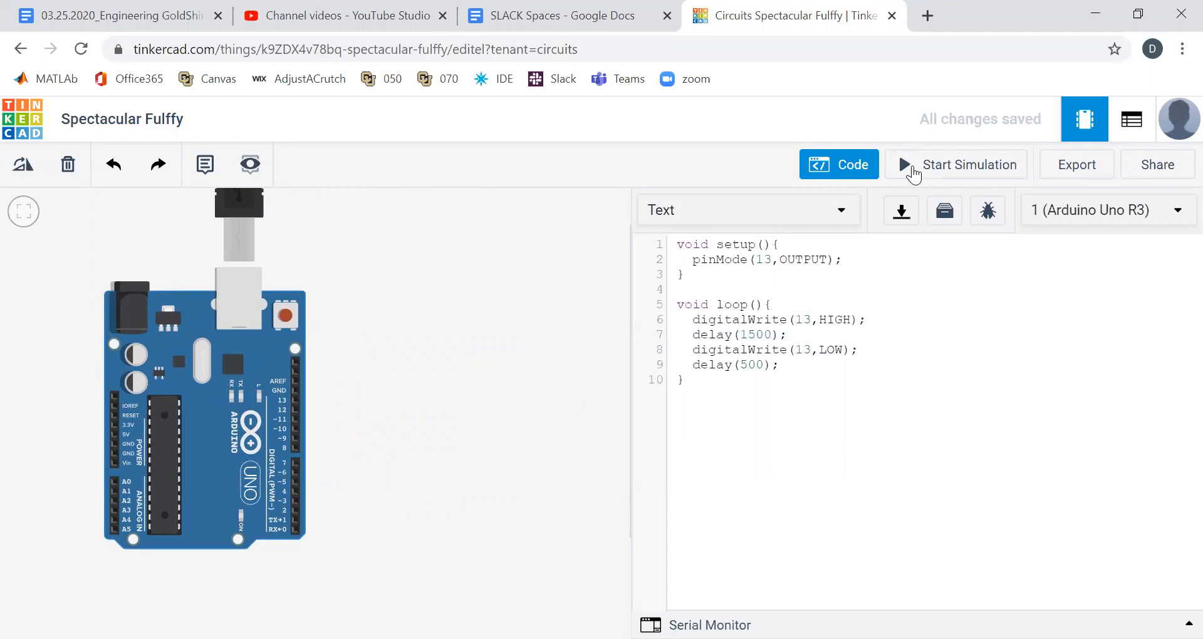
Step: Close the code and add a resistor beside the breadboard with resistance 330
{"action": "left_click", "coordinate": [838, 164]}
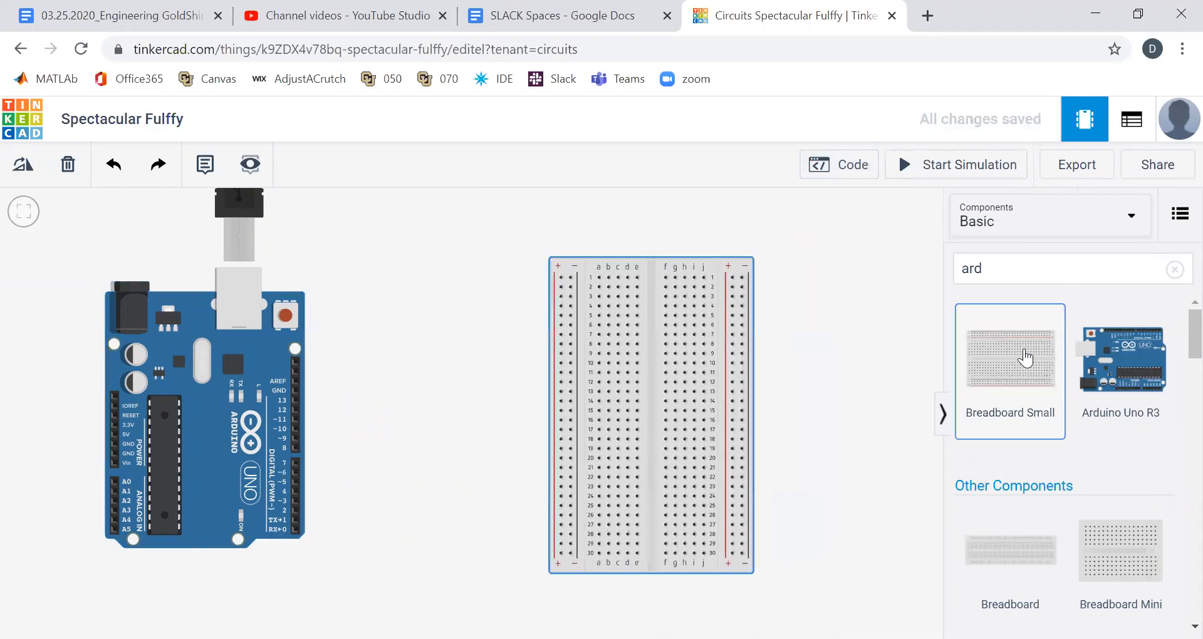
{"action": "mouse_move", "coordinate": [896, 277]}
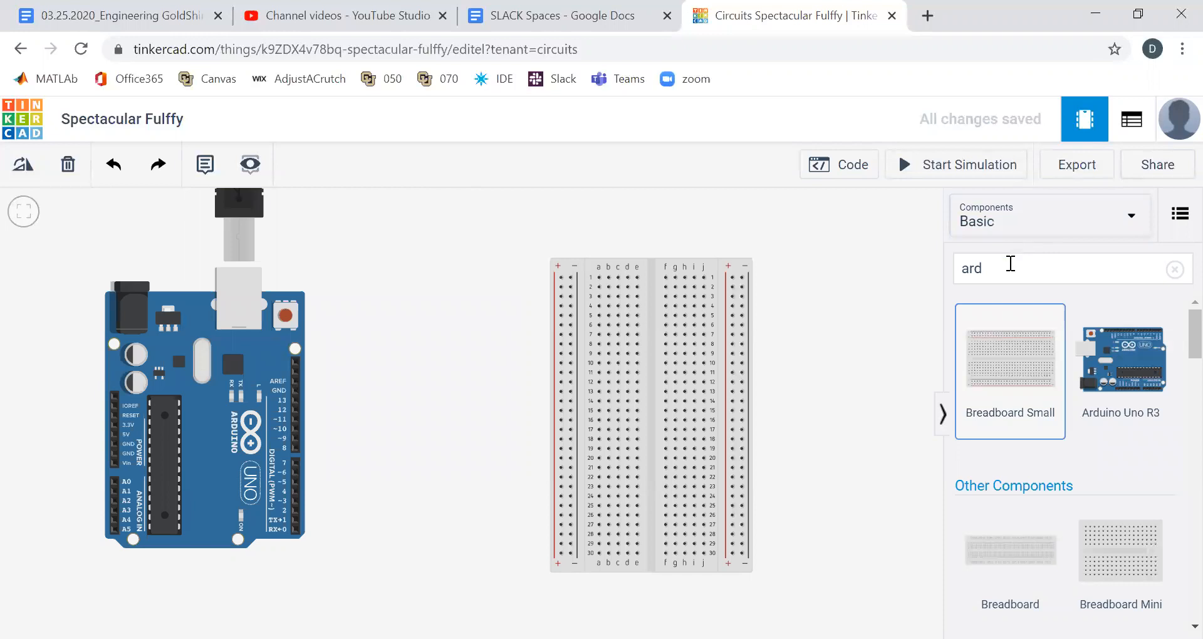
{"action": "left_click", "coordinate": [1175, 269]}
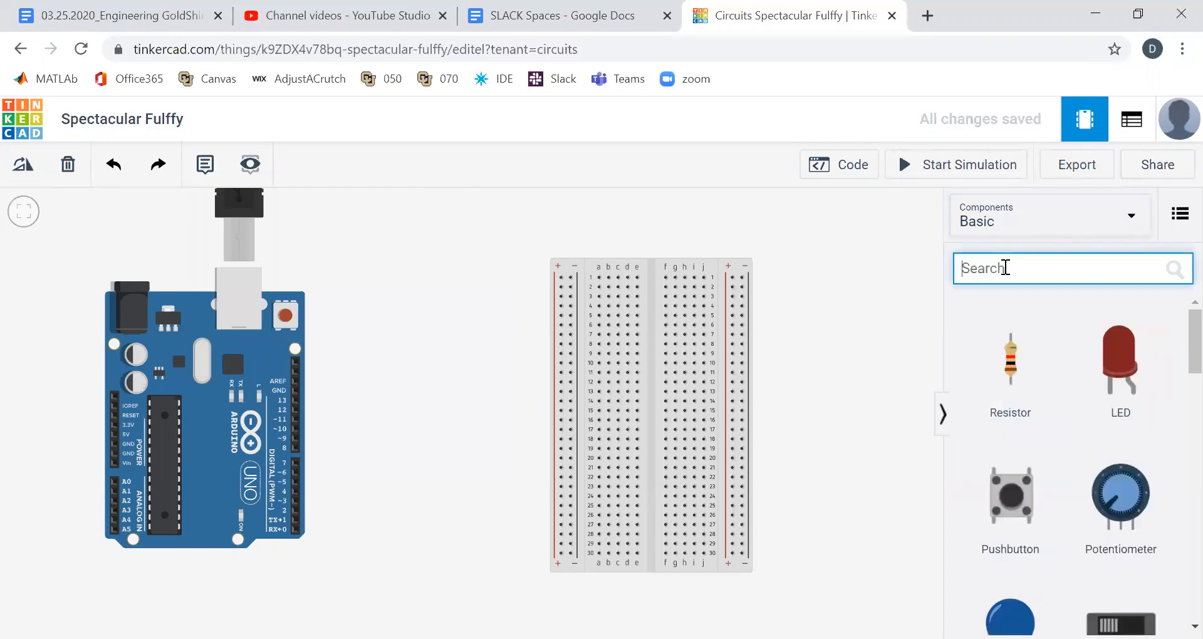
{"action": "left_click_drag", "start_coordinate": [1010, 361], "coordinate": [810, 345]}
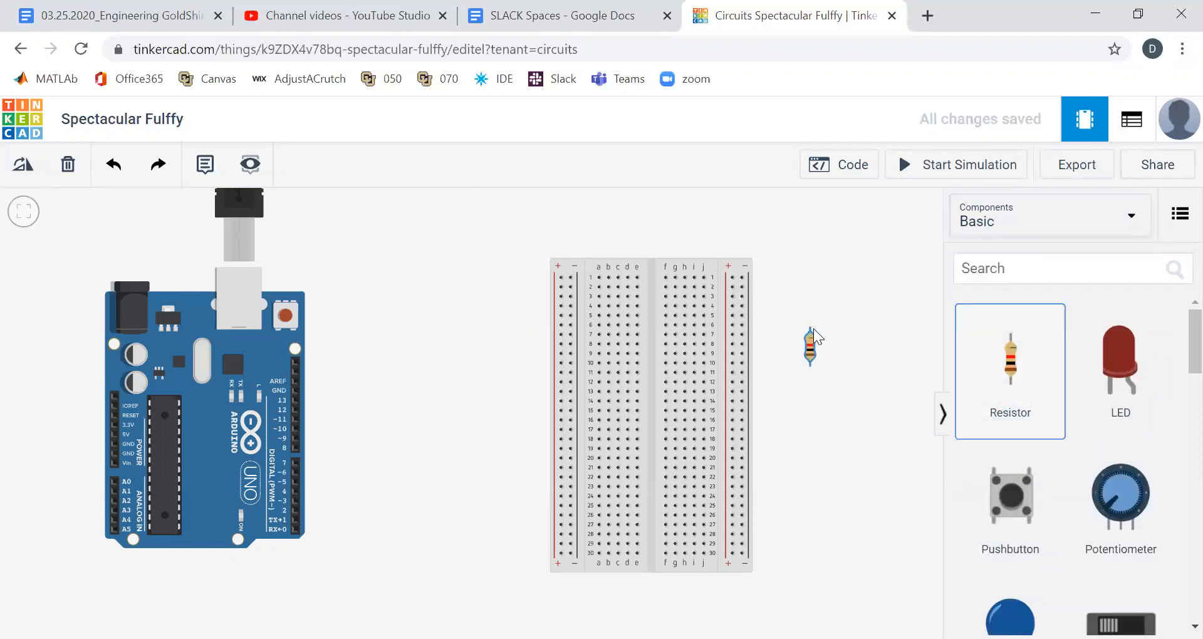
{"action": "left_click", "coordinate": [811, 346]}
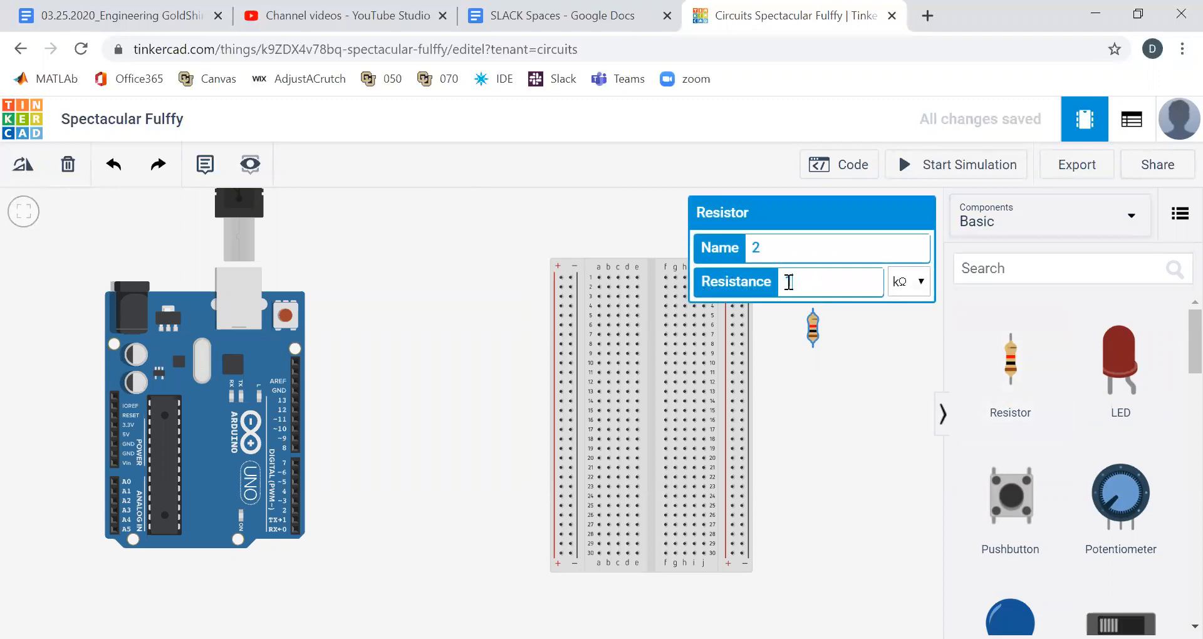
{"action": "type", "text": "30"}
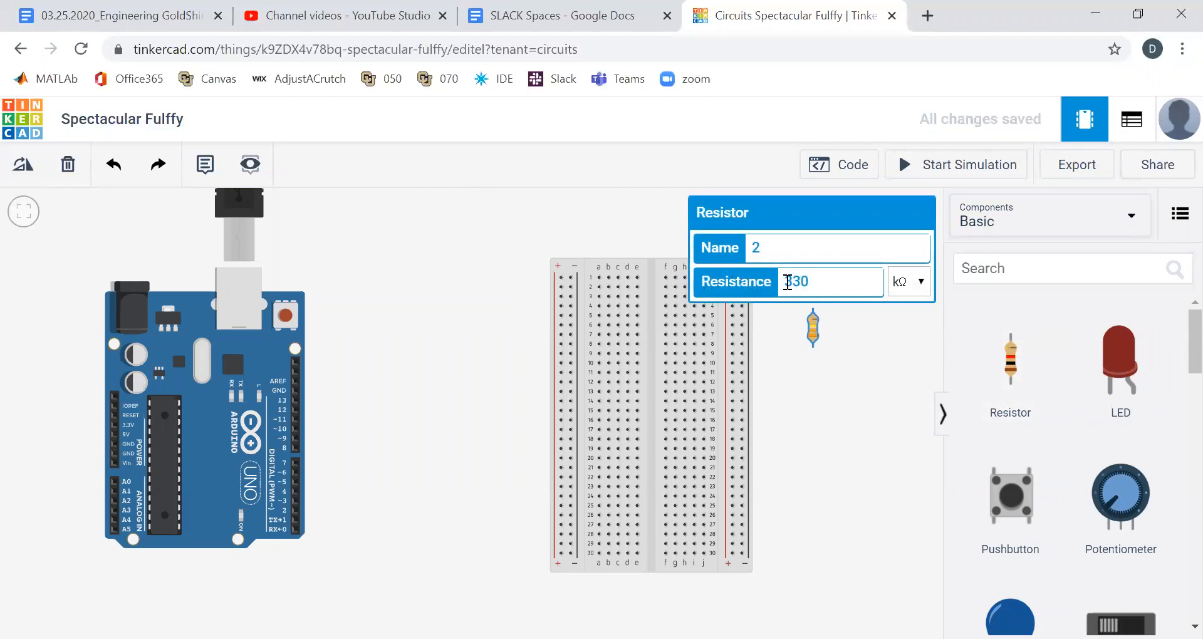
{"action": "left_click", "coordinate": [909, 281]}
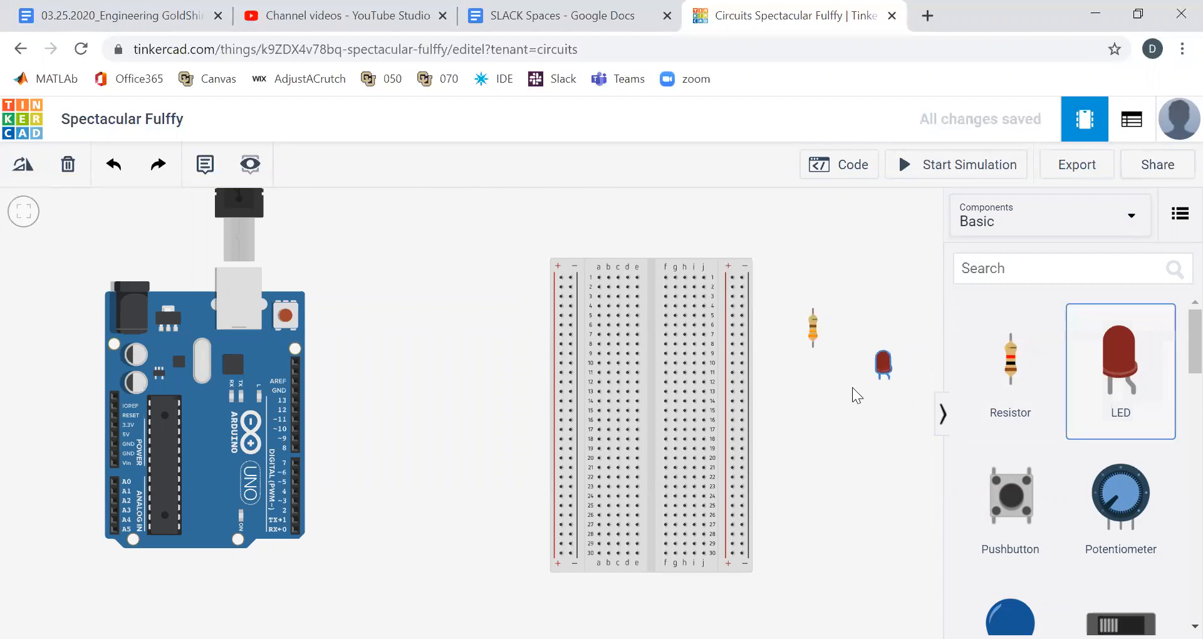
Step: Place a red LED just below the resistor
{"action": "left_click_drag", "start_coordinate": [882, 364], "coordinate": [804, 376]}
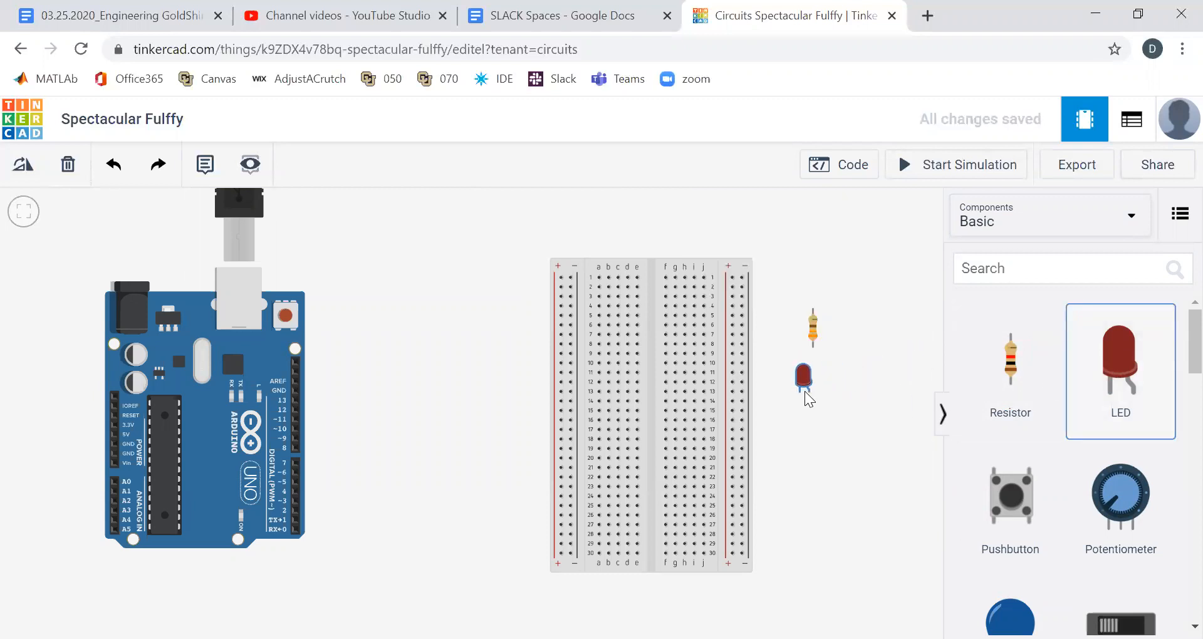
{"action": "left_click", "coordinate": [804, 377]}
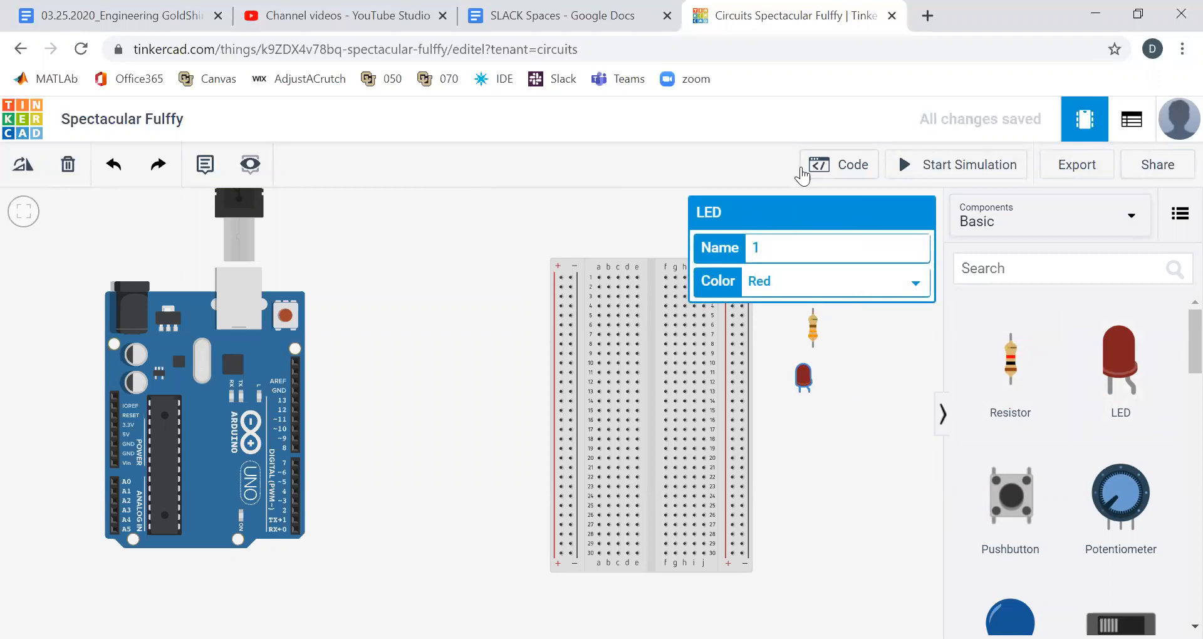
{"action": "mouse_move", "coordinate": [843, 422]}
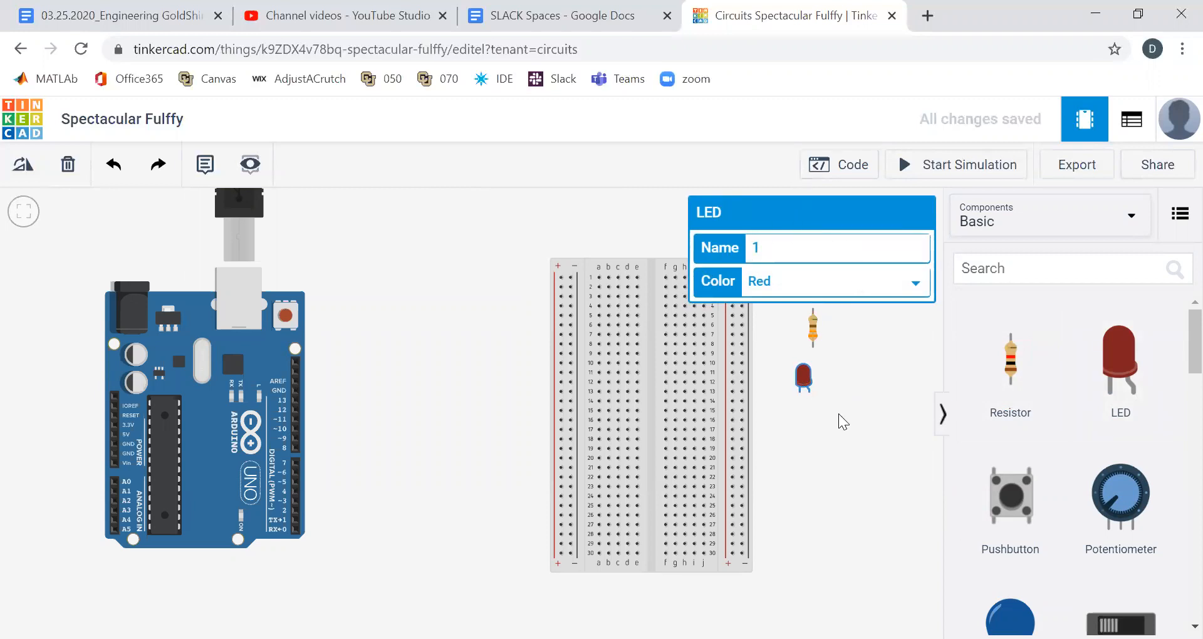
{"action": "left_click", "coordinate": [804, 391]}
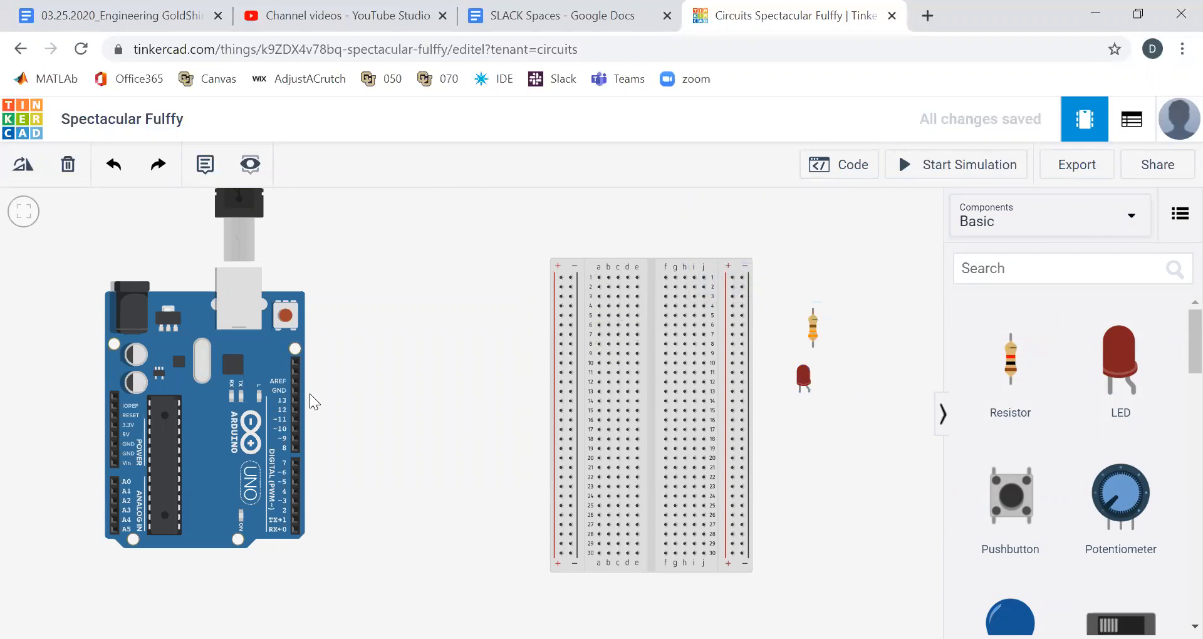
{"action": "mouse_move", "coordinate": [674, 299]}
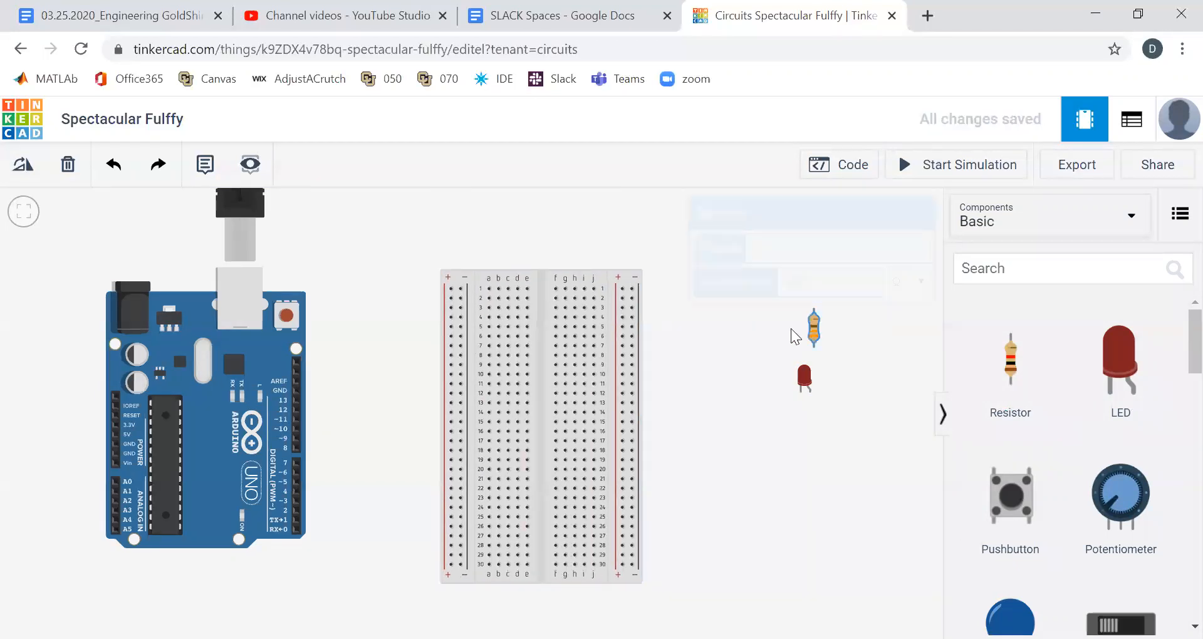
Step: Plug the resistor and LED into the breadboard's upper right-hand rows, nudging their positions
{"action": "left_click_drag", "start_coordinate": [813, 325], "coordinate": [594, 326]}
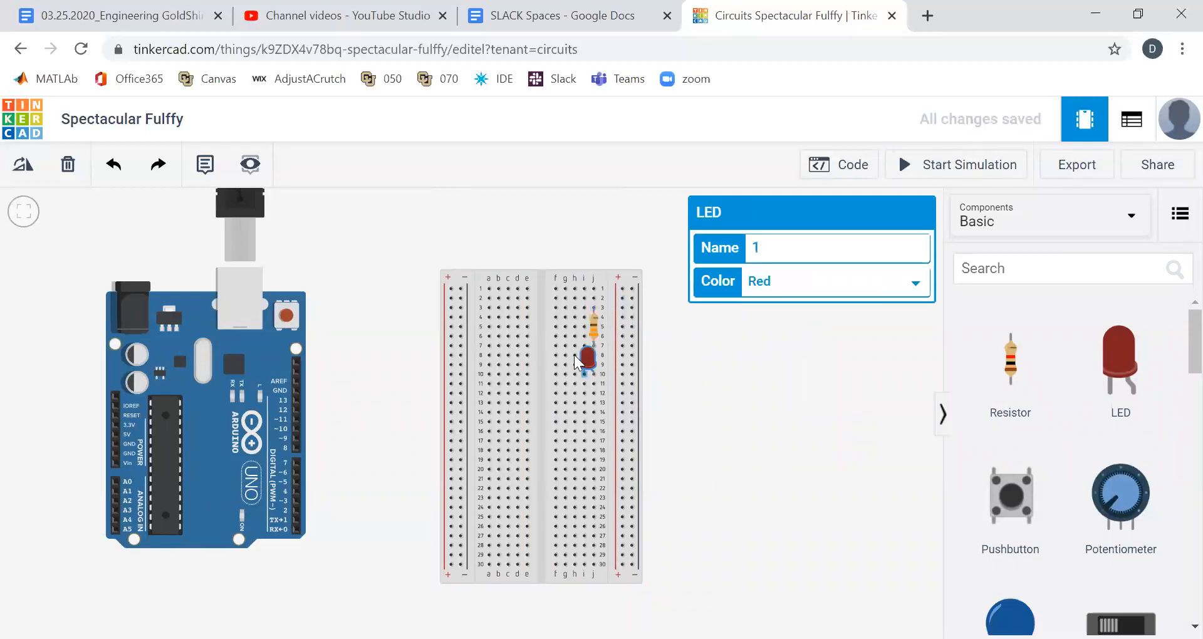
{"action": "left_click_drag", "start_coordinate": [584, 361], "coordinate": [581, 326]}
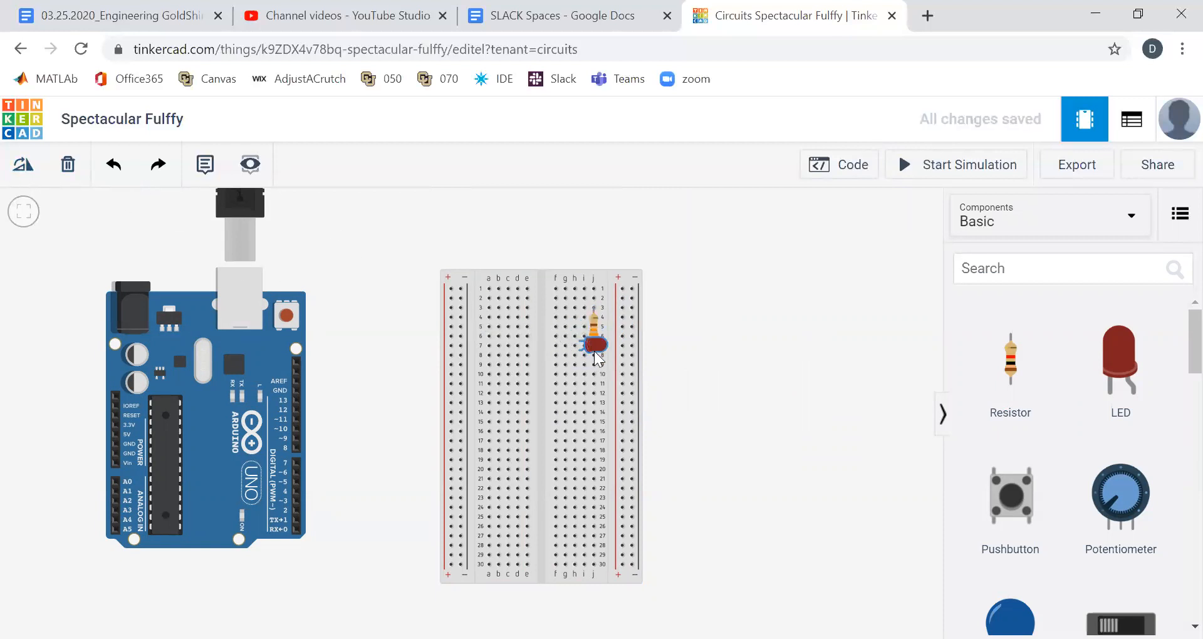
{"action": "left_click_drag", "start_coordinate": [597, 341], "coordinate": [597, 361]}
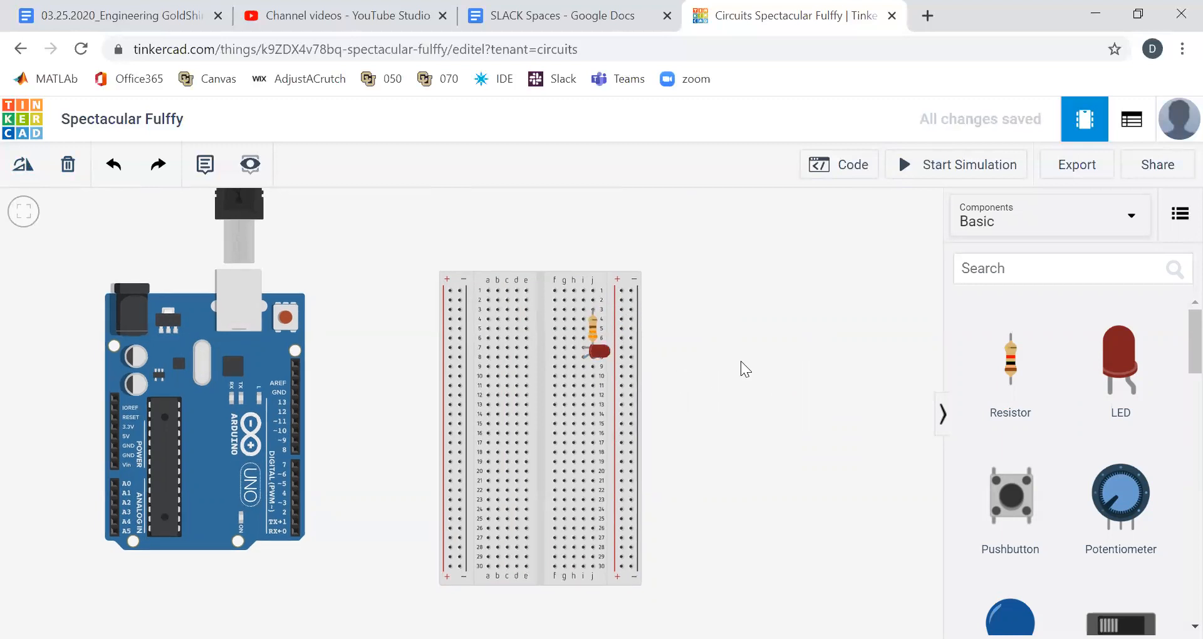
{"action": "left_click_drag", "start_coordinate": [595, 326], "coordinate": [574, 315]}
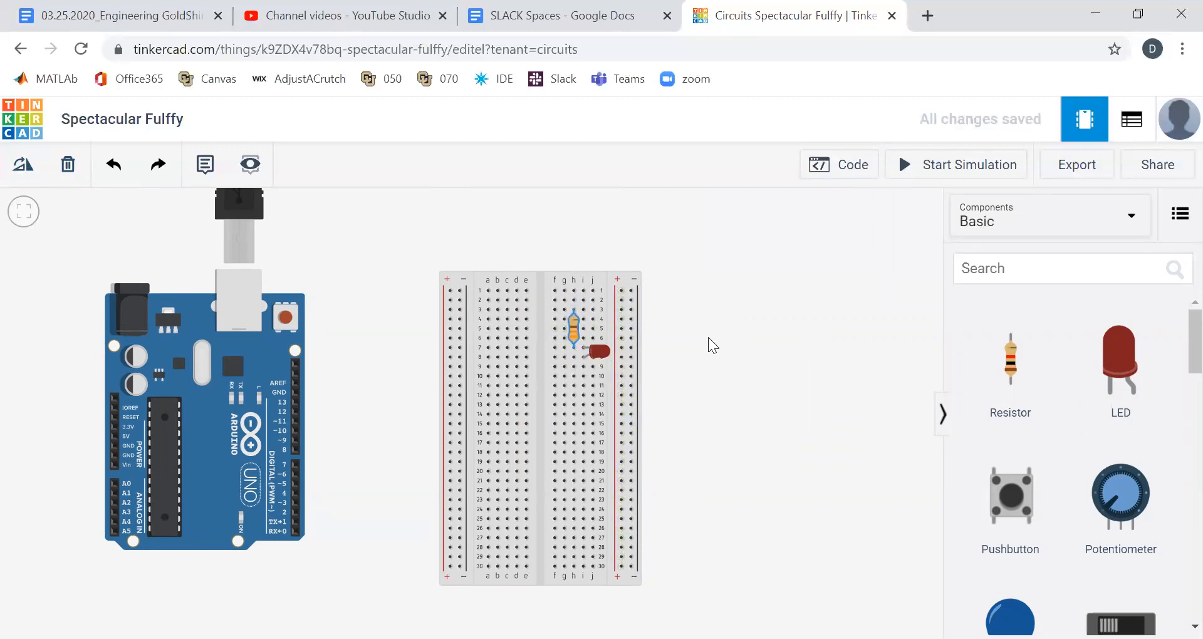
{"action": "mouse_move", "coordinate": [302, 406]}
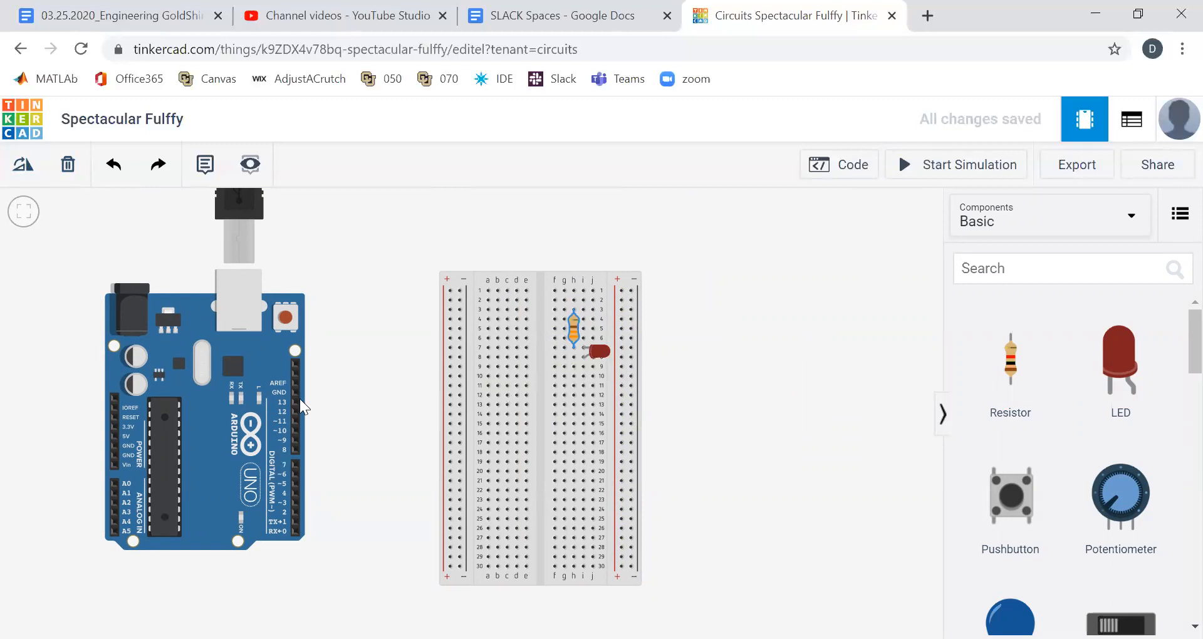
Step: Wire Arduino pin 13 to the LED's breadboard row with a bent wire
{"action": "left_click_drag", "start_coordinate": [299, 402], "coordinate": [561, 358]}
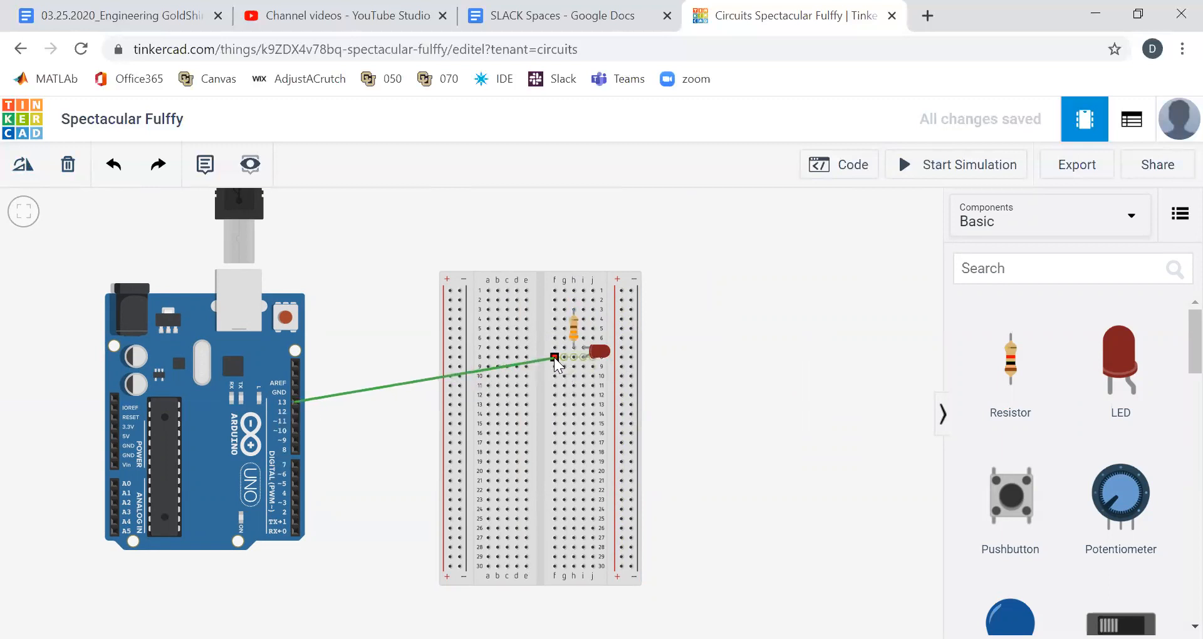
{"action": "left_click_drag", "start_coordinate": [553, 357], "coordinate": [376, 407]}
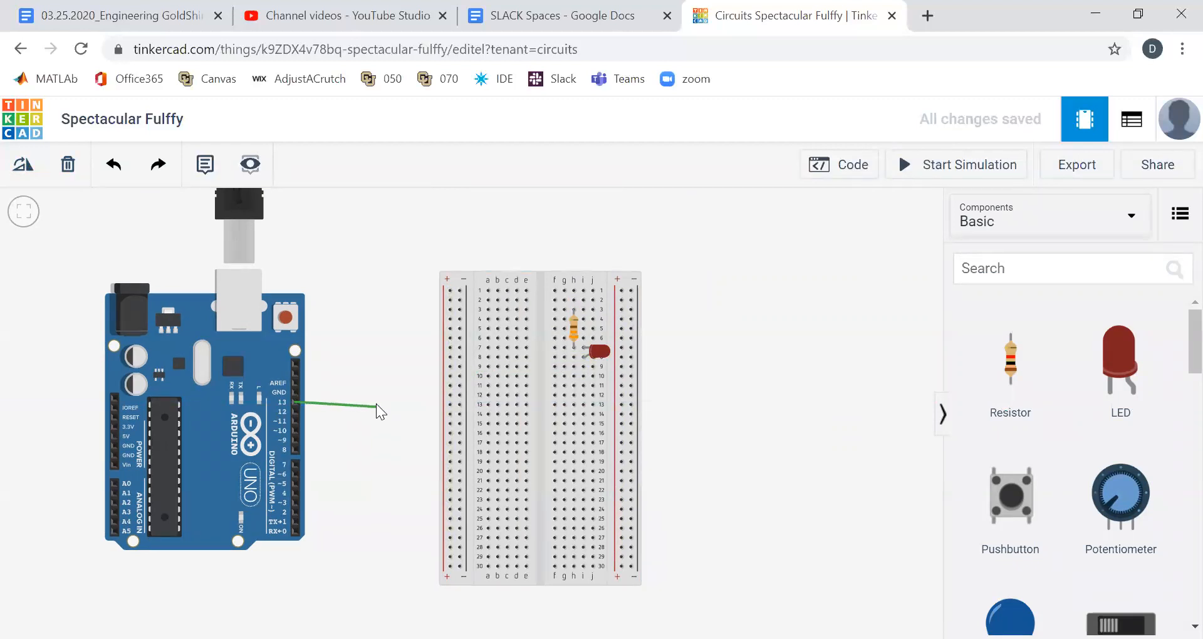
{"action": "left_click_drag", "start_coordinate": [376, 406], "coordinate": [383, 382]}
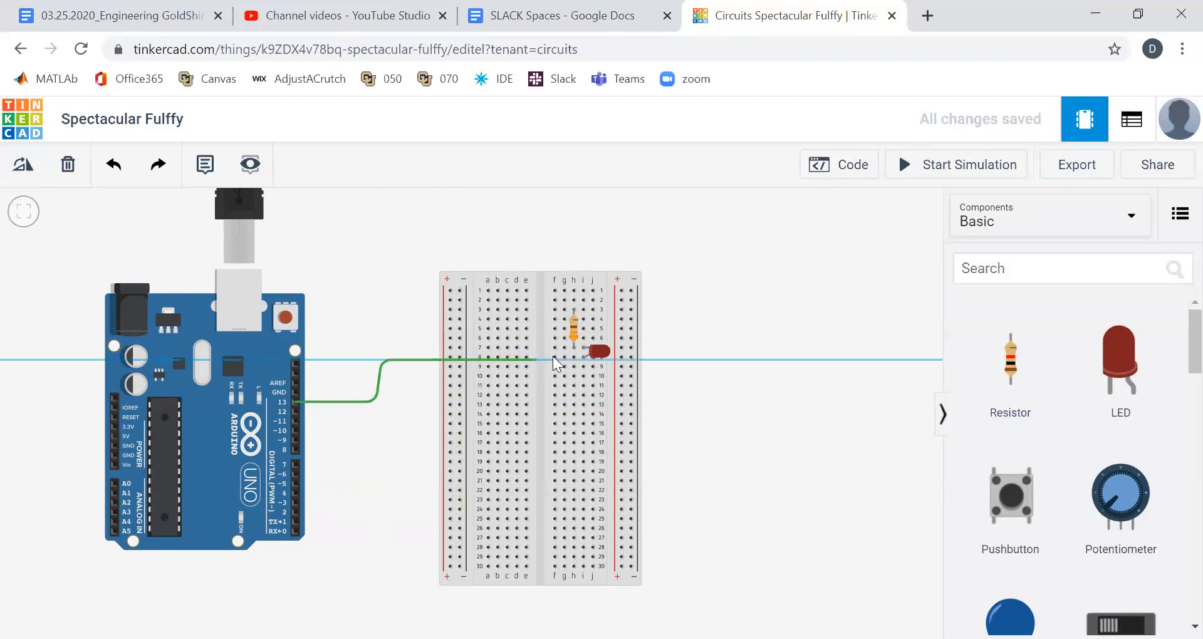
{"action": "left_click", "coordinate": [553, 358]}
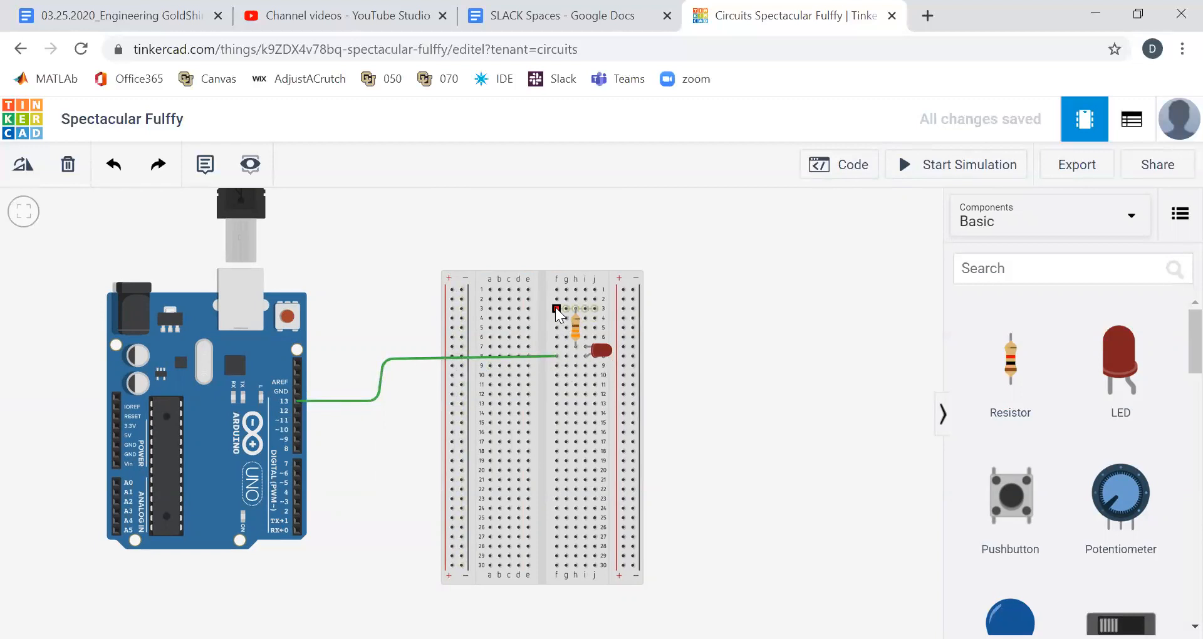
Step: Wire GND to the resistor's row and colour that wire black
{"action": "left_click_drag", "start_coordinate": [555, 311], "coordinate": [301, 403]}
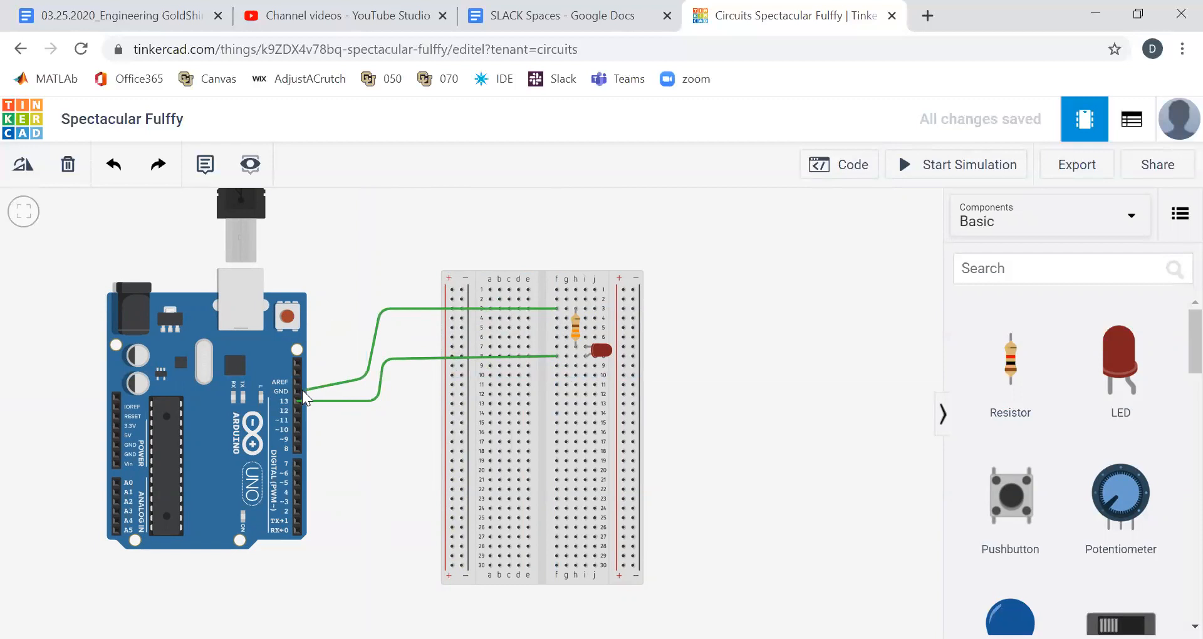
{"action": "left_click", "coordinate": [299, 393]}
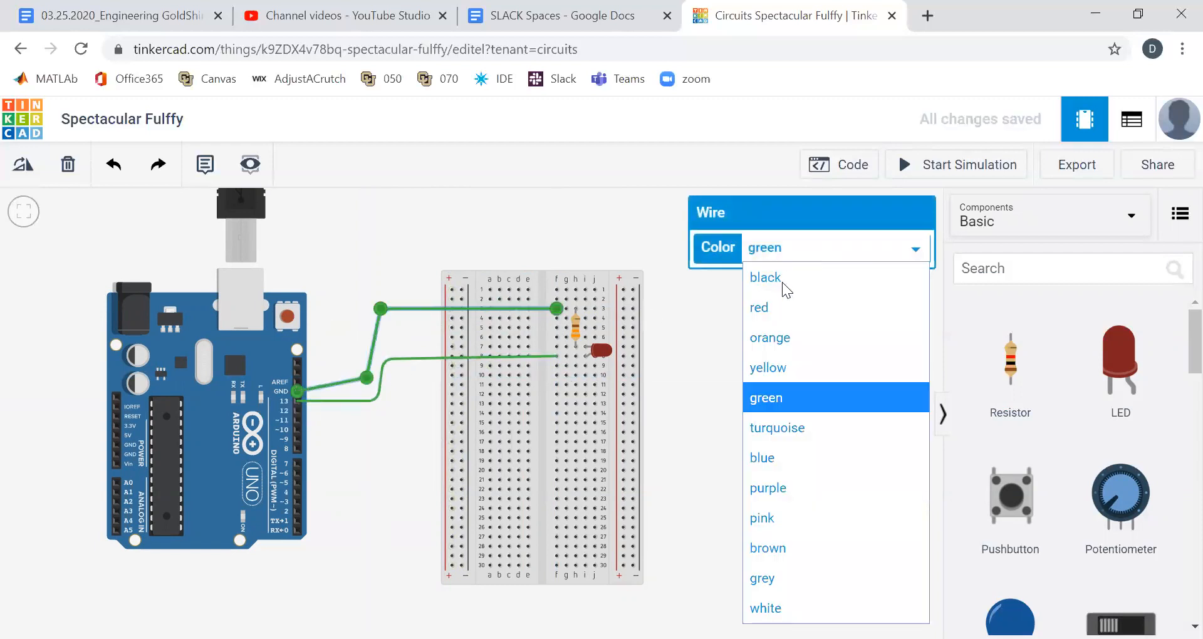
{"action": "left_click", "coordinate": [764, 277]}
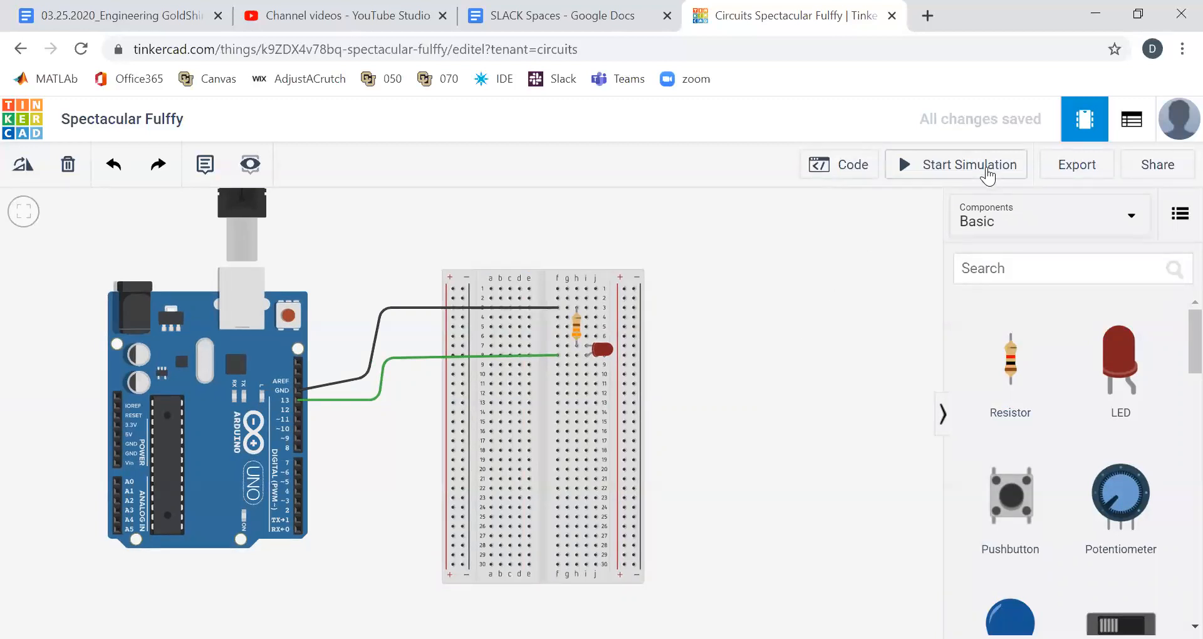
Step: Run the simulation to light the LED, then stop it and reopen the code
{"action": "left_click", "coordinate": [955, 164]}
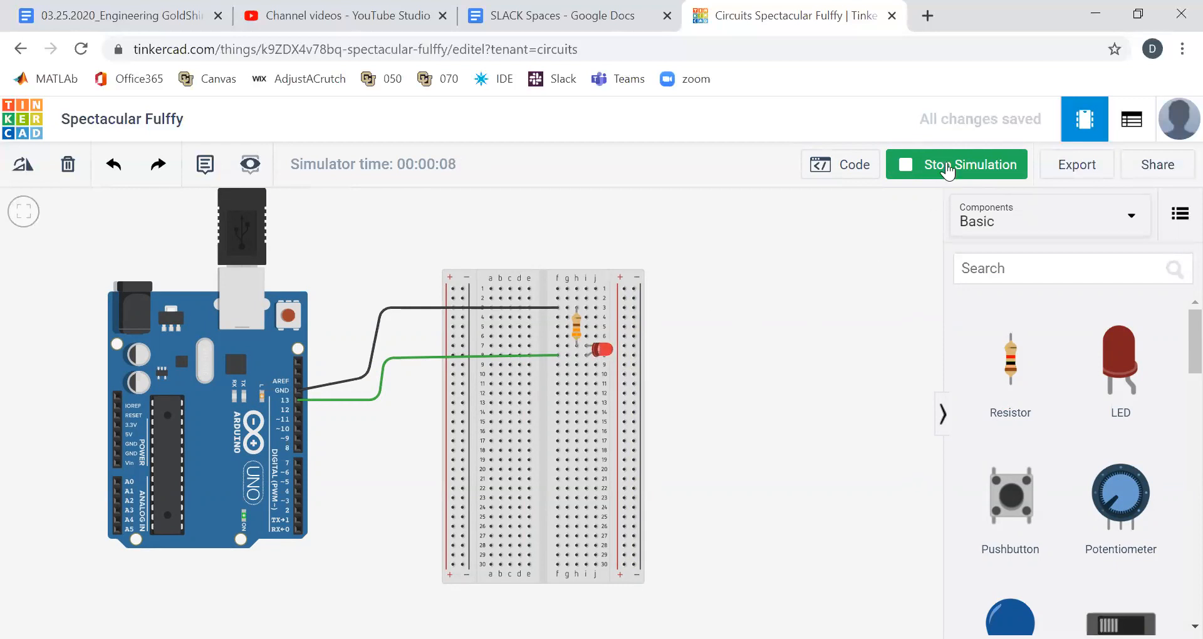
{"action": "left_click", "coordinate": [838, 164]}
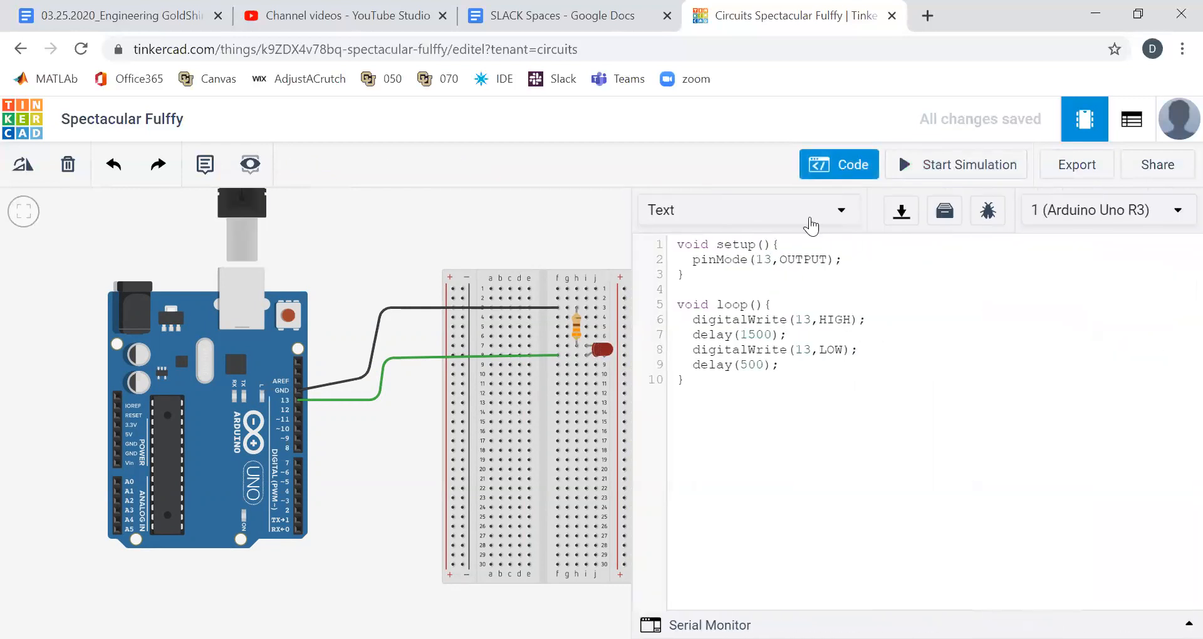
Step: Change pin 13's mode to INPUT in setup and run, then stop, the simulation
{"action": "left_click", "coordinate": [789, 260]}
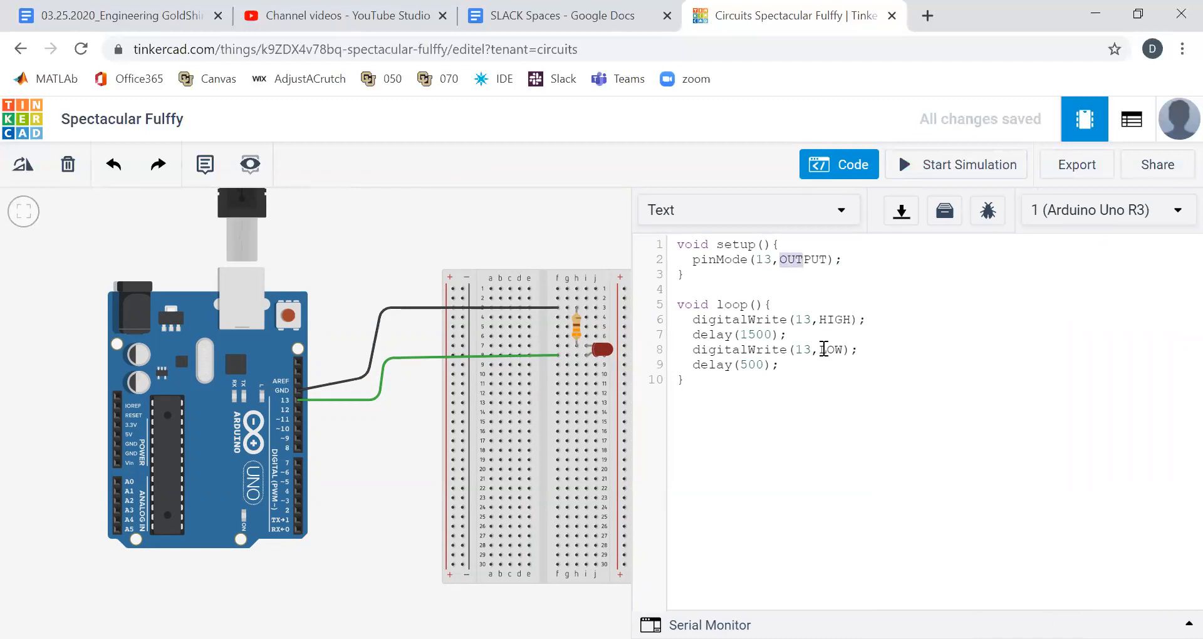
{"action": "type", "text": "INPUT"}
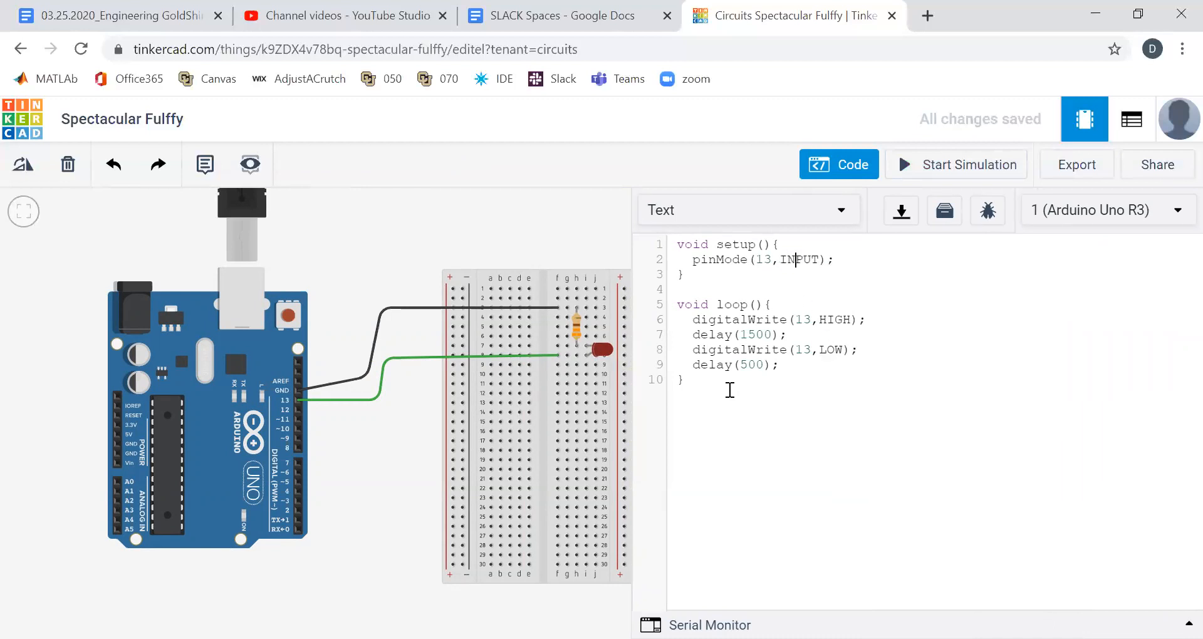
{"action": "mouse_move", "coordinate": [955, 164]}
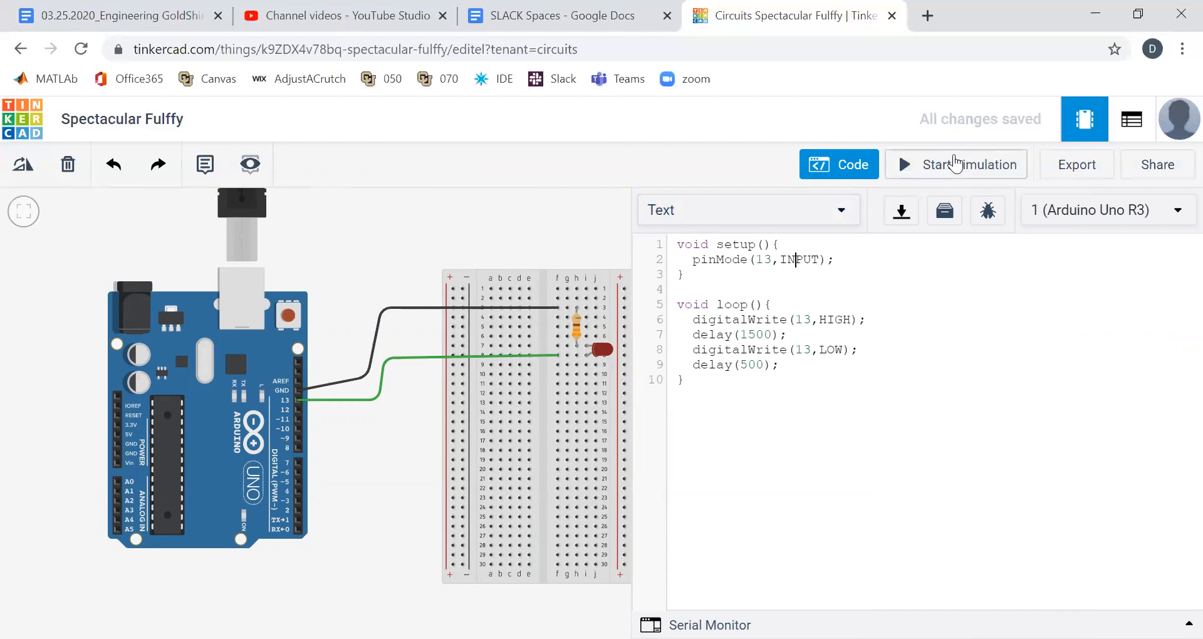
{"action": "left_click", "coordinate": [955, 164]}
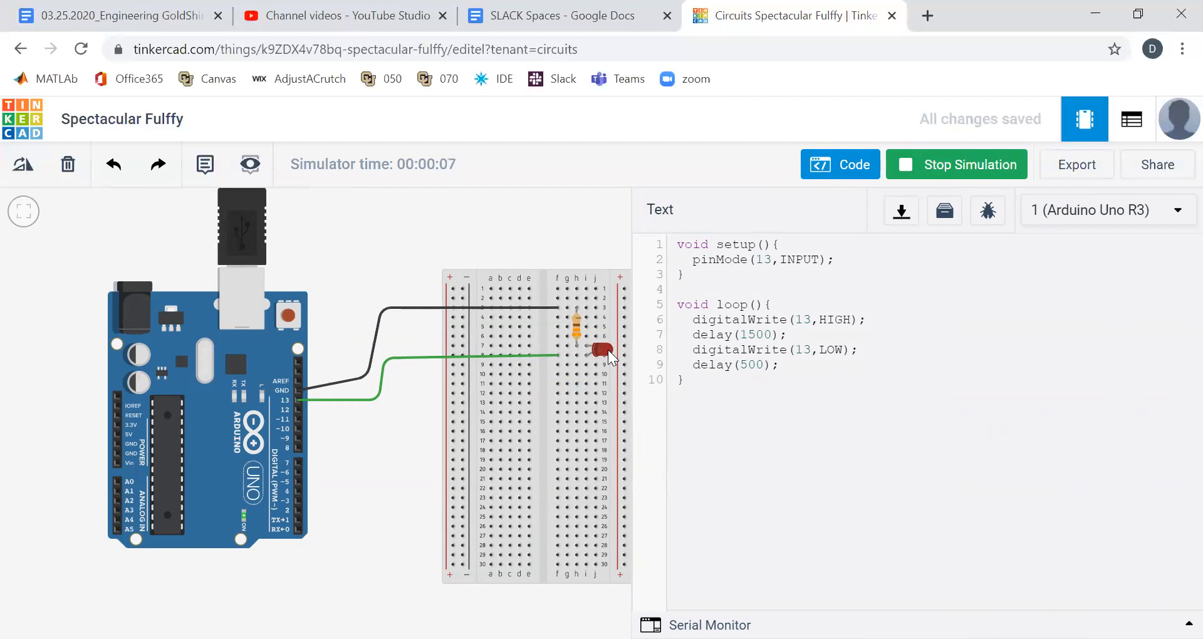
{"action": "left_click", "coordinate": [956, 165]}
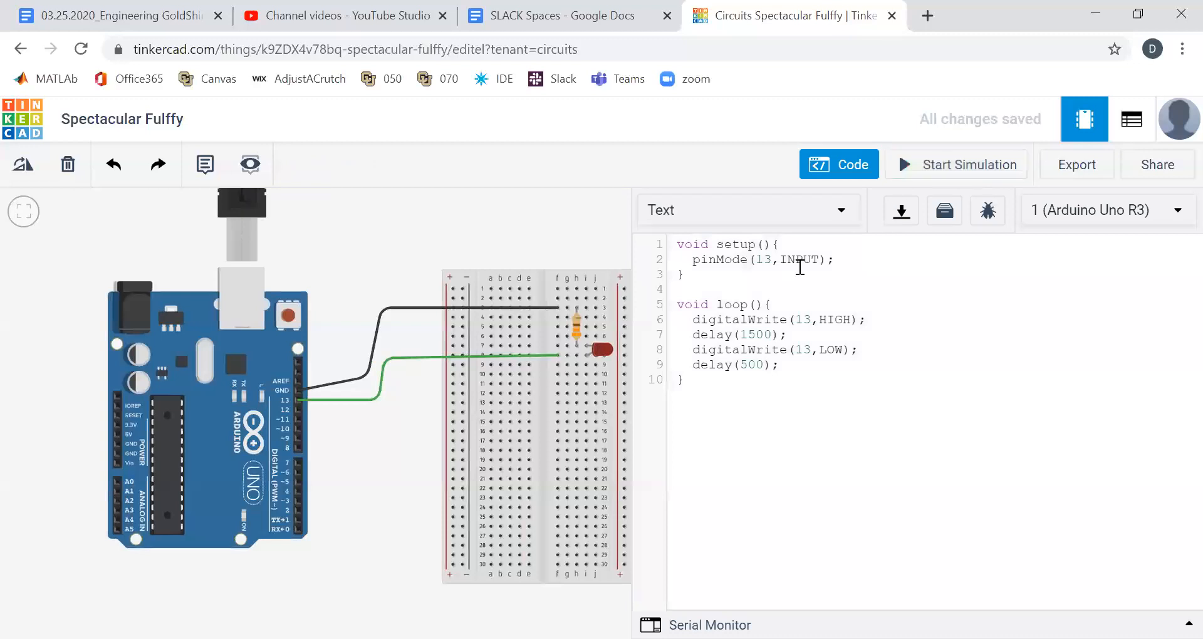
Step: Restore pin 13's mode to OUTPUT and close the code panel
{"action": "type", "text": "OUTPUT"}
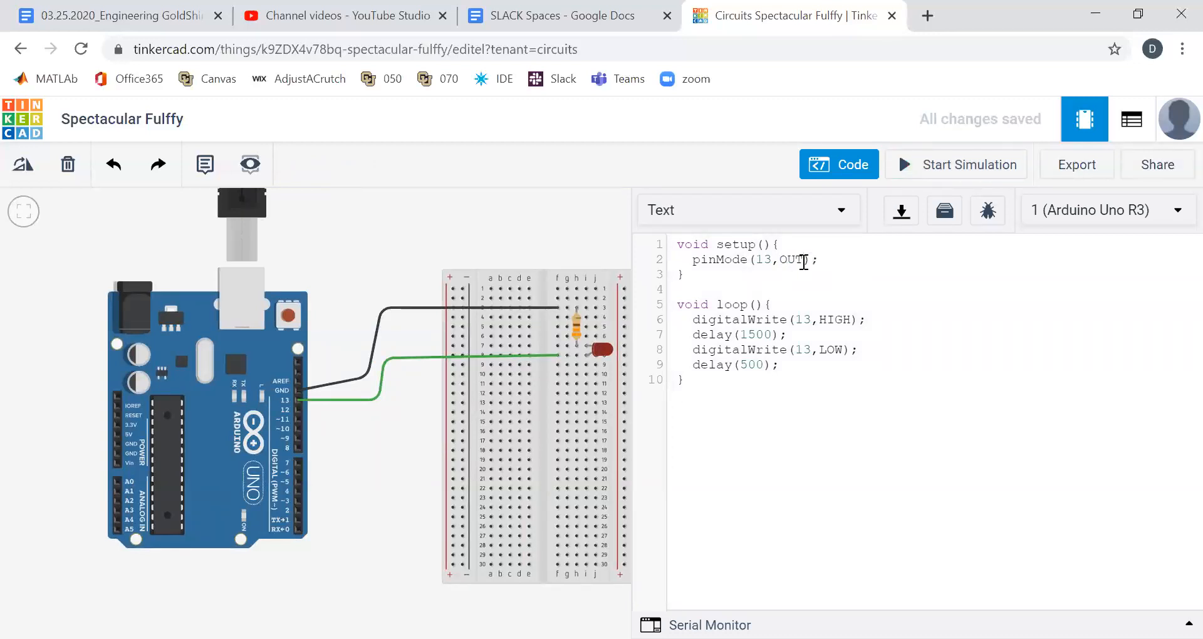
{"action": "type", "text": "PUT"}
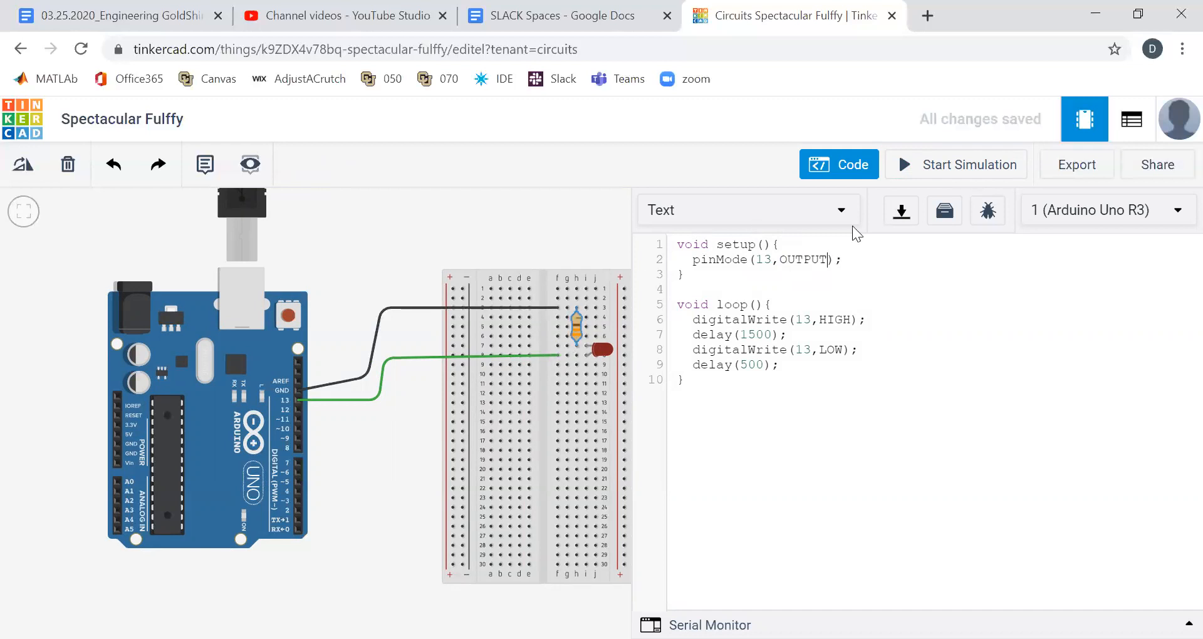
{"action": "left_click", "coordinate": [839, 164]}
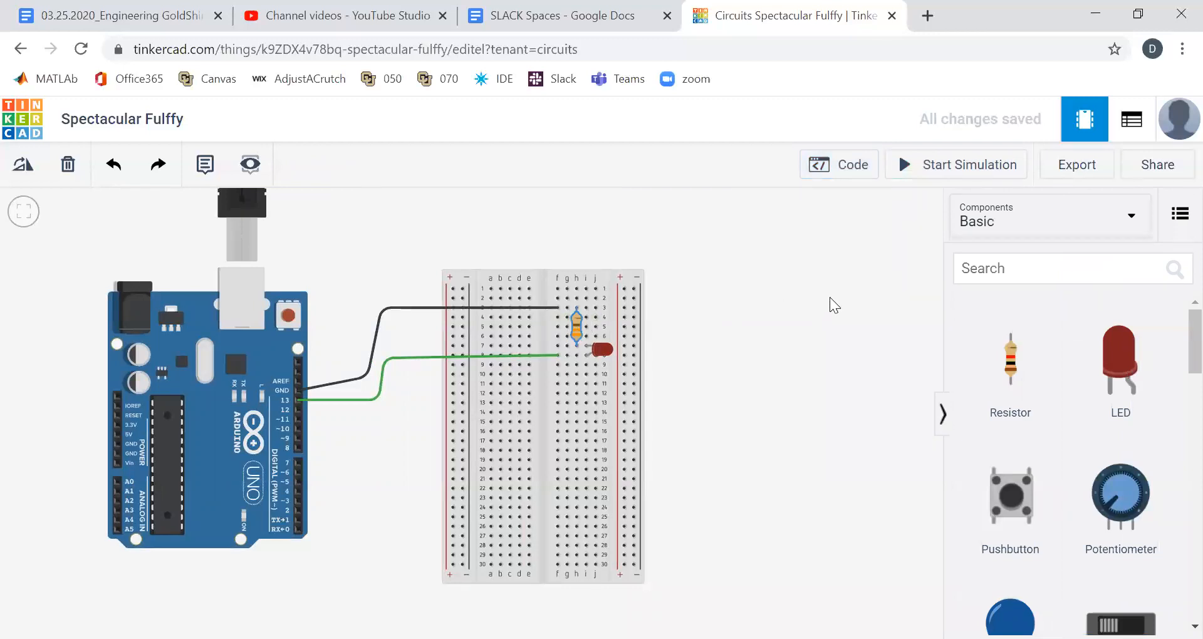
Step: Select the resistor and simulate the circuit with its 10000 Ω resistance
{"action": "left_click", "coordinate": [577, 326]}
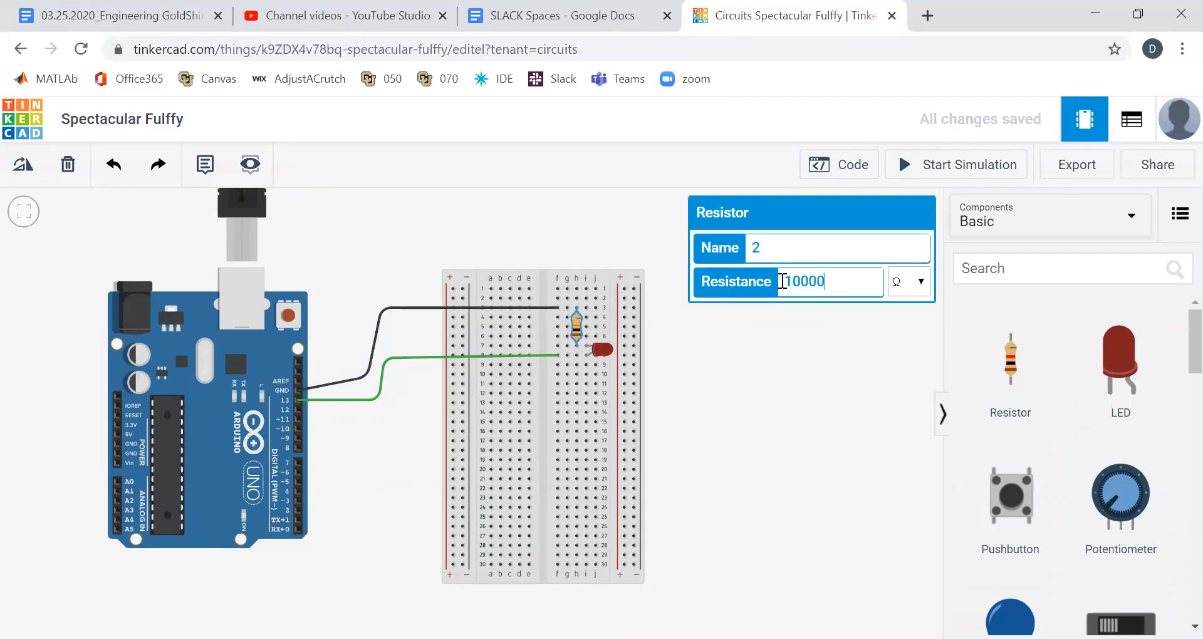
{"action": "left_click", "coordinate": [955, 164]}
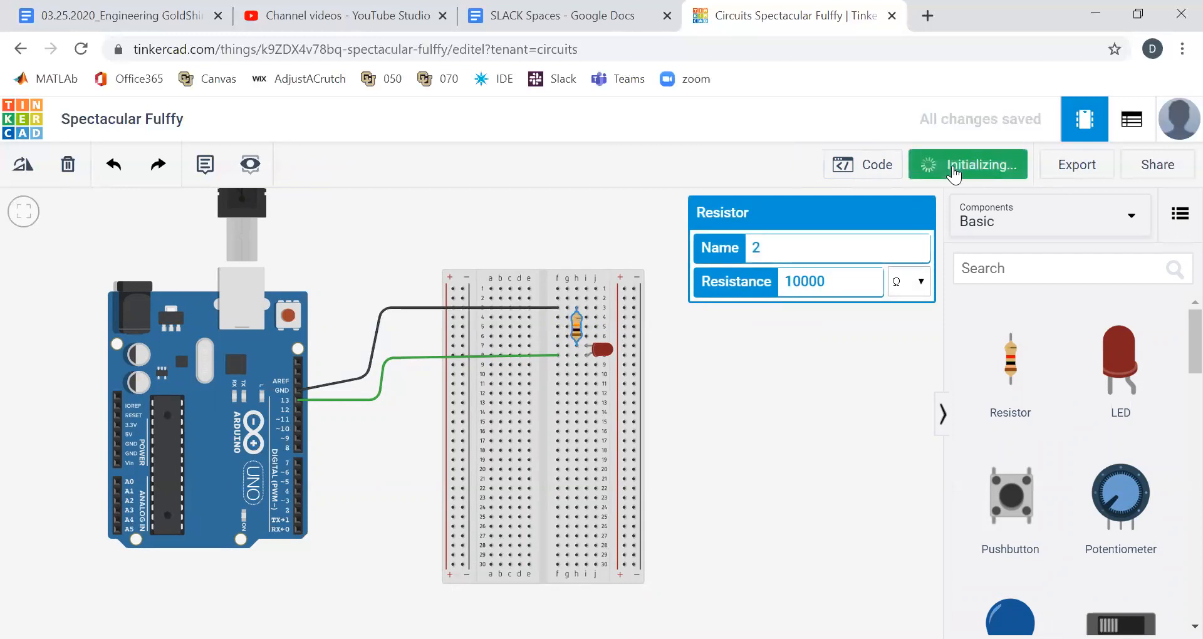
{"action": "left_click", "coordinate": [968, 164]}
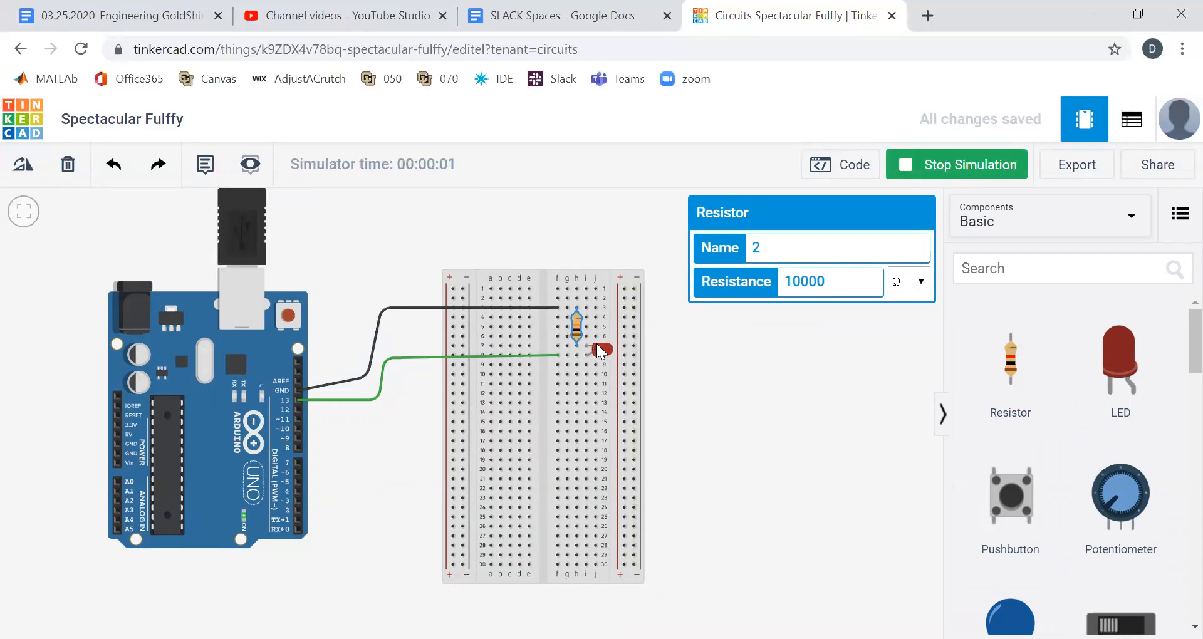
{"action": "left_click", "coordinate": [957, 165]}
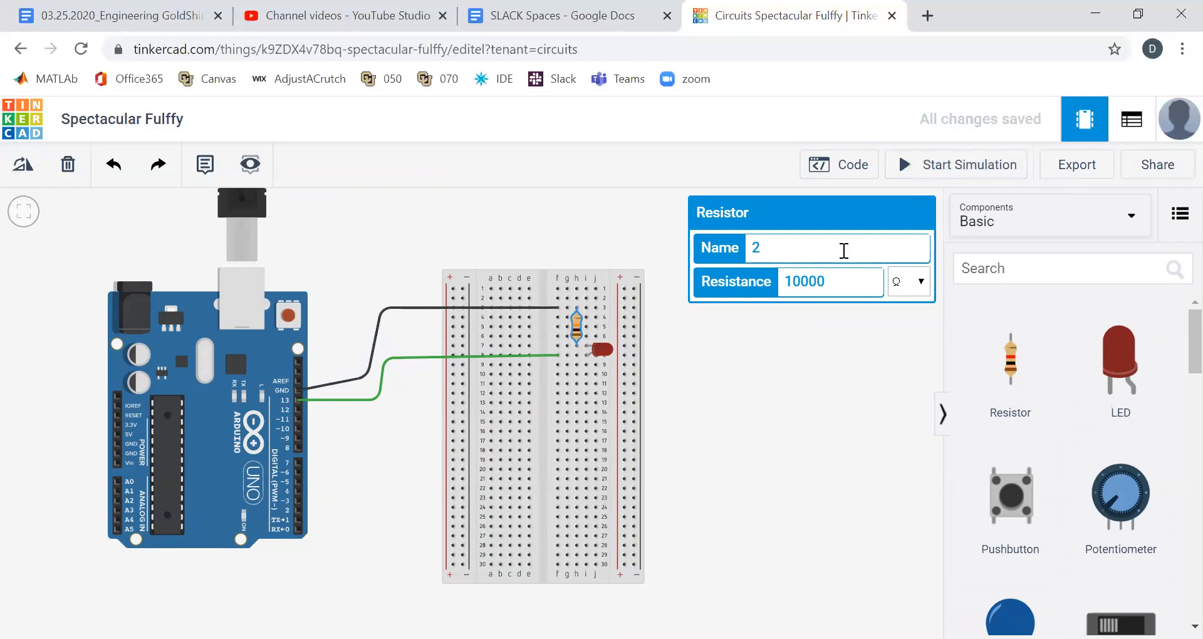
Step: Set the resistance to 330 Ω and run, then stop, the simulation
{"action": "left_click", "coordinate": [828, 281]}
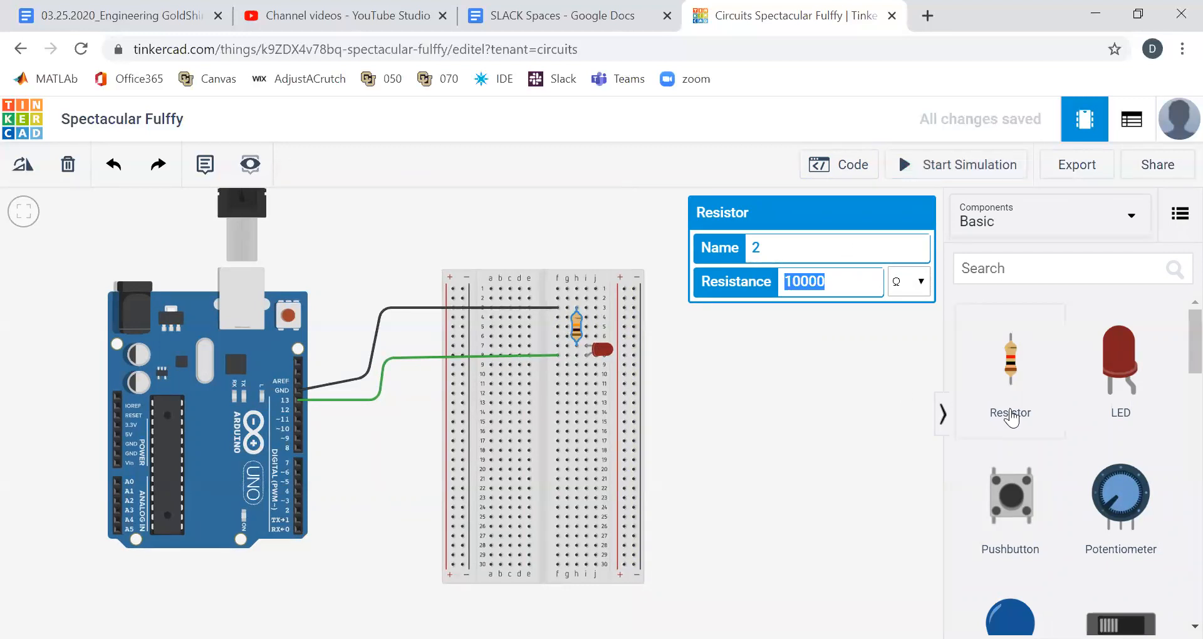
{"action": "type", "text": "330"}
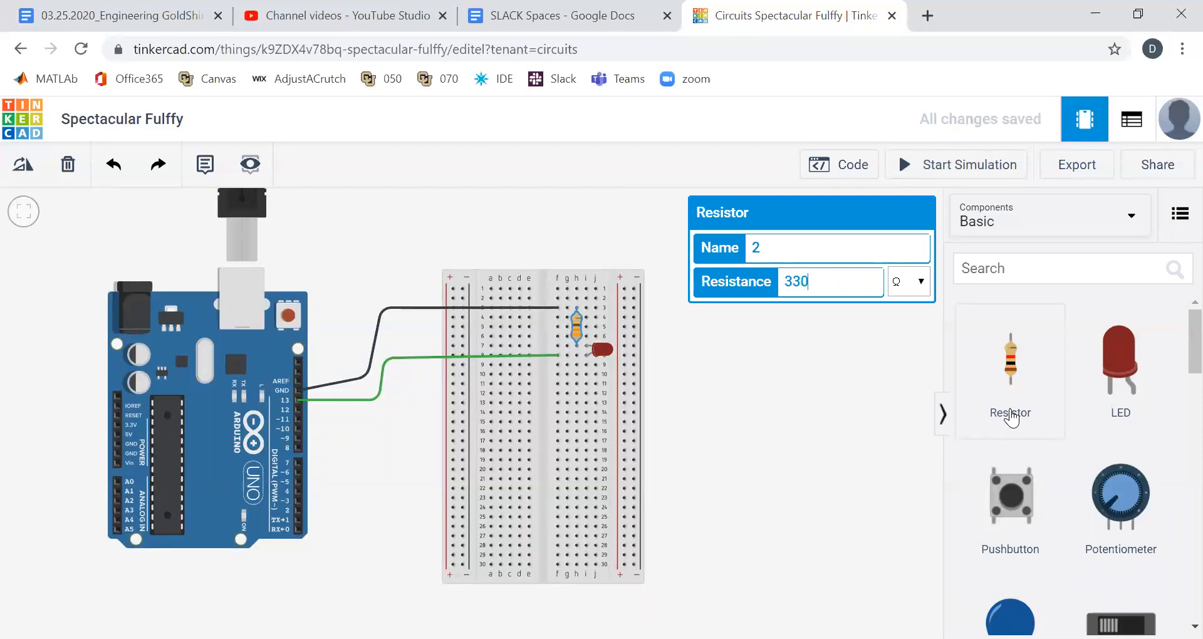
{"action": "left_click", "coordinate": [955, 165]}
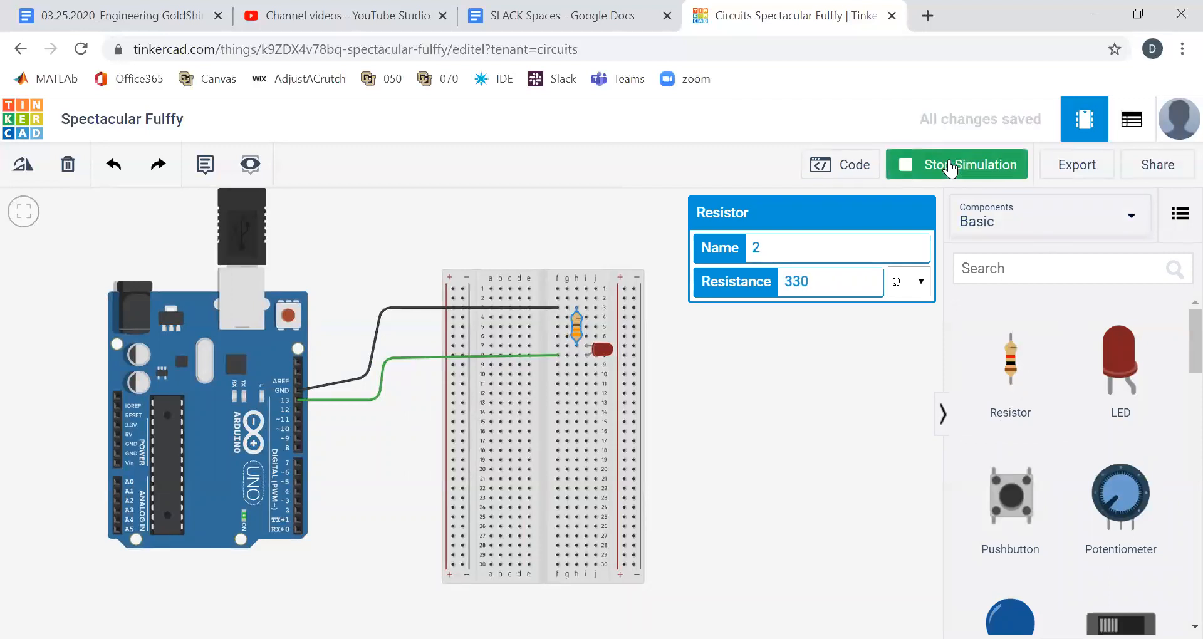
{"action": "left_click", "coordinate": [955, 164]}
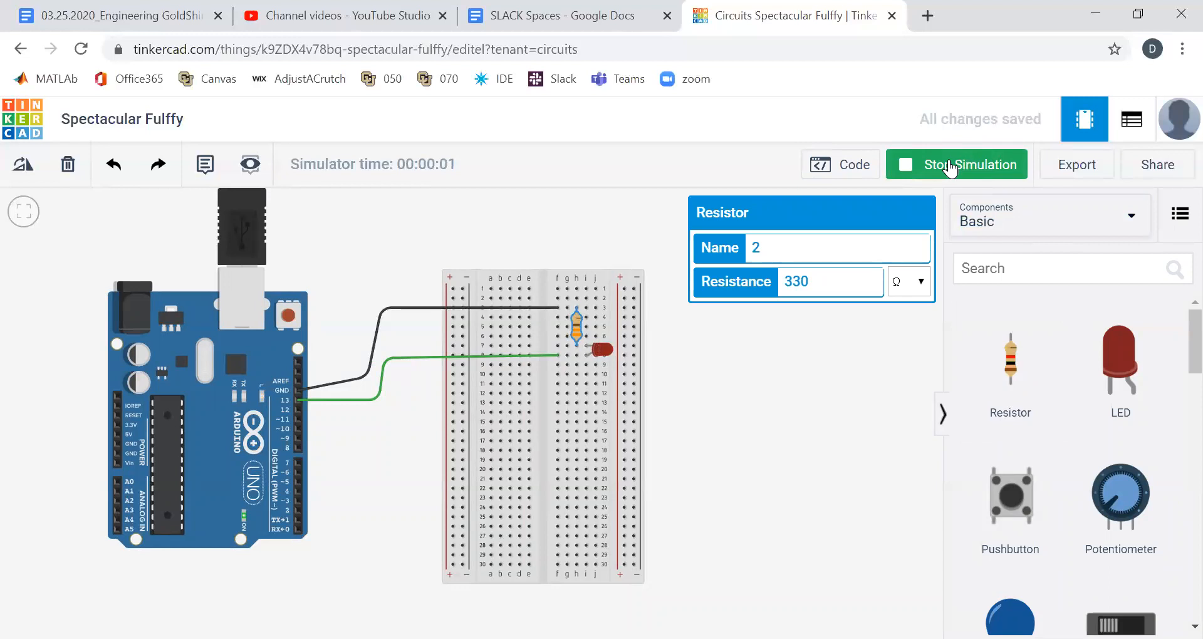
{"action": "left_click", "coordinate": [957, 164]}
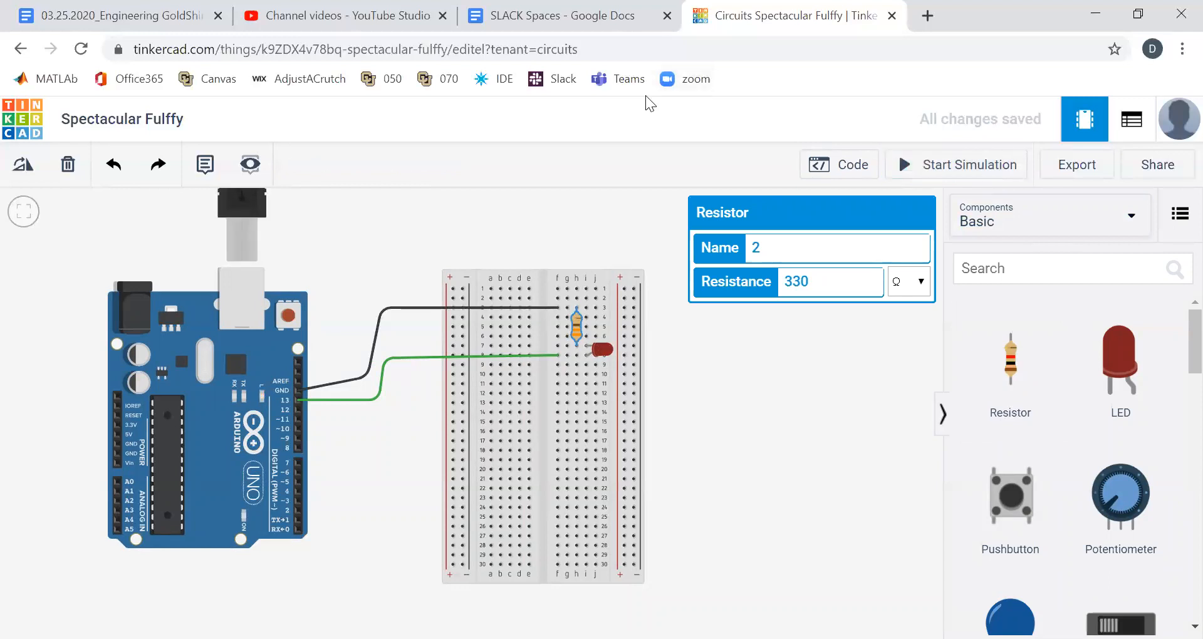